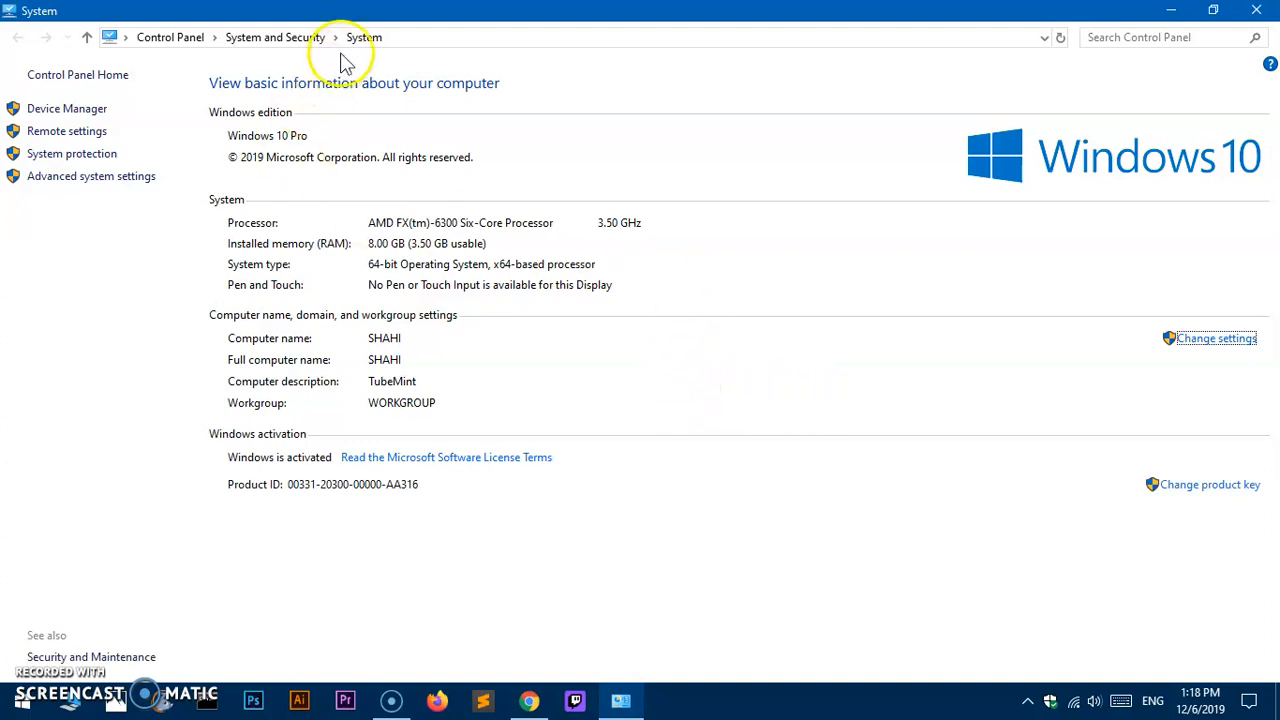
mouse_move(172, 37)
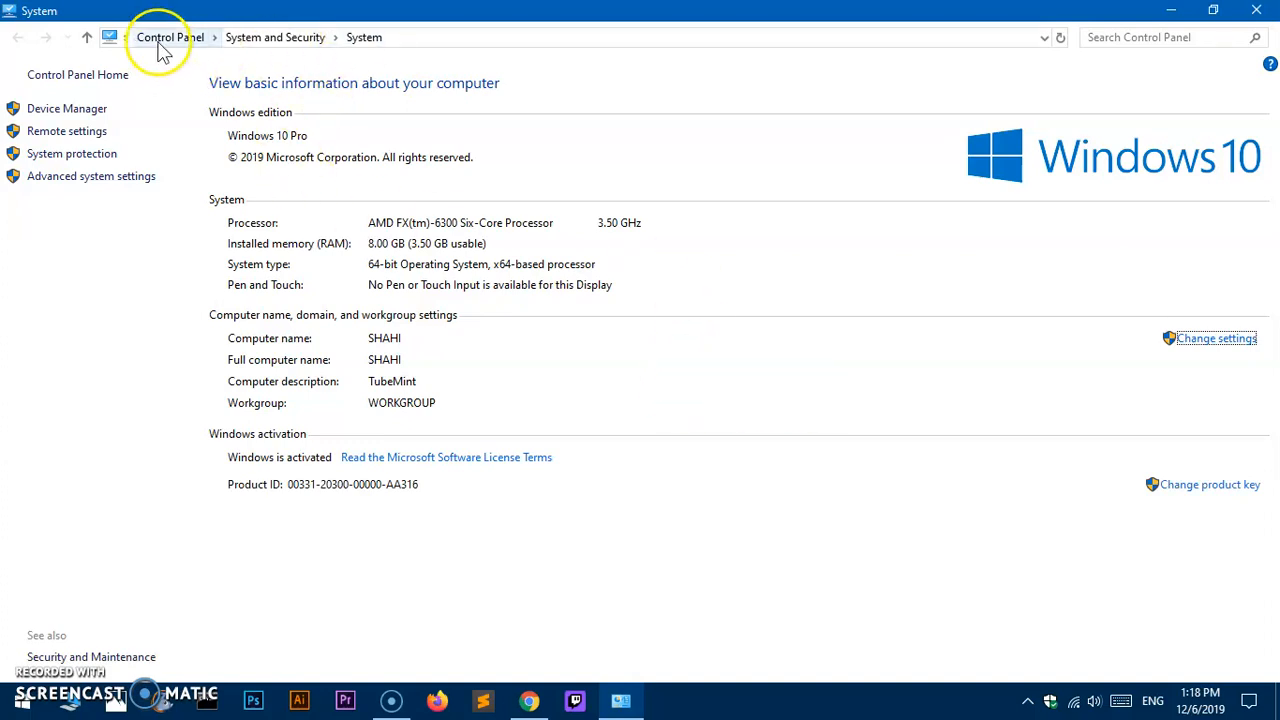
mouse_move(378, 37)
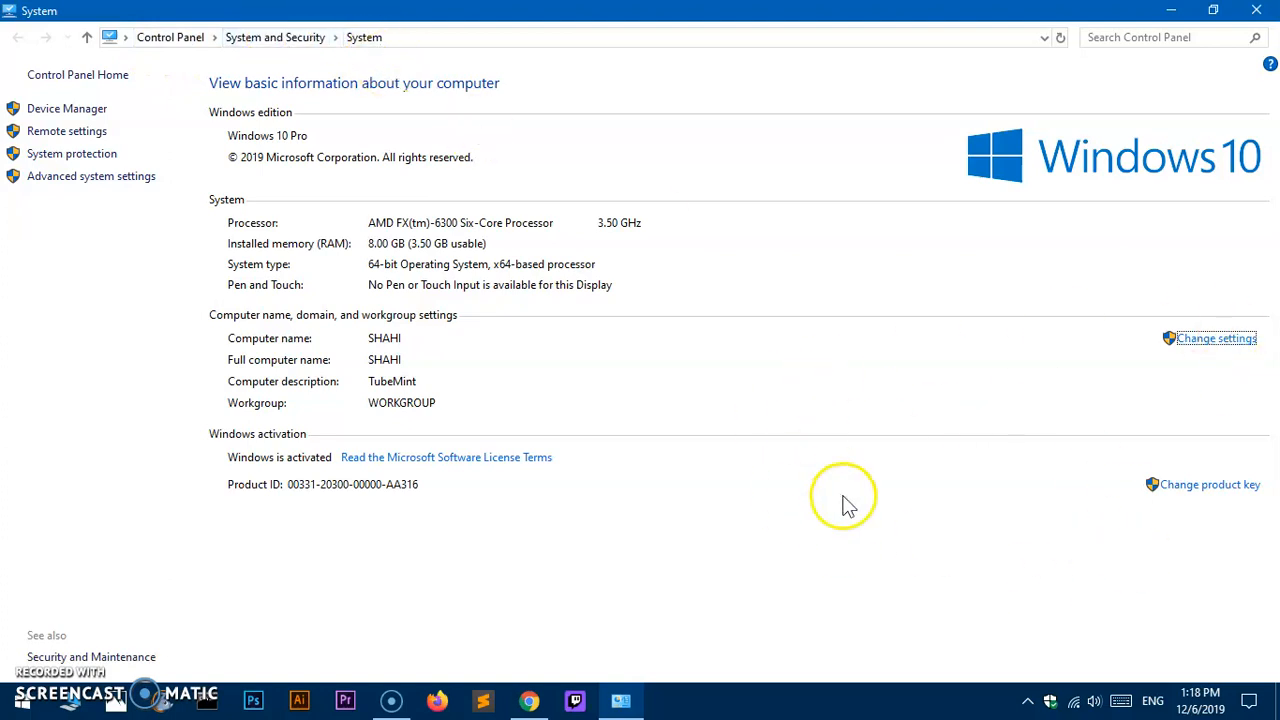
mouse_move(268, 277)
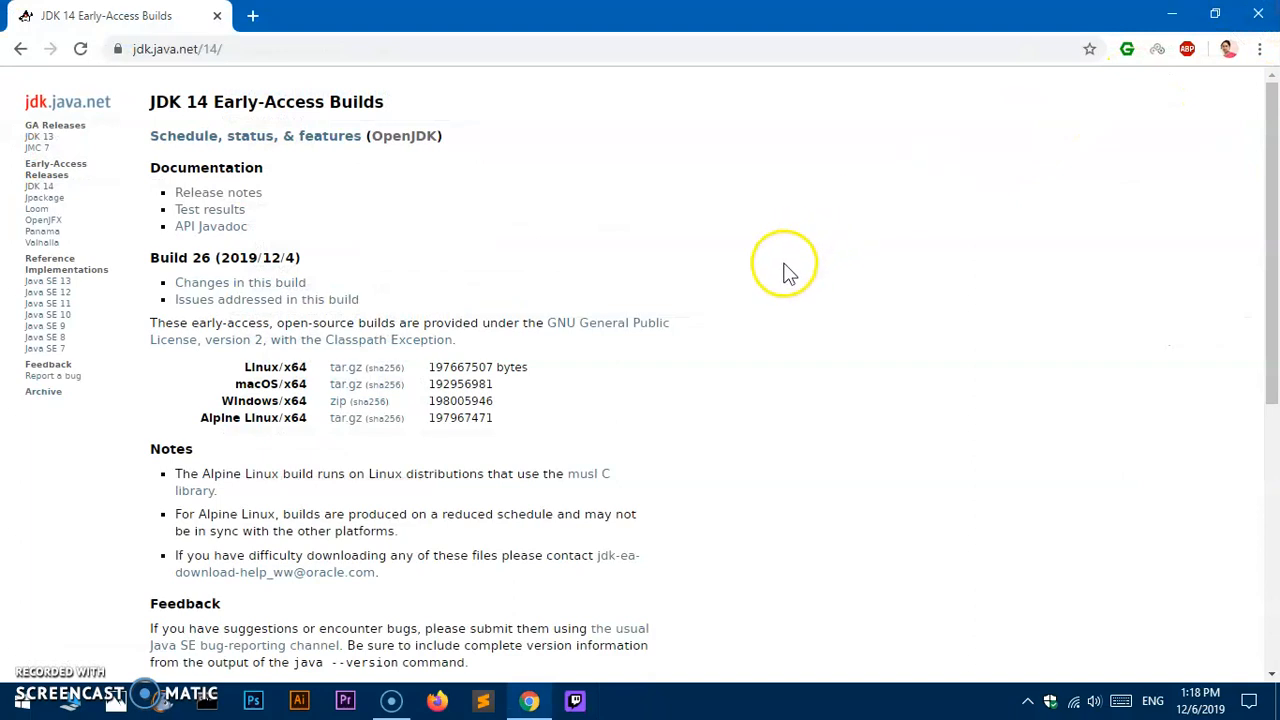
mouse_move(312, 100)
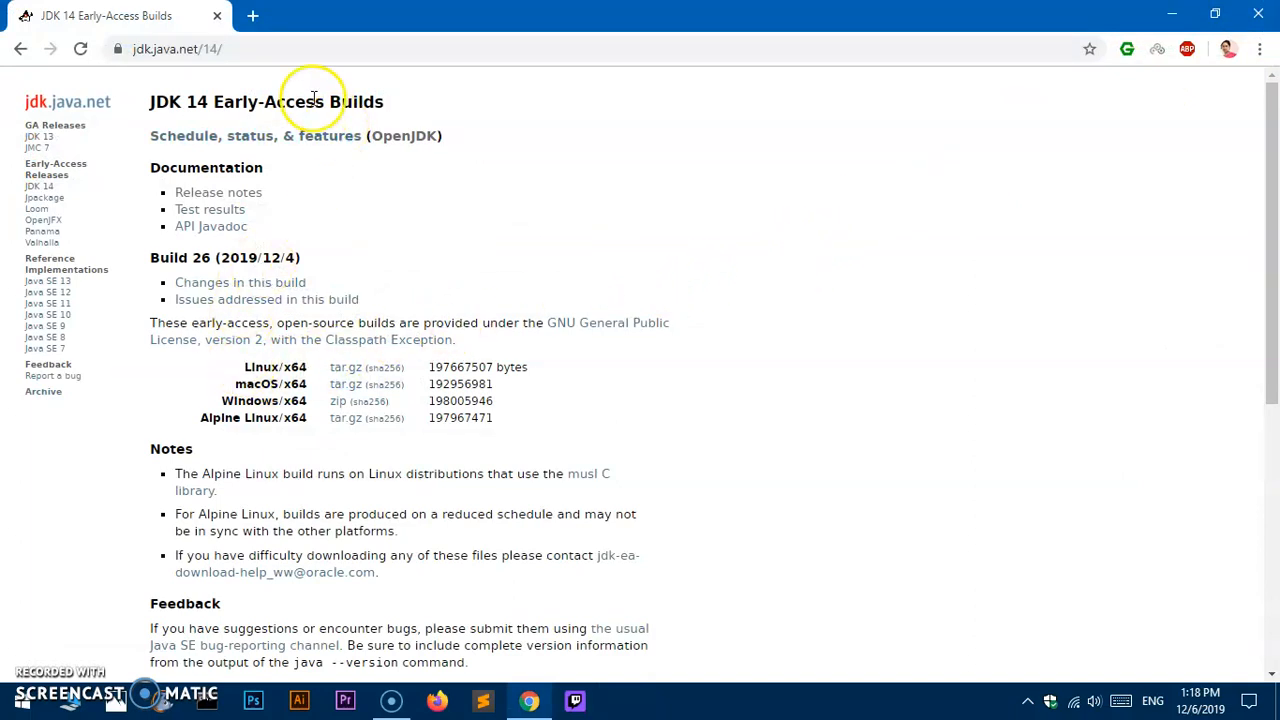
mouse_move(248, 101)
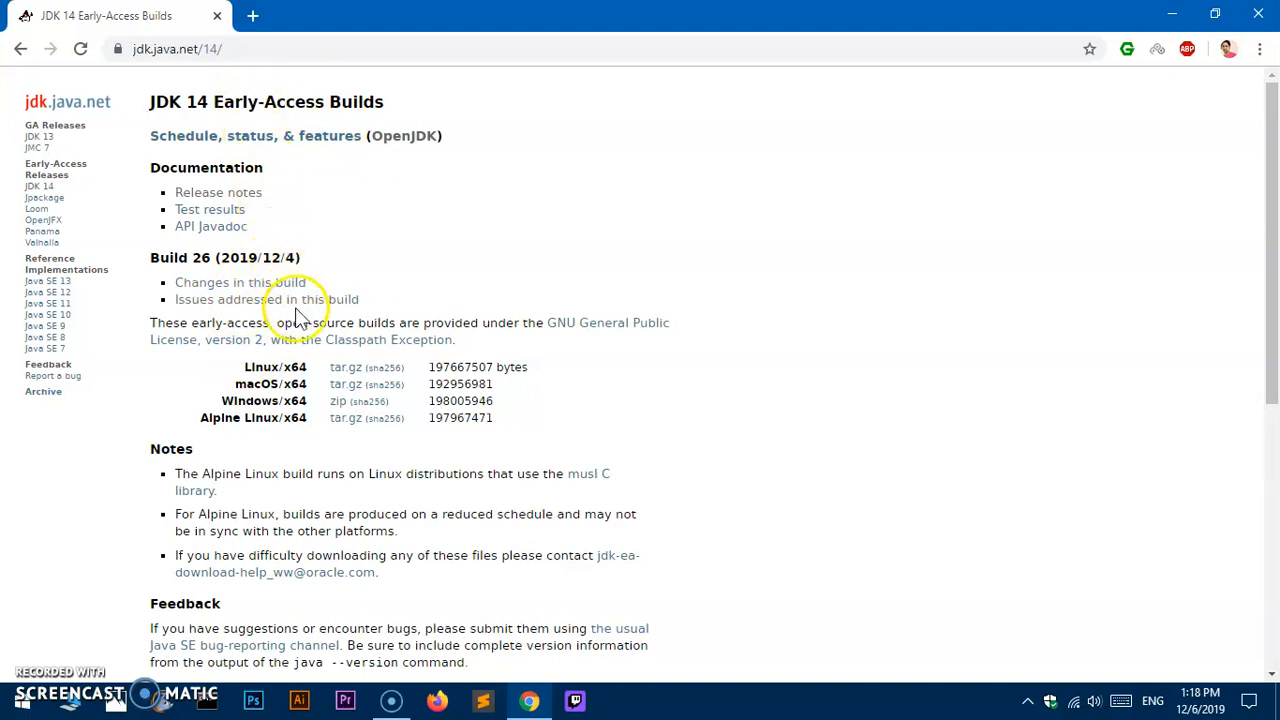
mouse_move(472, 497)
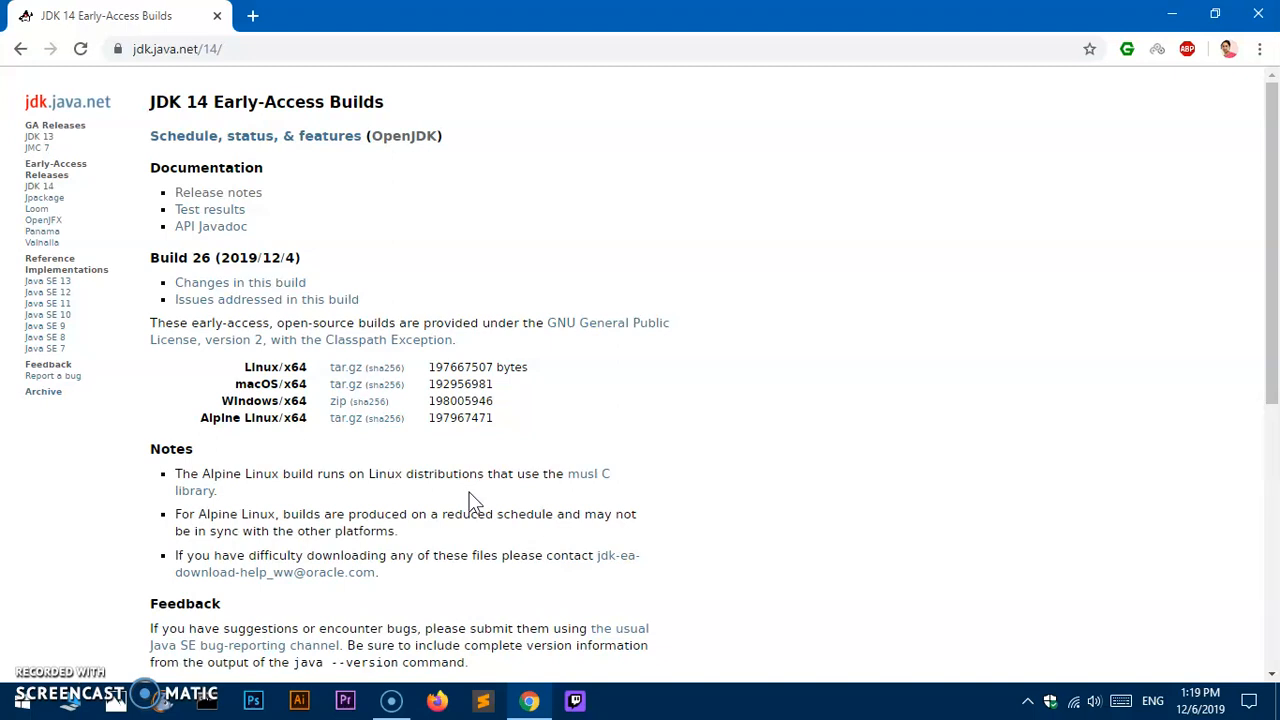
mouse_move(75, 290)
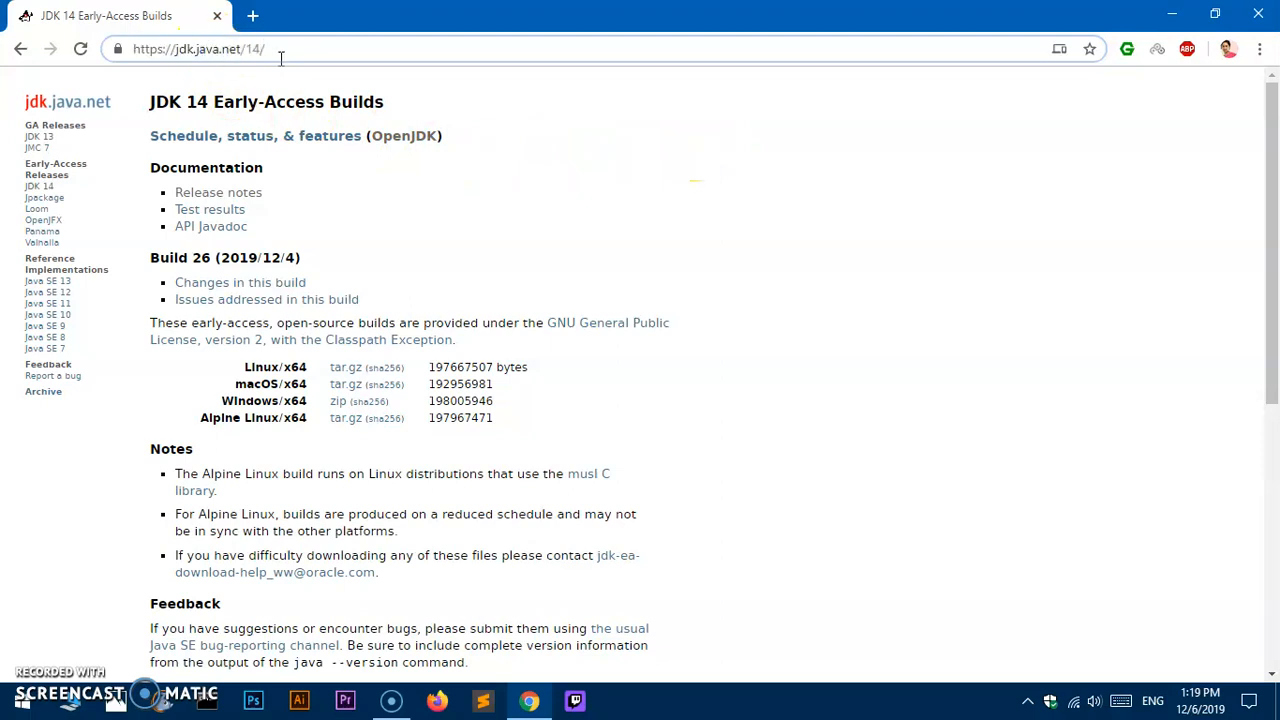
- View the JDK 13.0.1 release page, then return to the JDK 14 early-access page
click(37, 136)
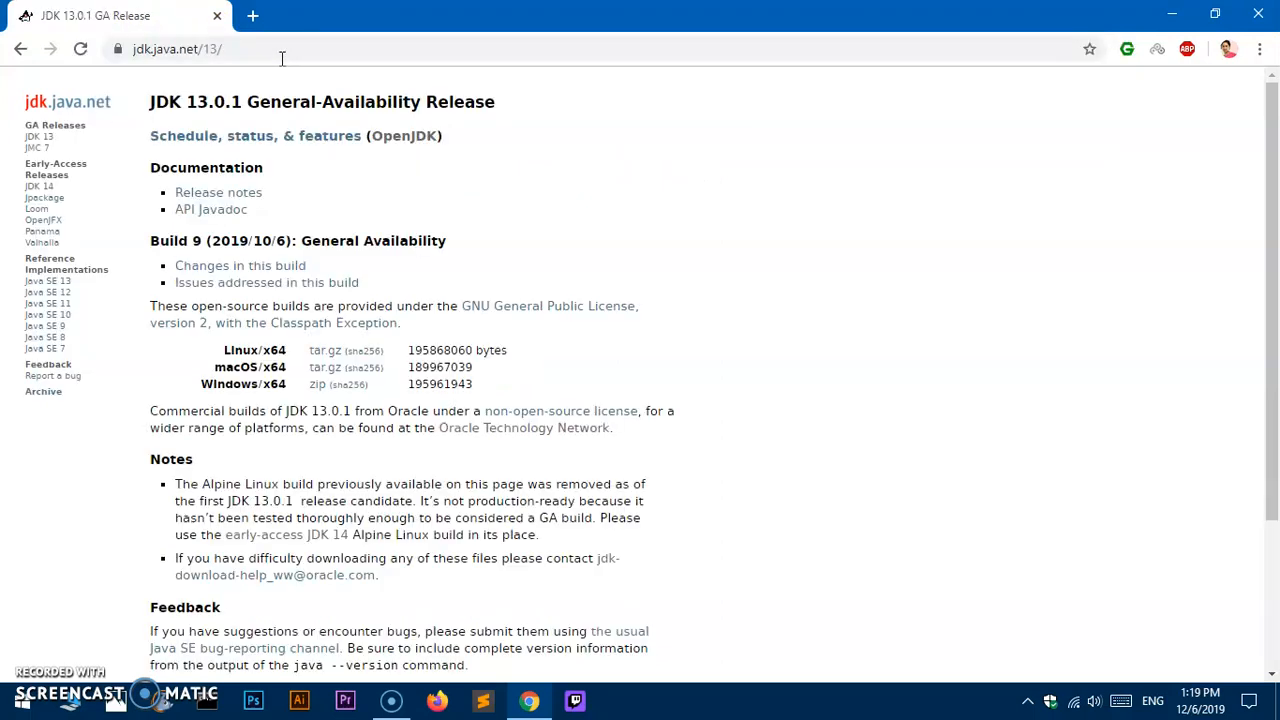
drag(185, 102, 490, 102)
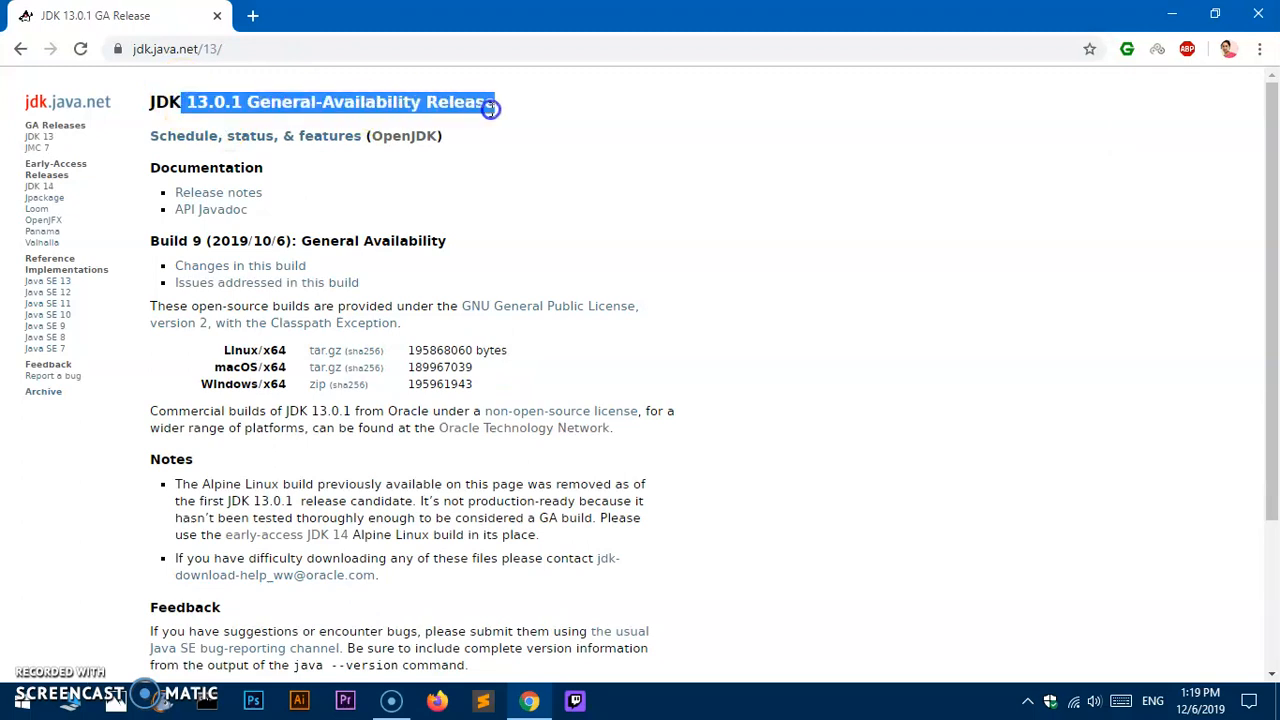
mouse_move(270, 75)
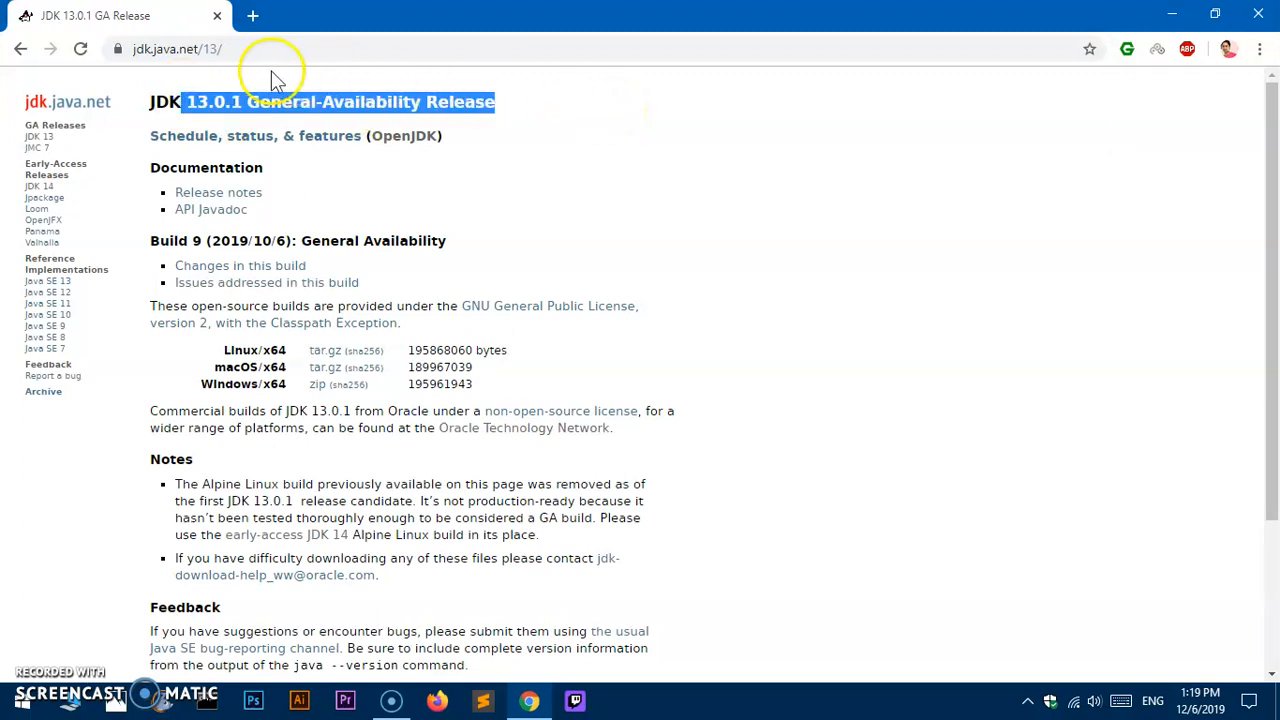
click(213, 48)
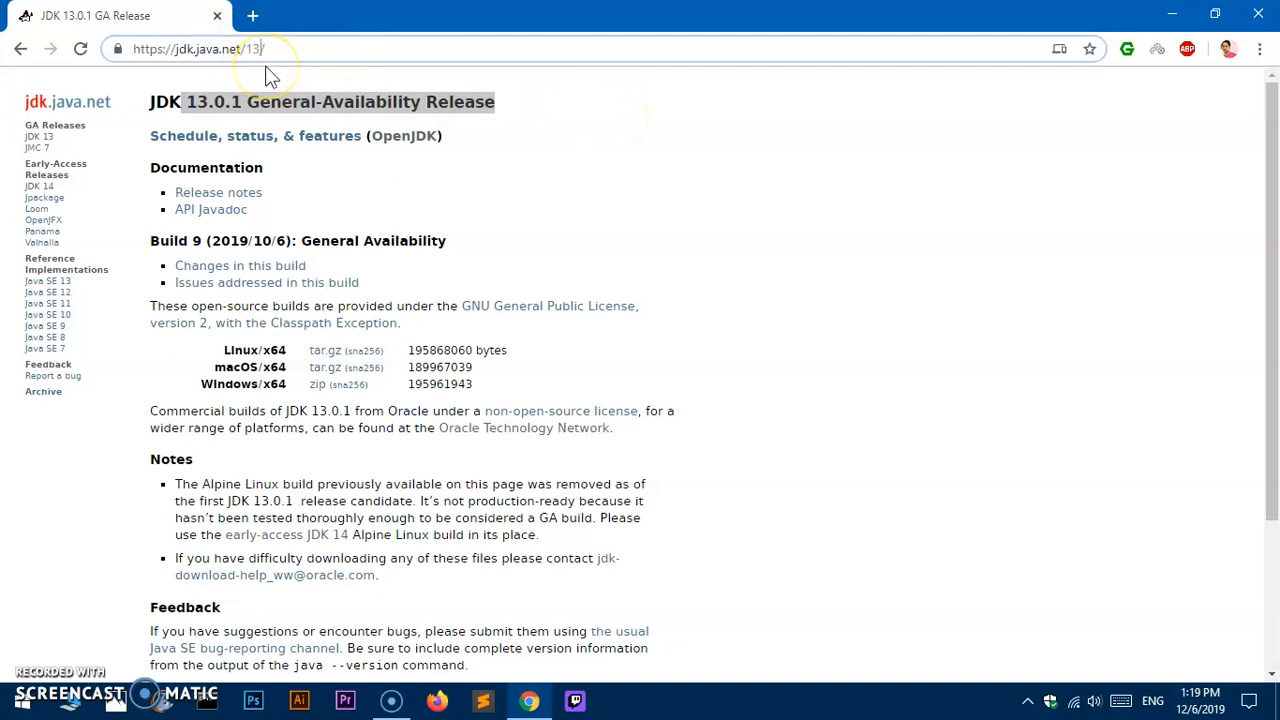
click(38, 186)
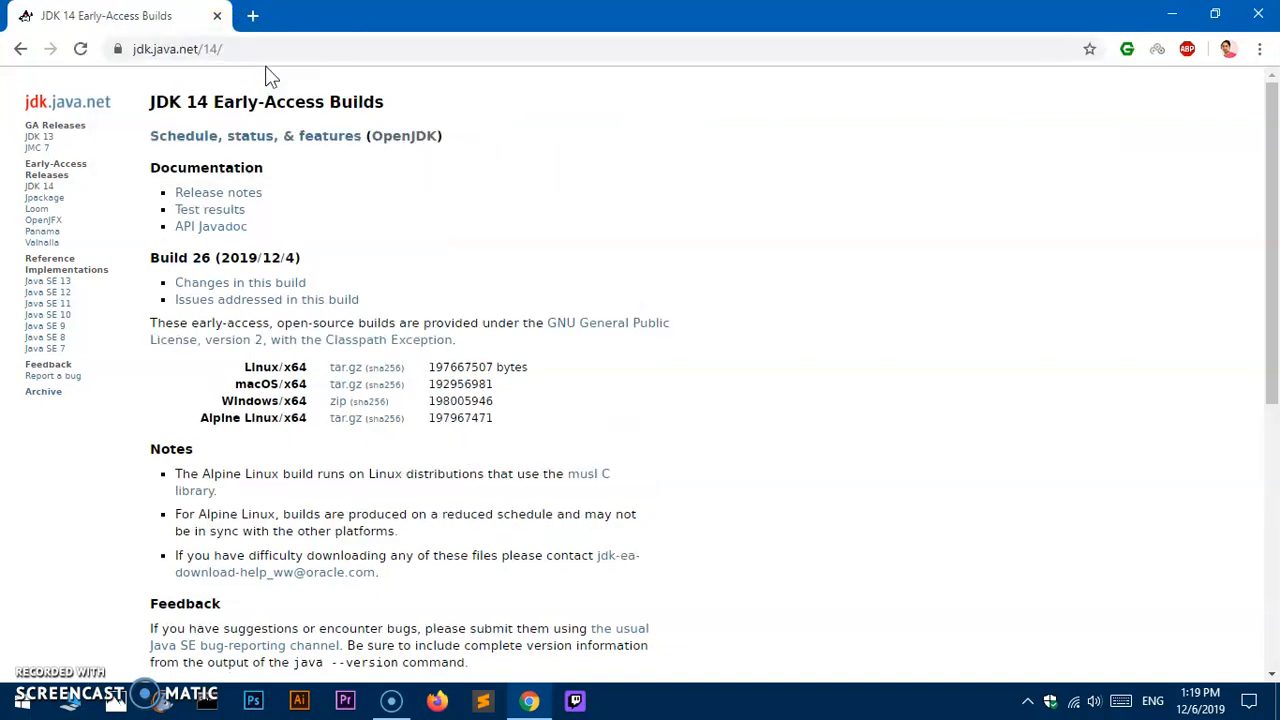
mouse_move(583, 330)
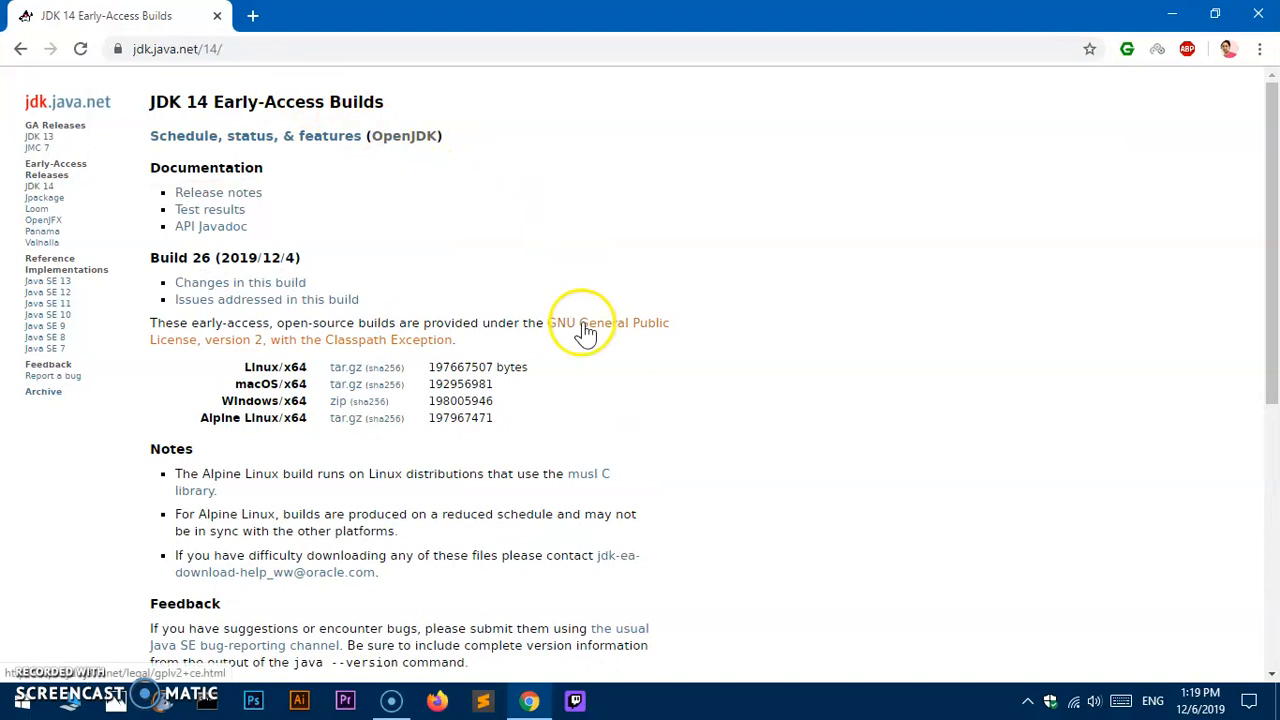
- Open the JDK 14 release notes in a new tab and scroll through them
right_click(248, 192)
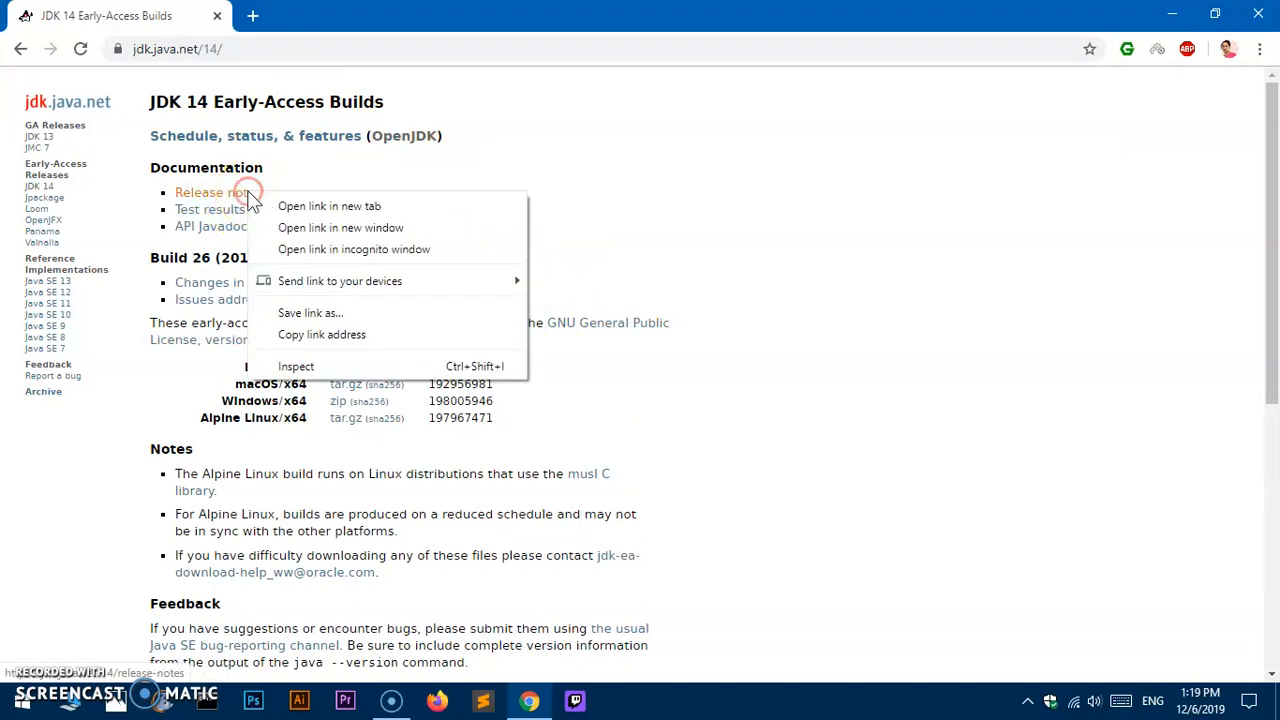
click(329, 206)
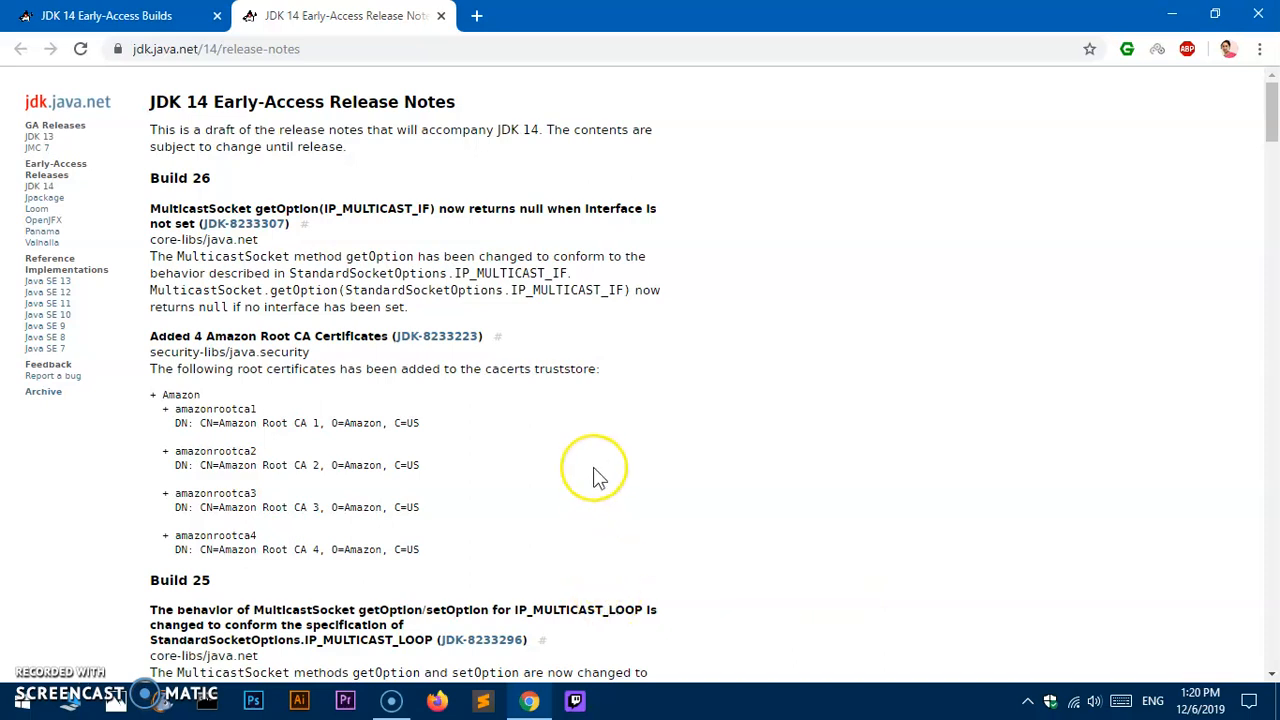
scroll(down, 3)
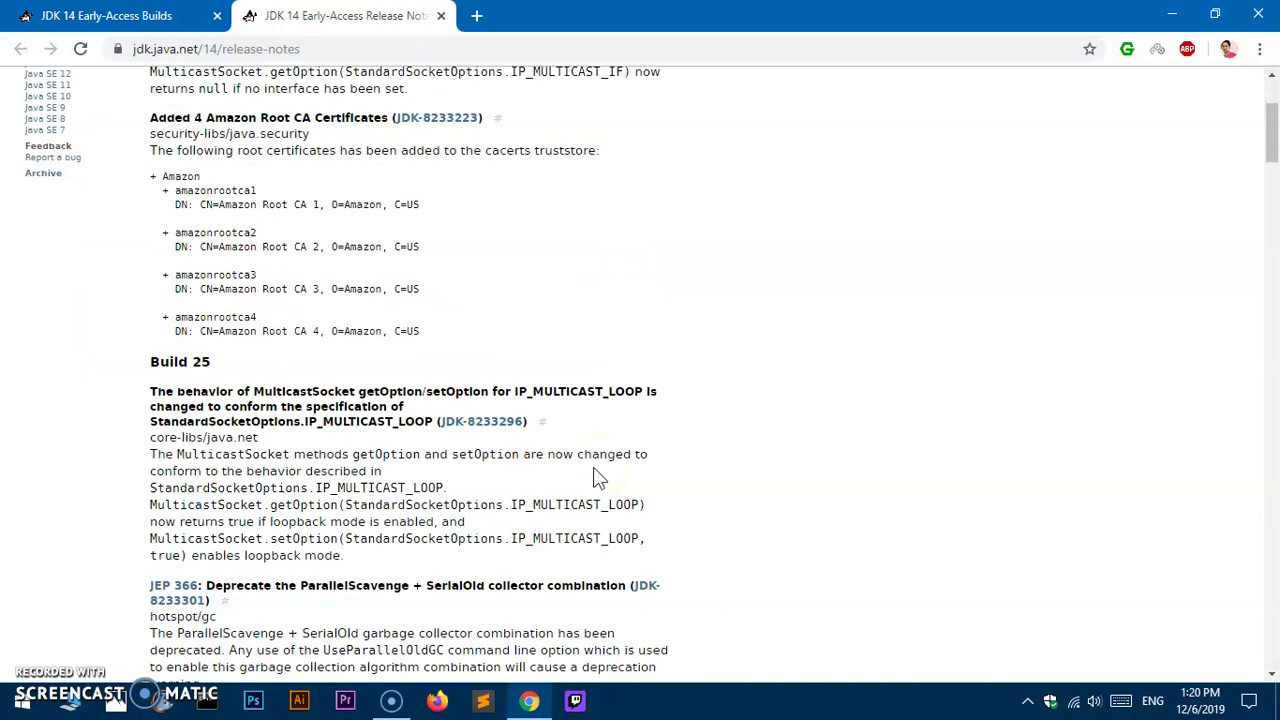
scroll(down, 3)
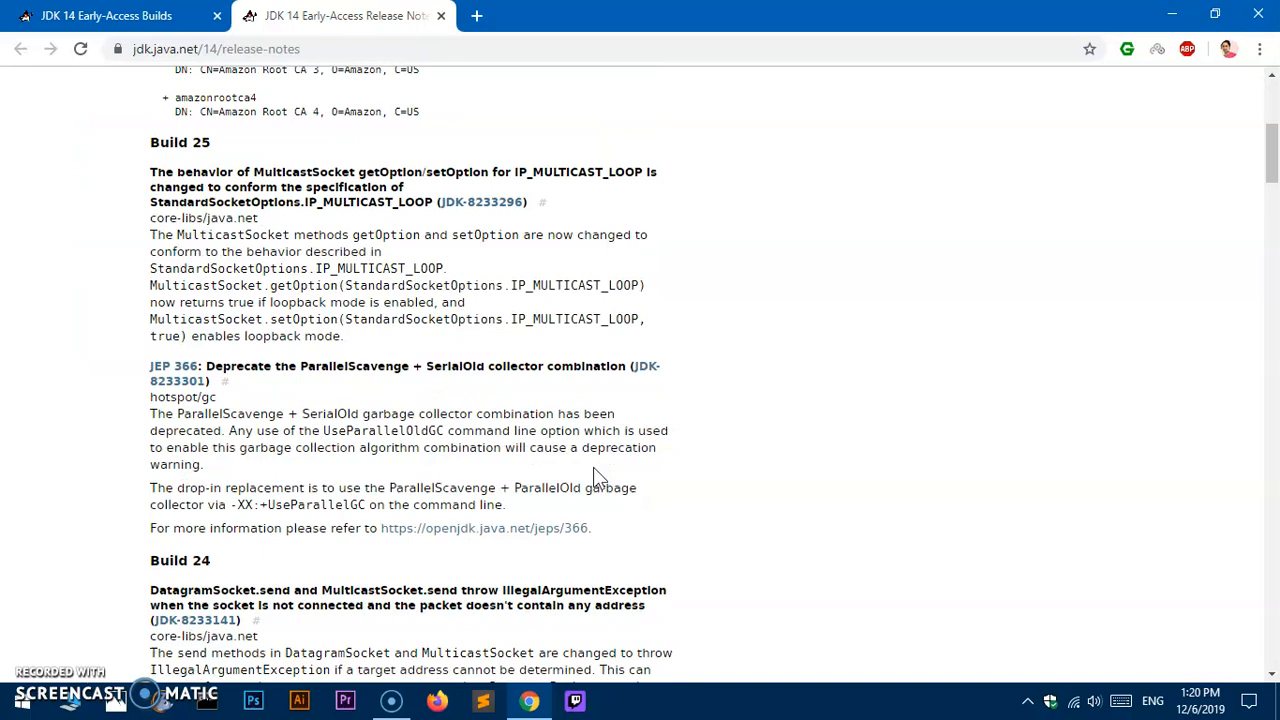
scroll(down, 3)
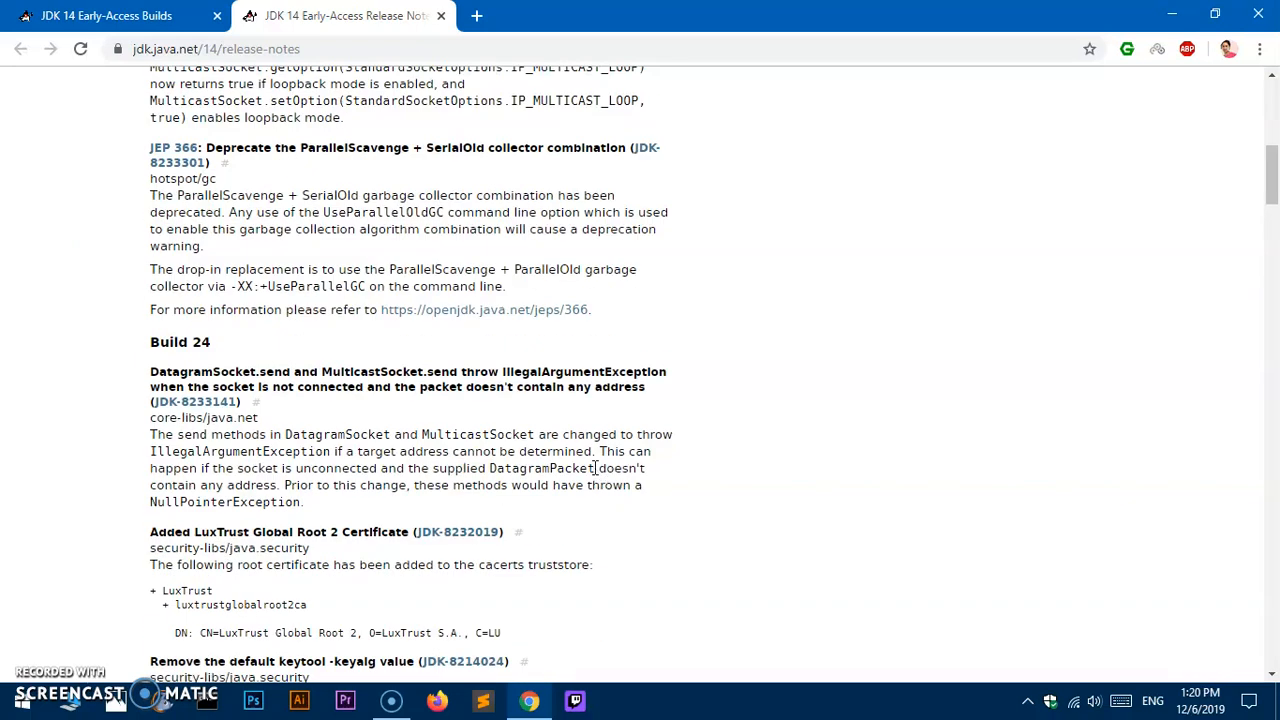
scroll(down, 3)
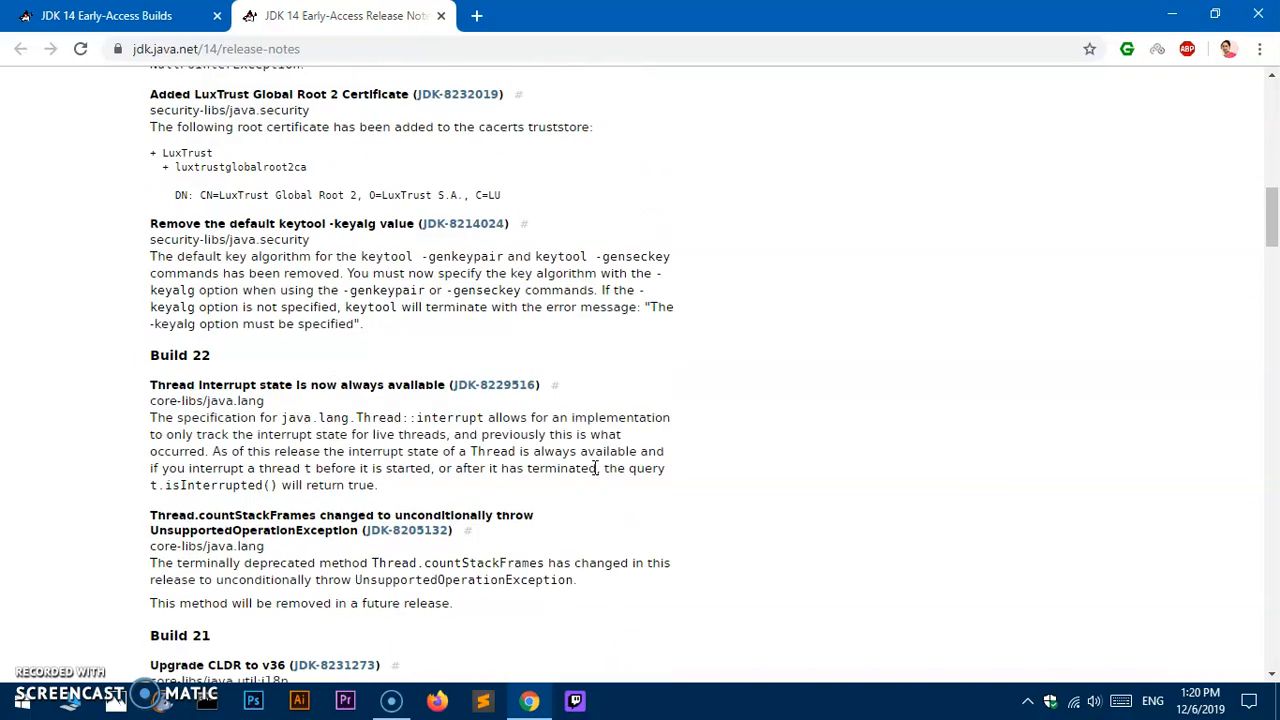
scroll(down, 3)
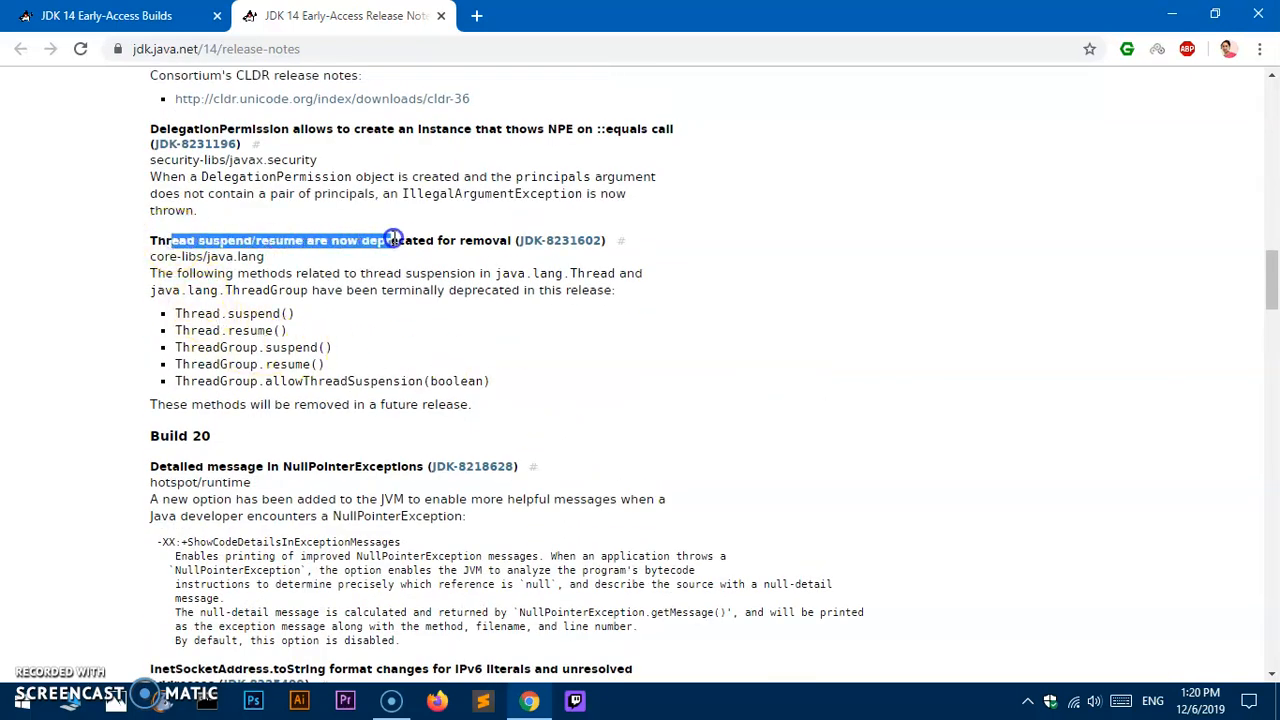
- Highlight the ThreadGroup.resume() section, read to the end, and return to the builds tab
click(400, 273)
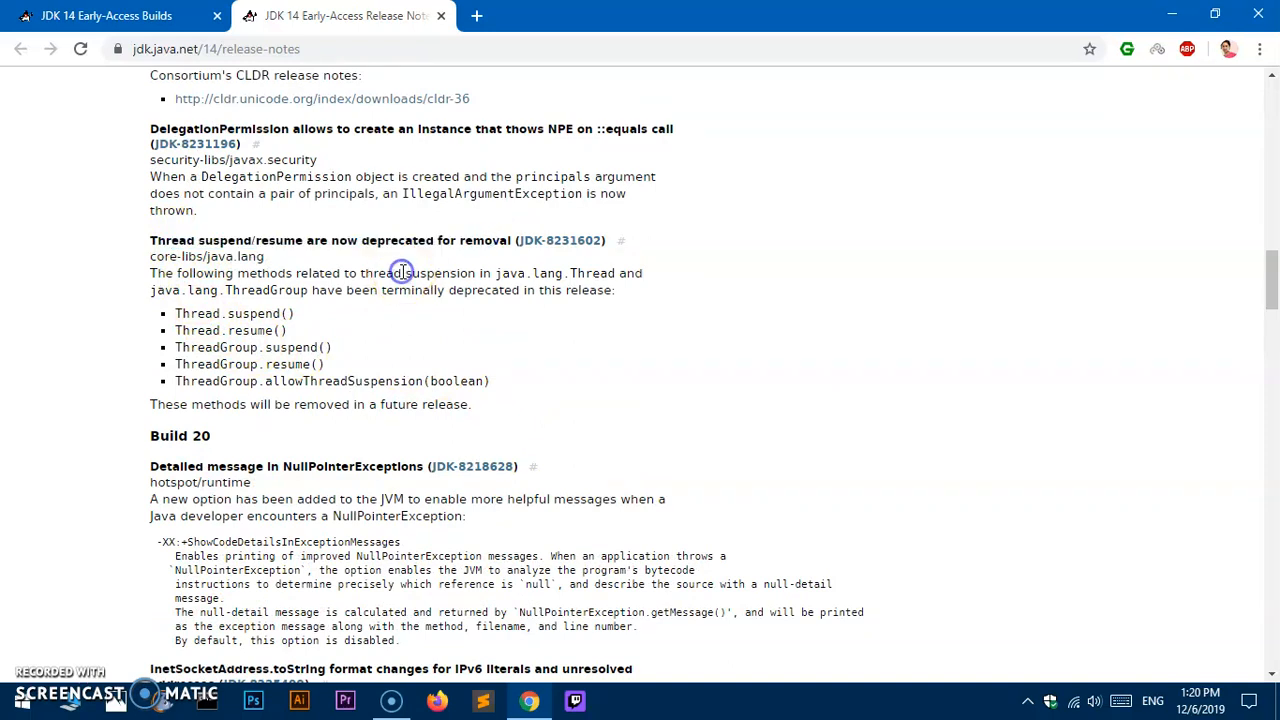
drag(400, 273, 427, 352)
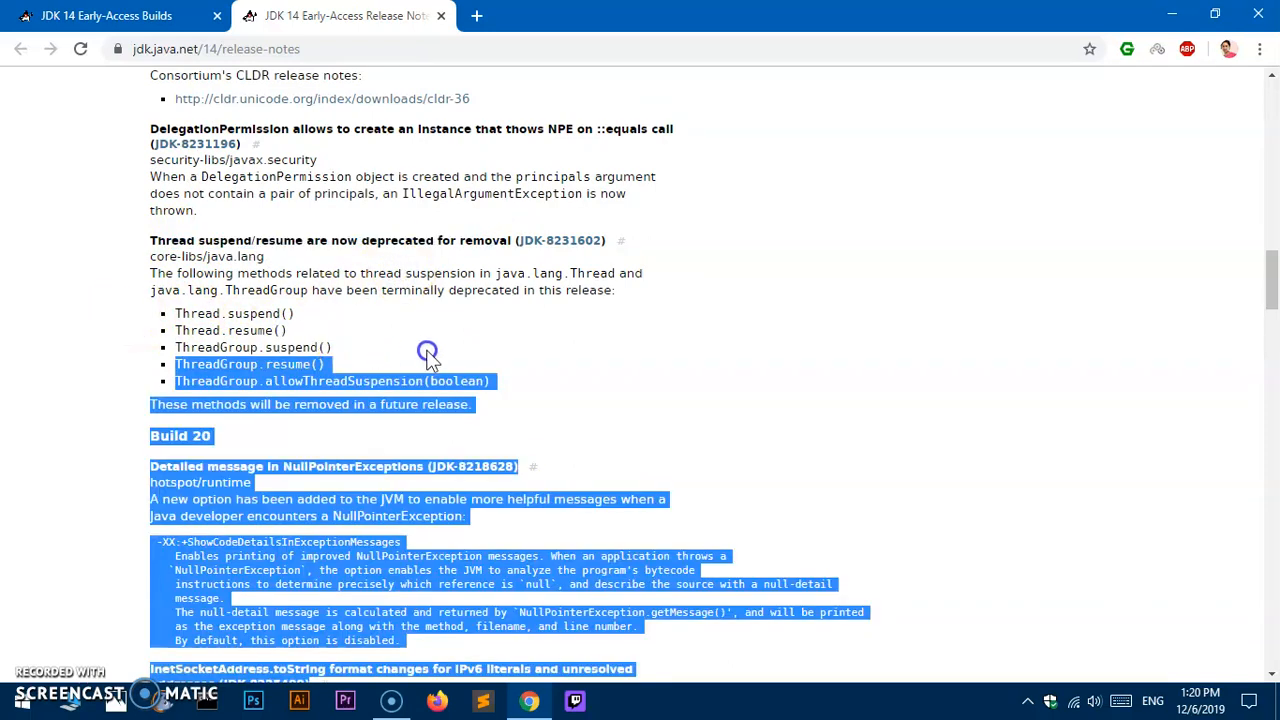
click(503, 355)
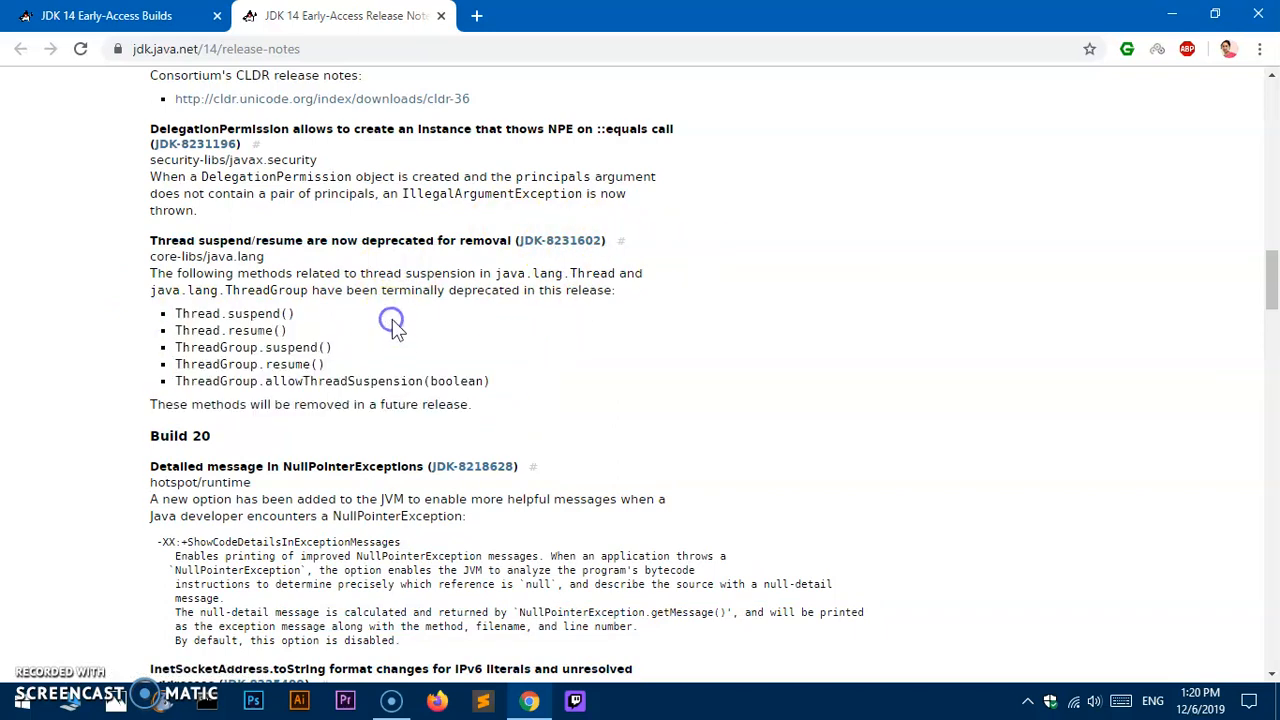
scroll(down, 3)
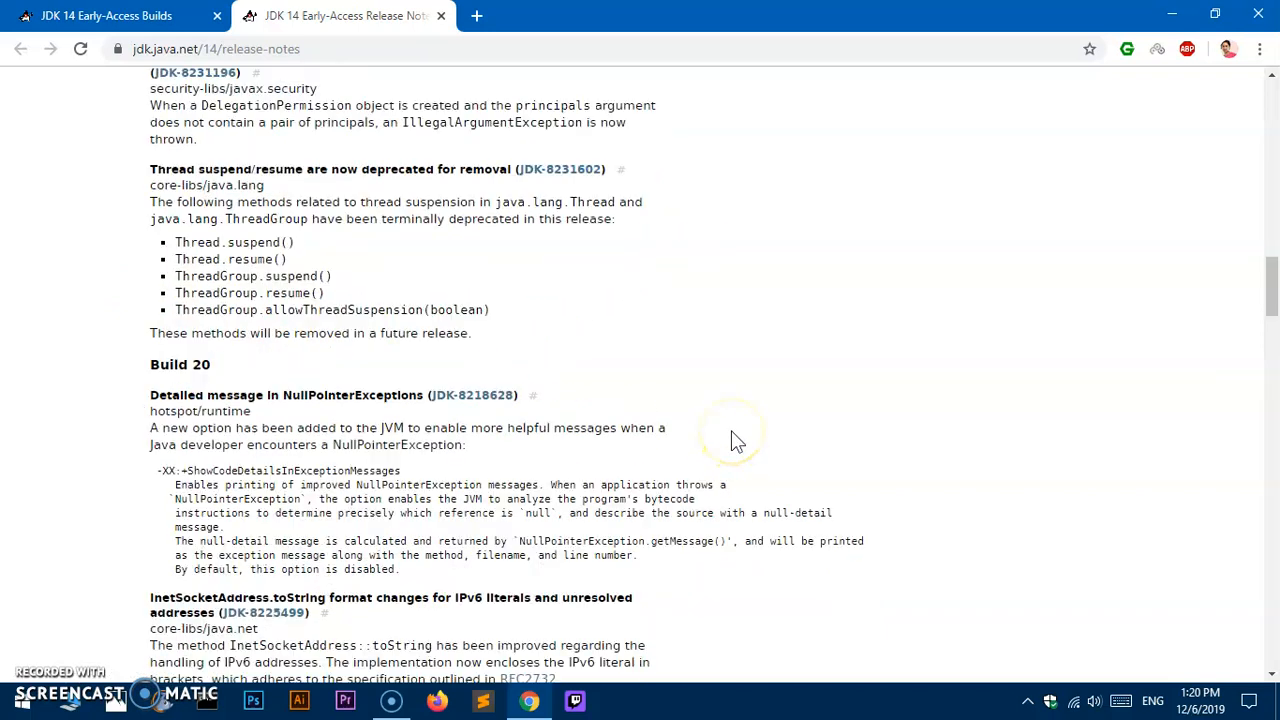
scroll(down, 3)
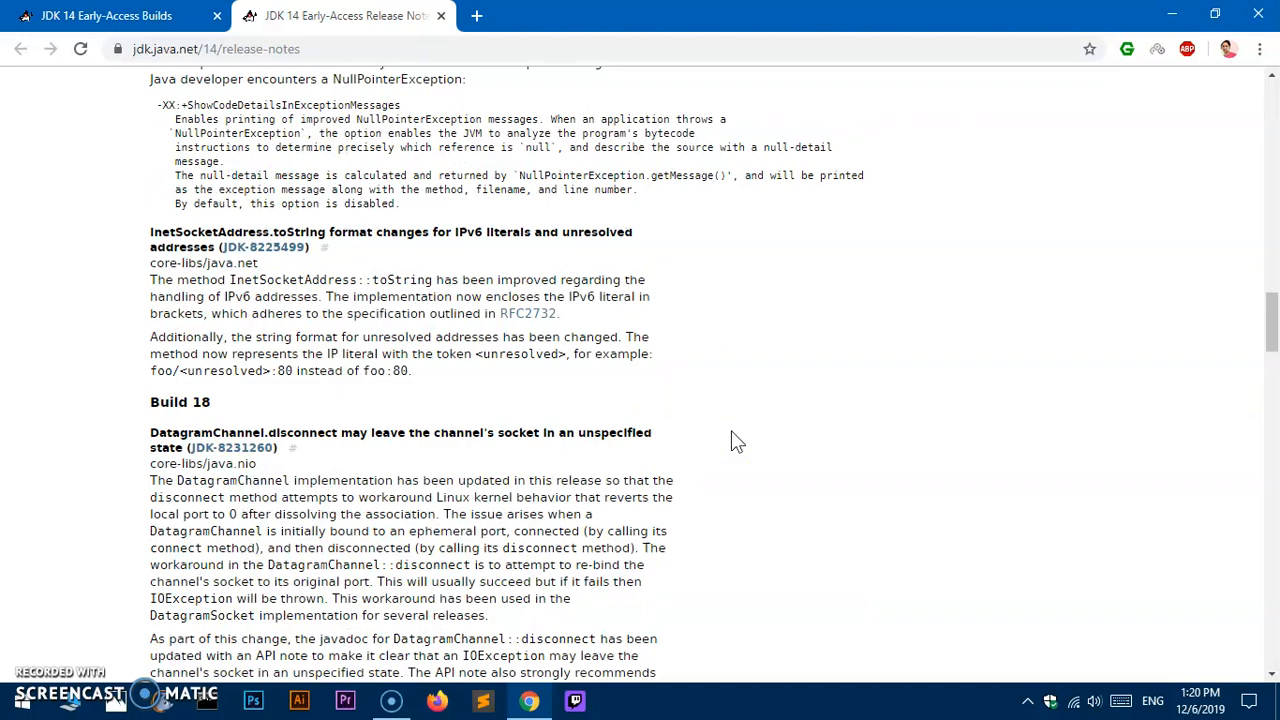
scroll(down, 3)
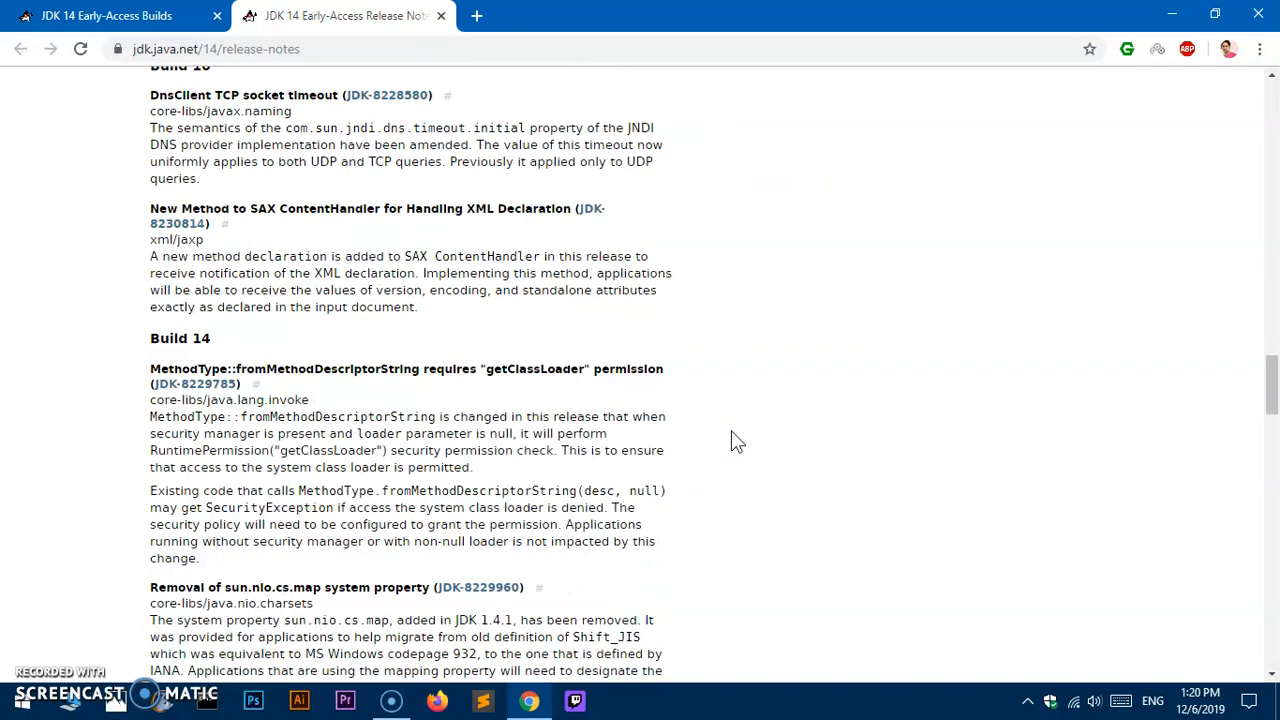
scroll(down, 3)
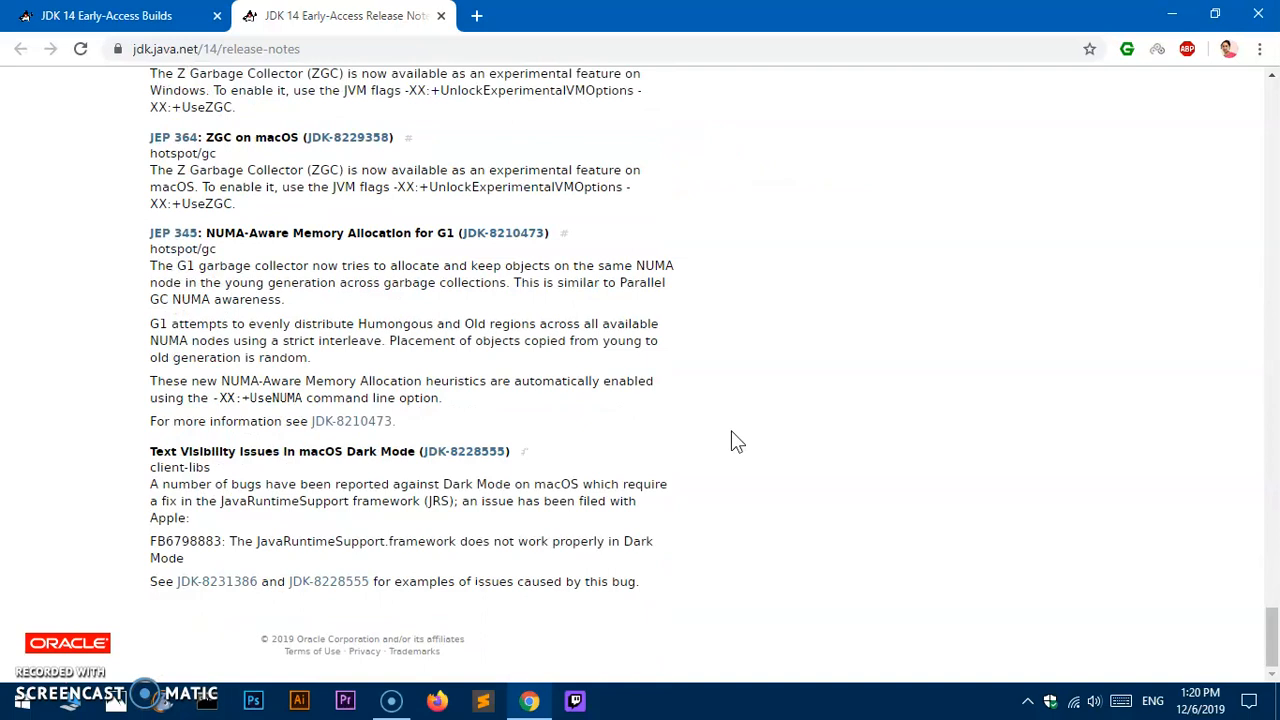
click(120, 16)
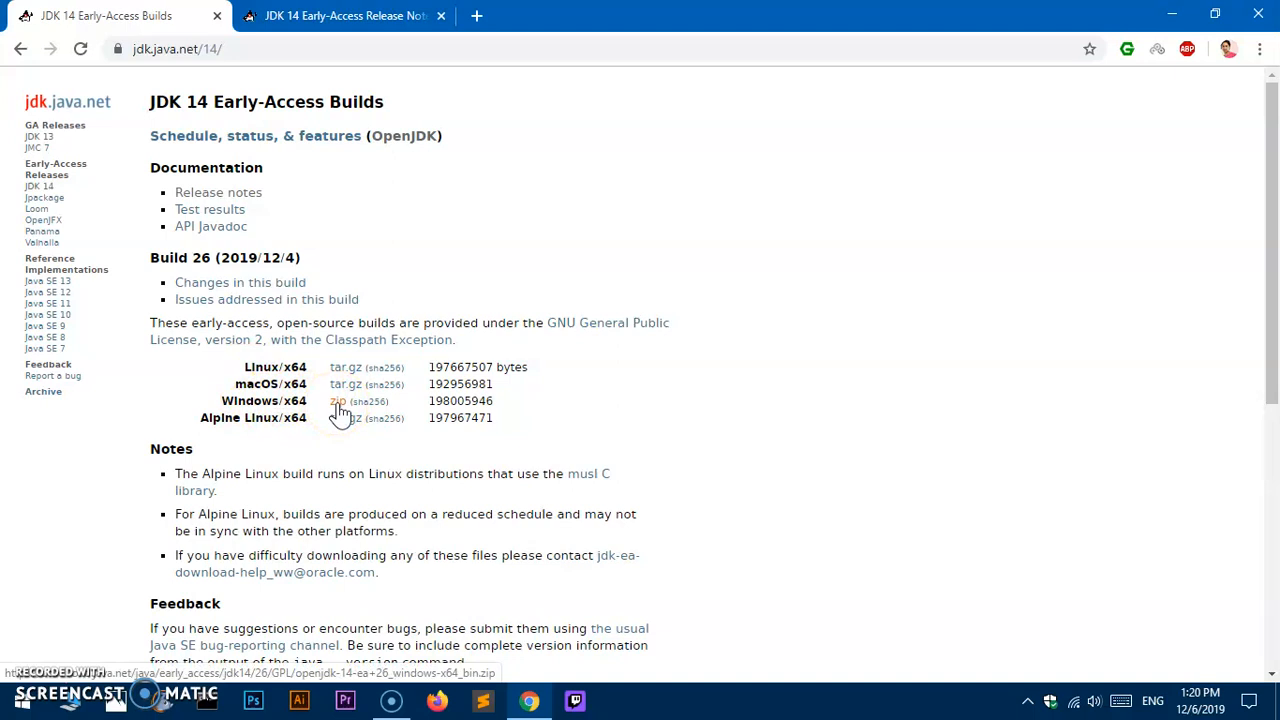
- Download the Windows x64 JDK 14 zip, saving it to the Desktop
click(337, 400)
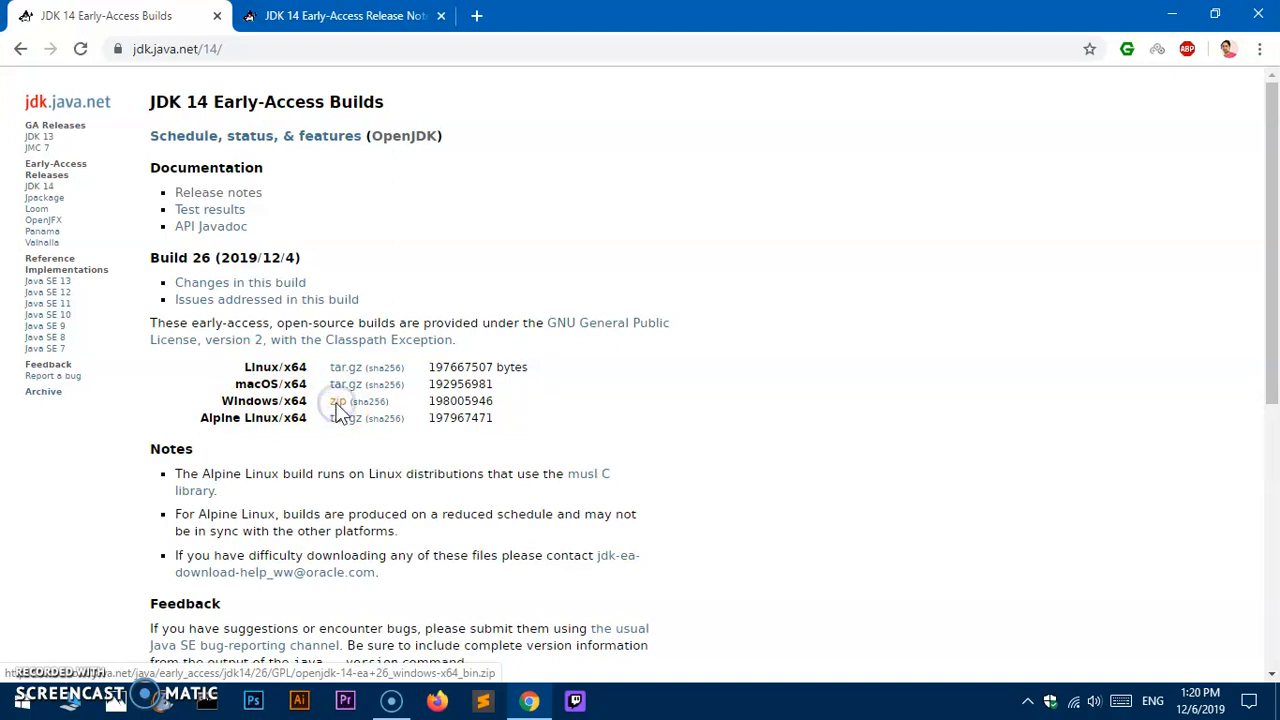
click(337, 400)
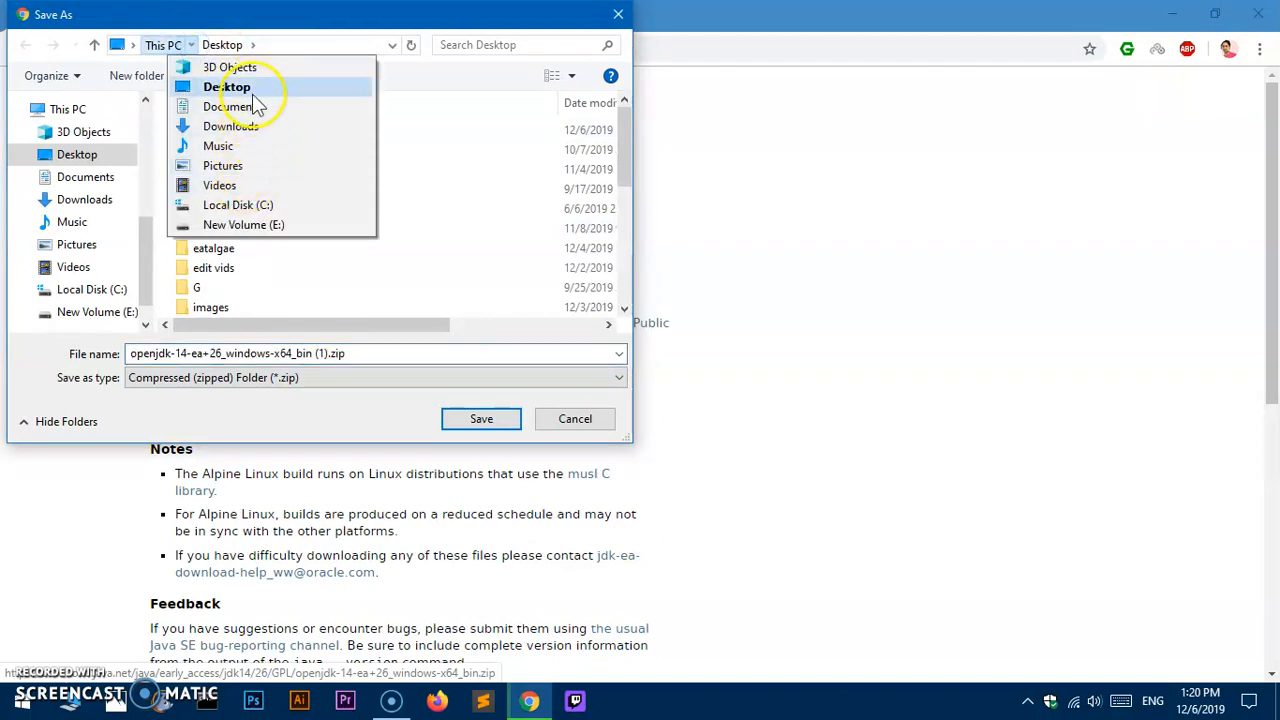
click(230, 93)
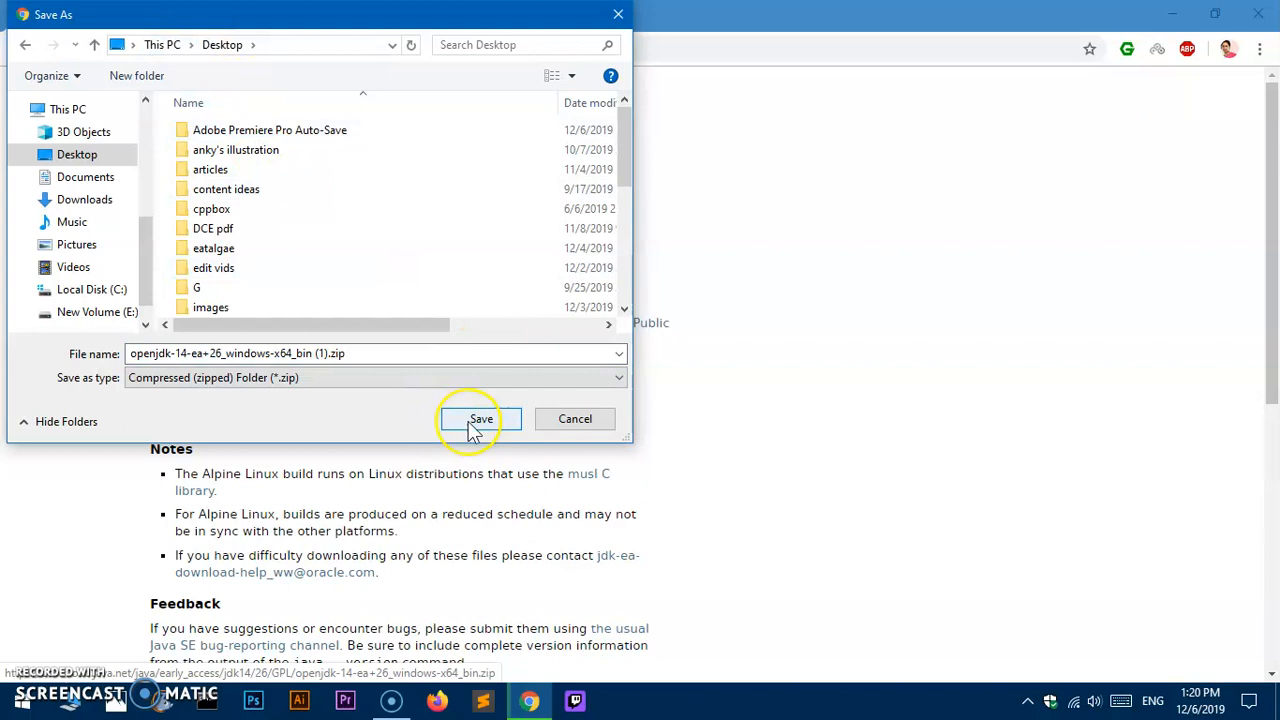
click(481, 418)
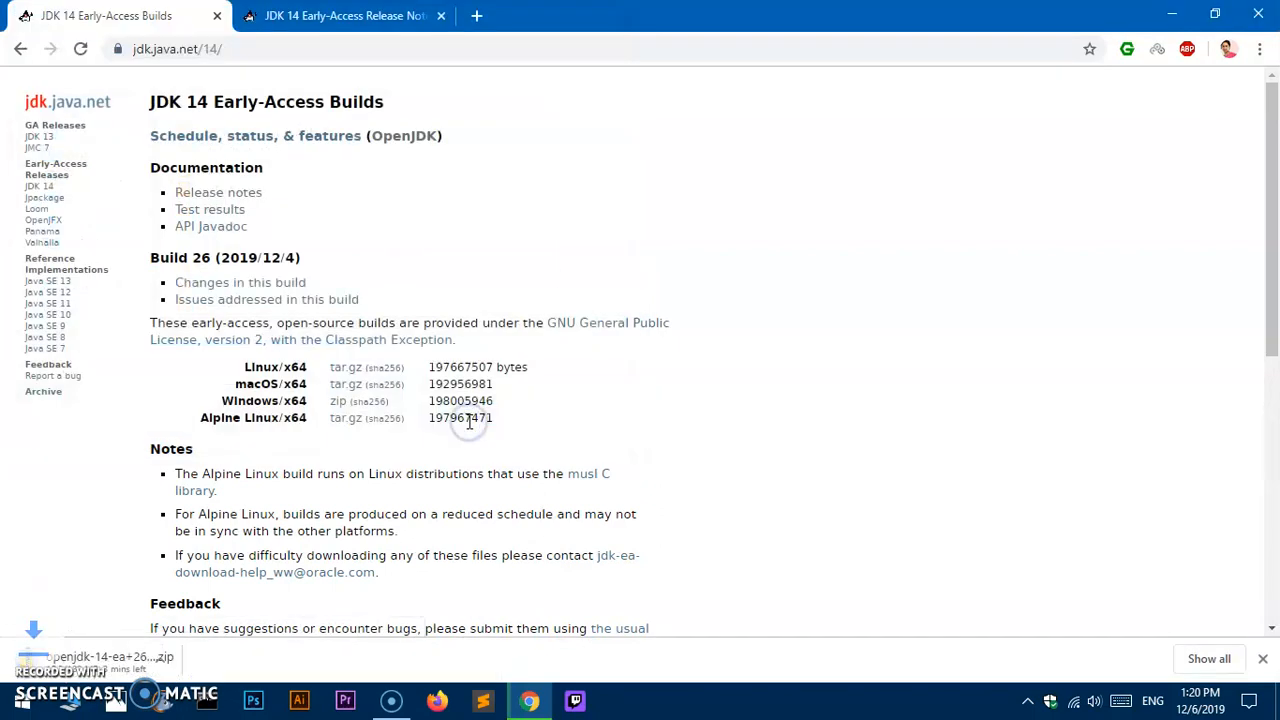
mouse_move(220, 645)
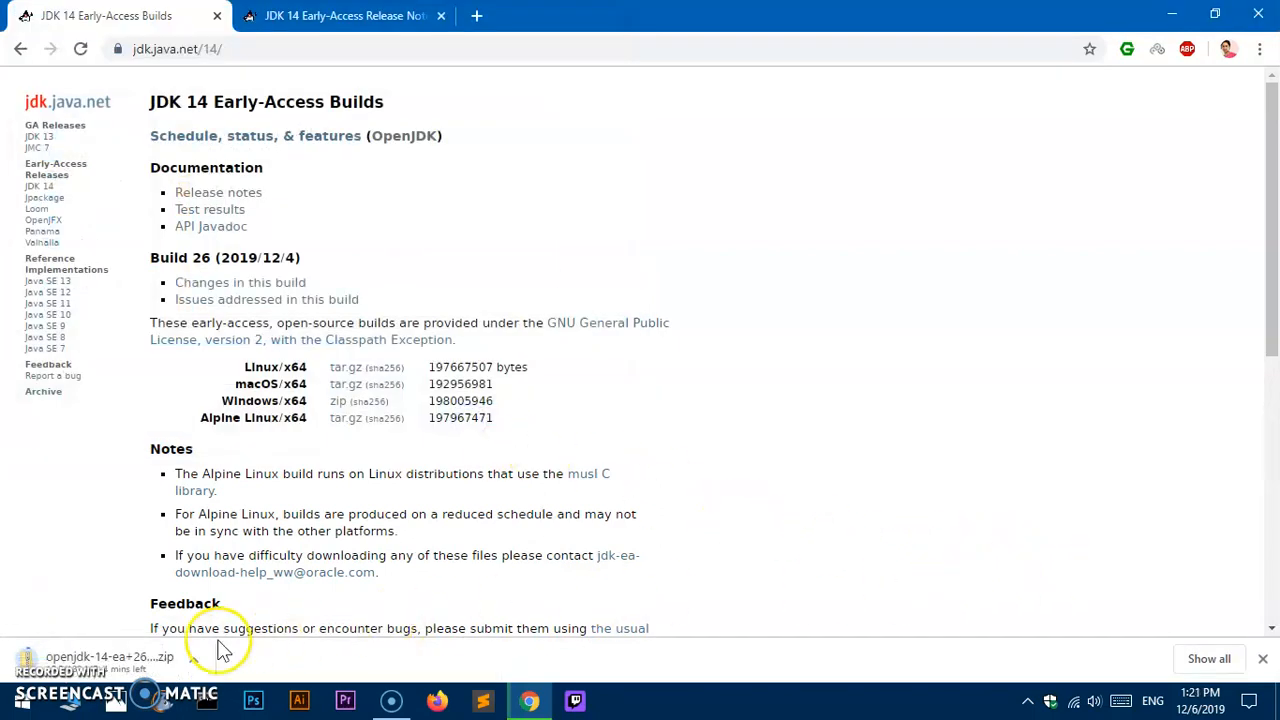
mouse_move(278, 680)
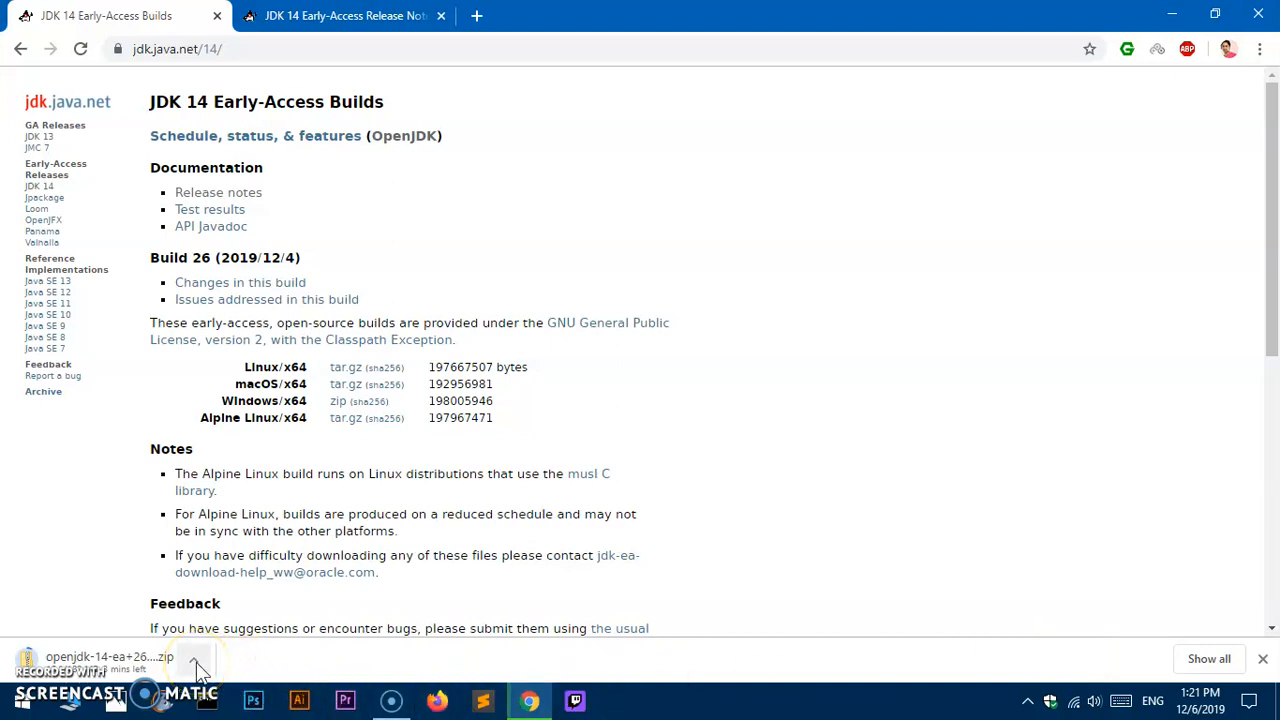
click(197, 675)
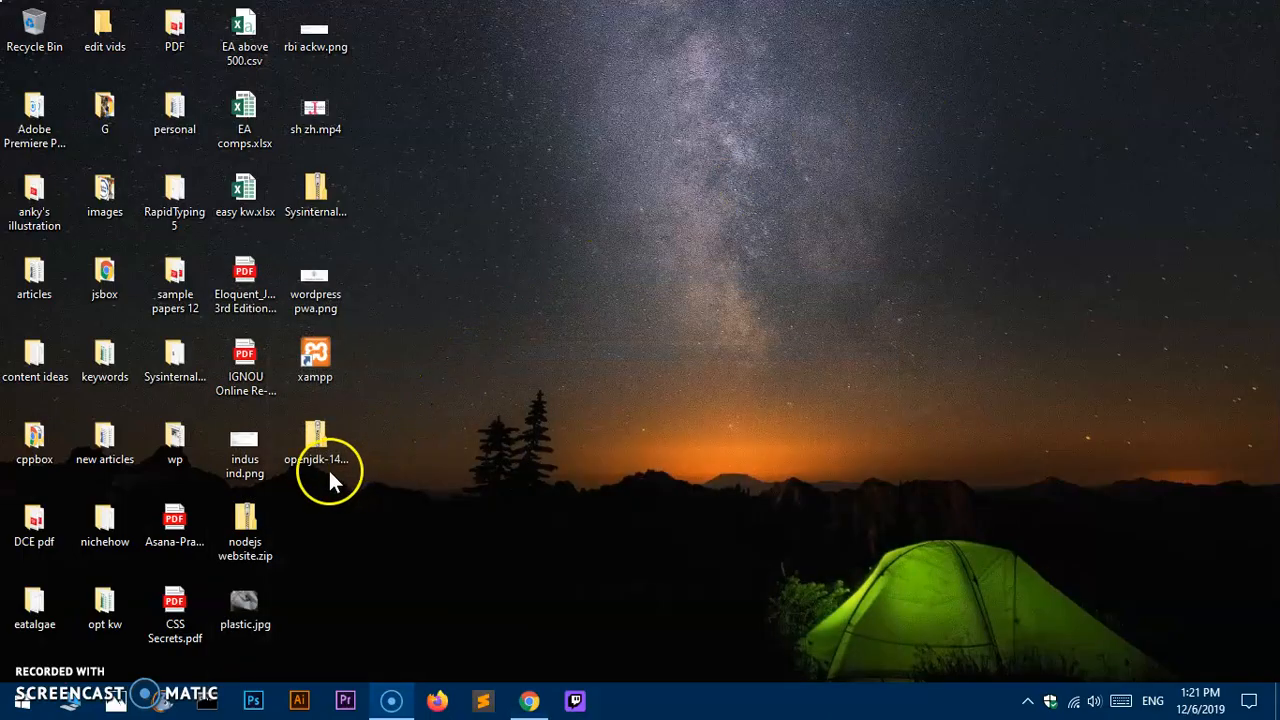
- Move the JDK zip to open desktop space and 7-Zip extract it into openjdk-14-ea+26_windows-x64_bin
drag(315, 440, 597, 210)
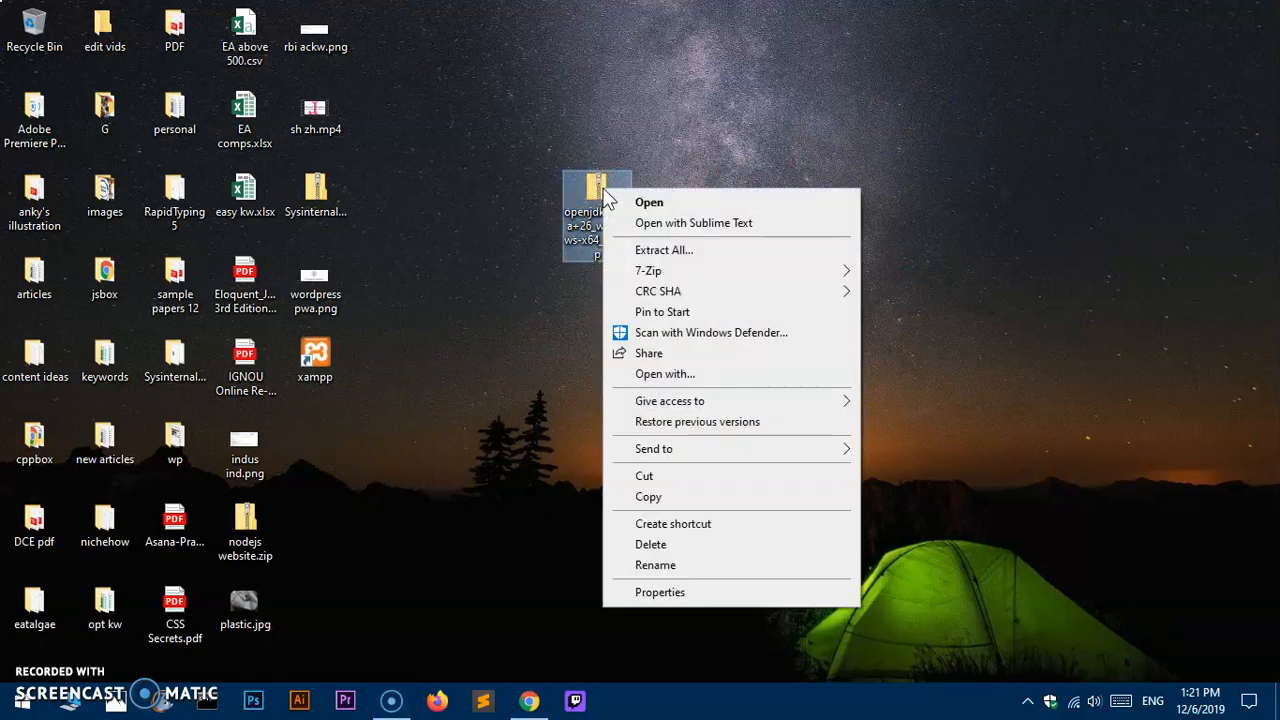
mouse_move(640, 255)
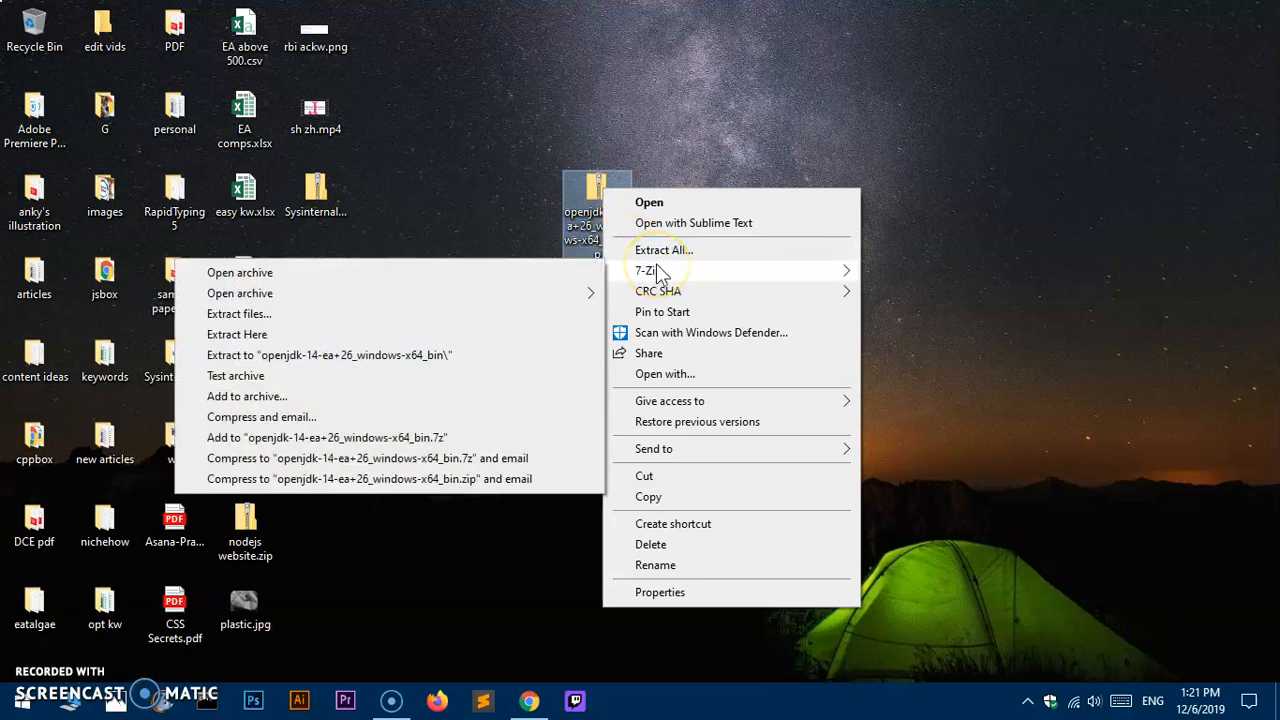
mouse_move(470, 360)
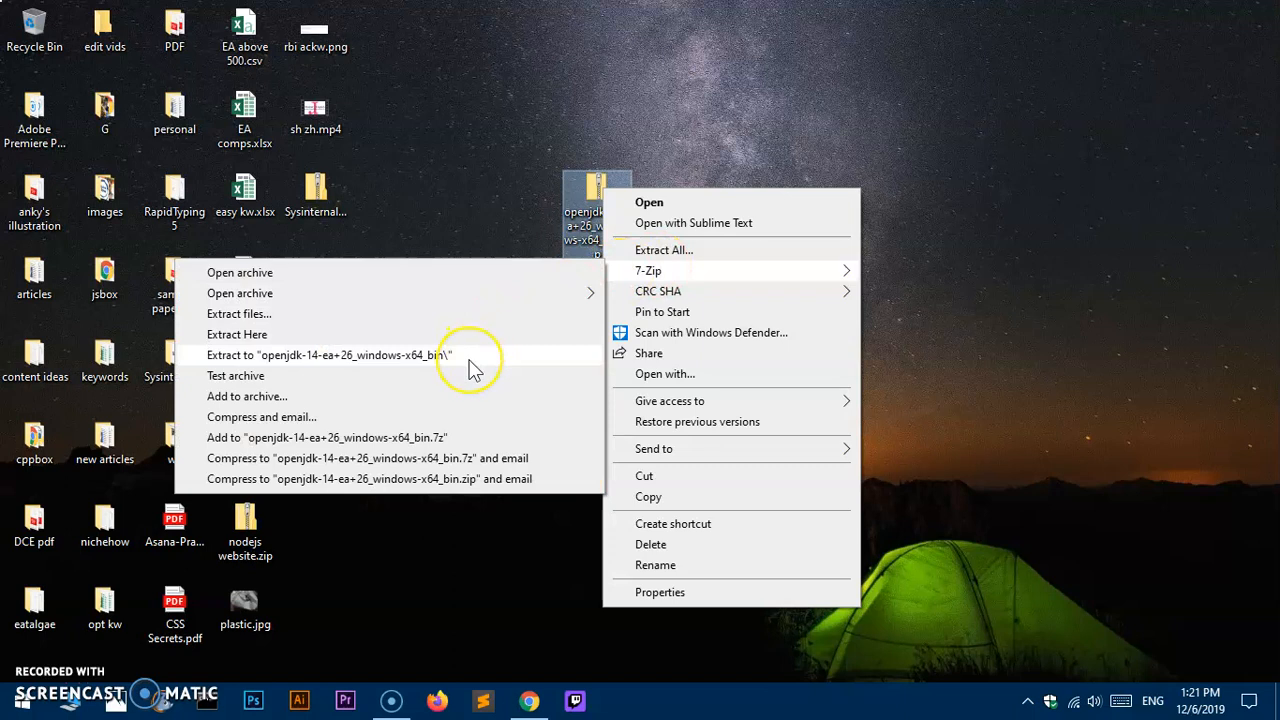
click(237, 334)
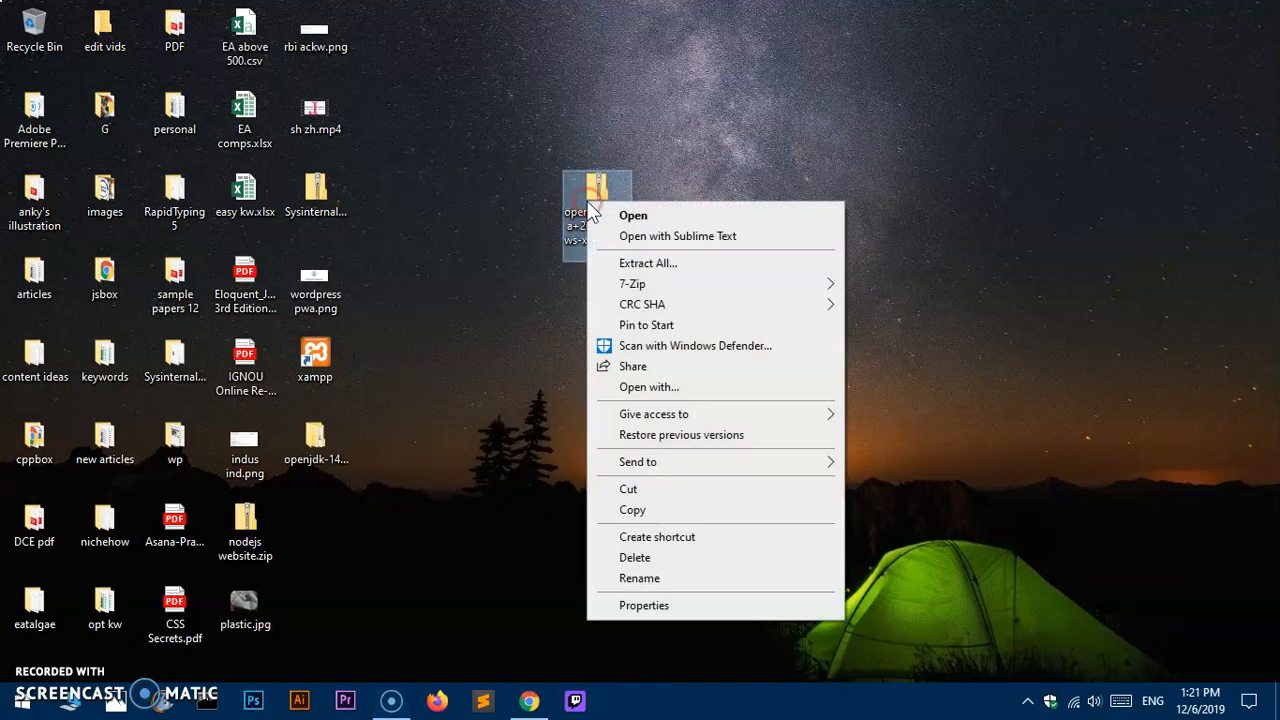
mouse_move(646, 263)
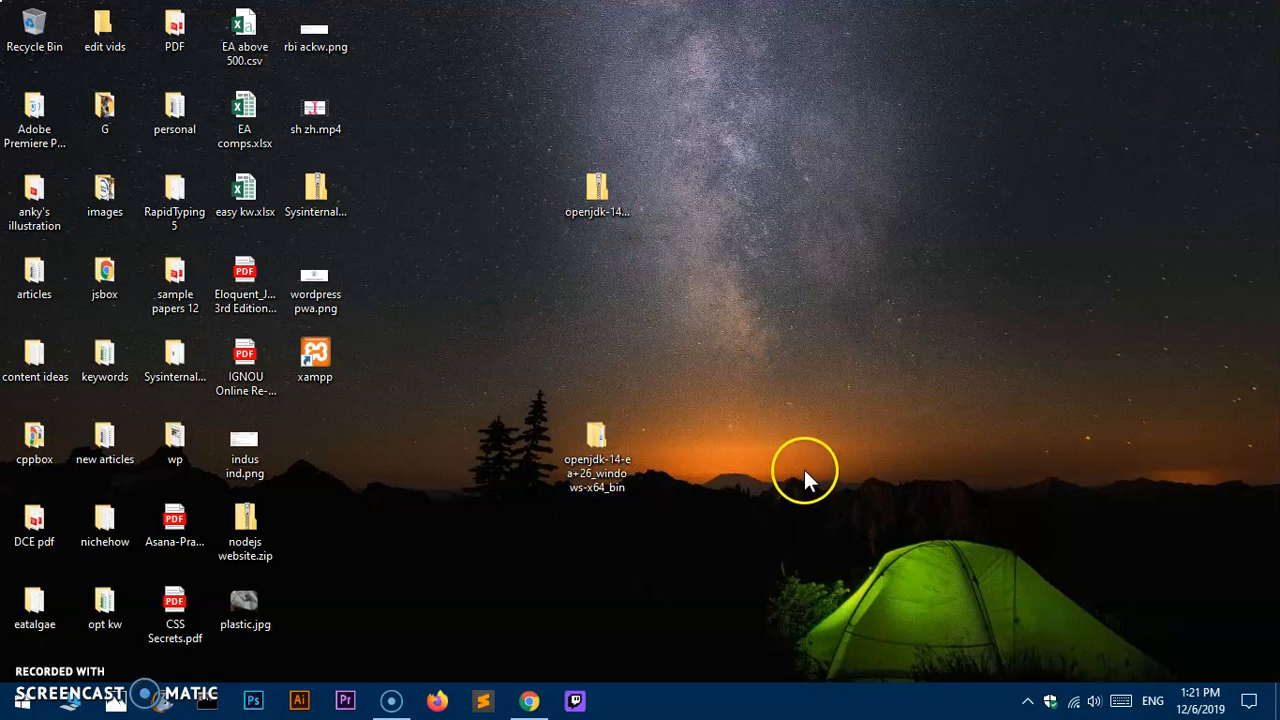
- Open the openjdk-14-ea+26_windows-x64_bin folder and right-click the jdk-14 folder inside
click(597, 435)
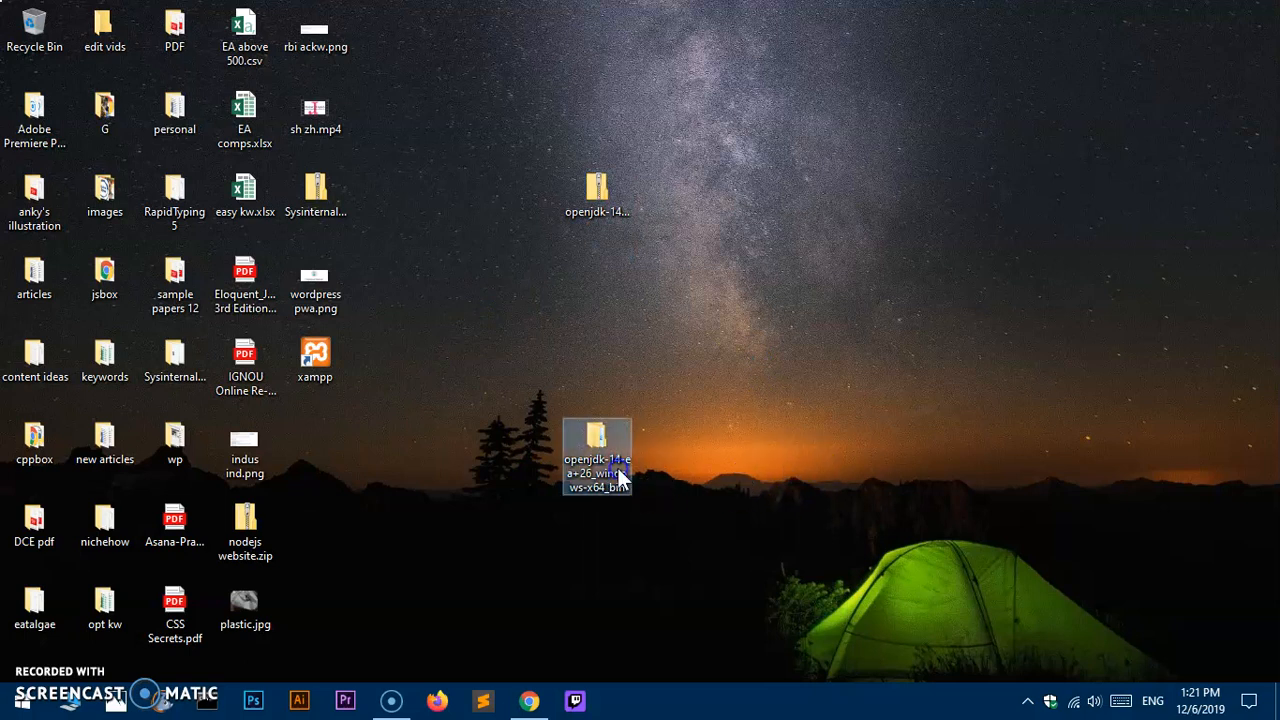
double_click(596, 438)
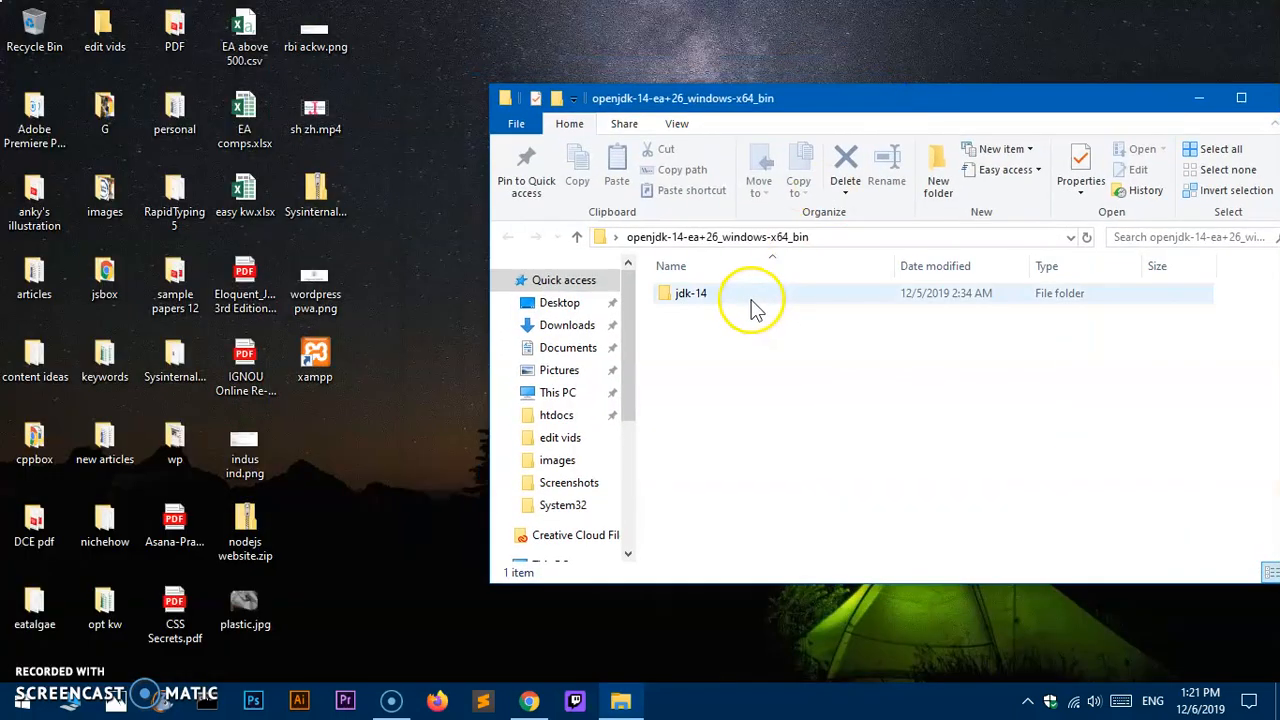
double_click(687, 293)
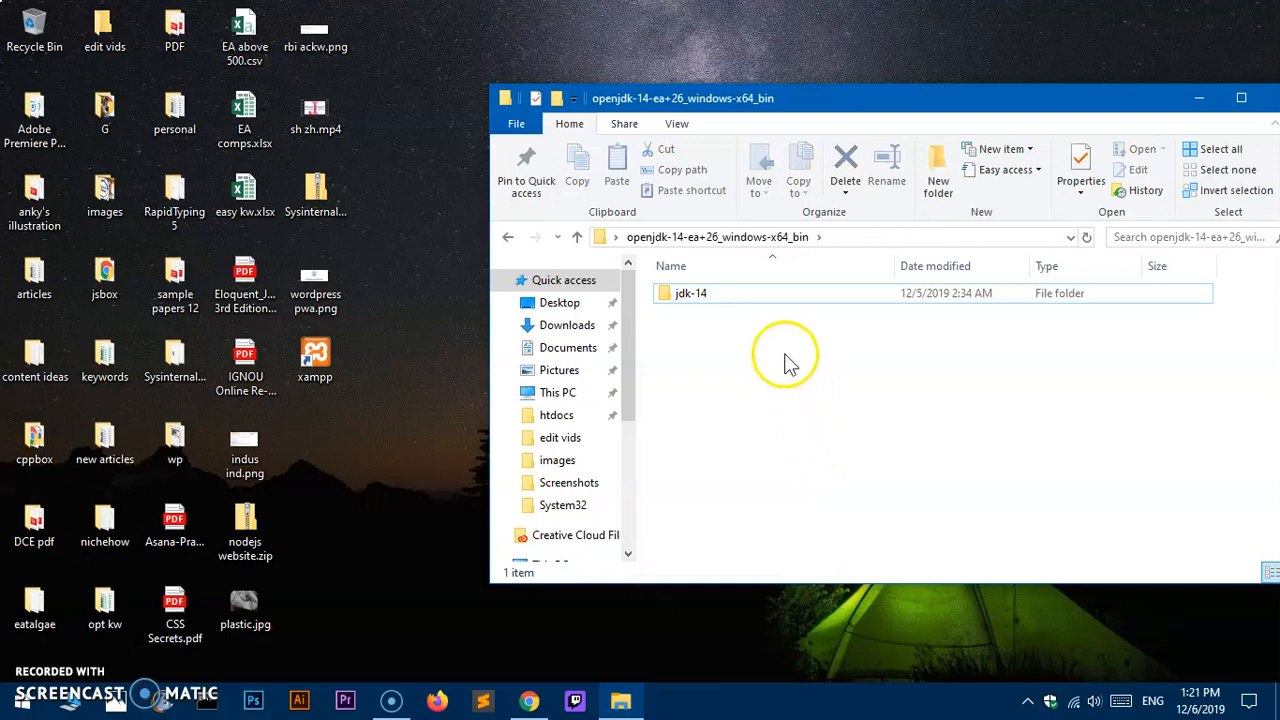
right_click(691, 292)
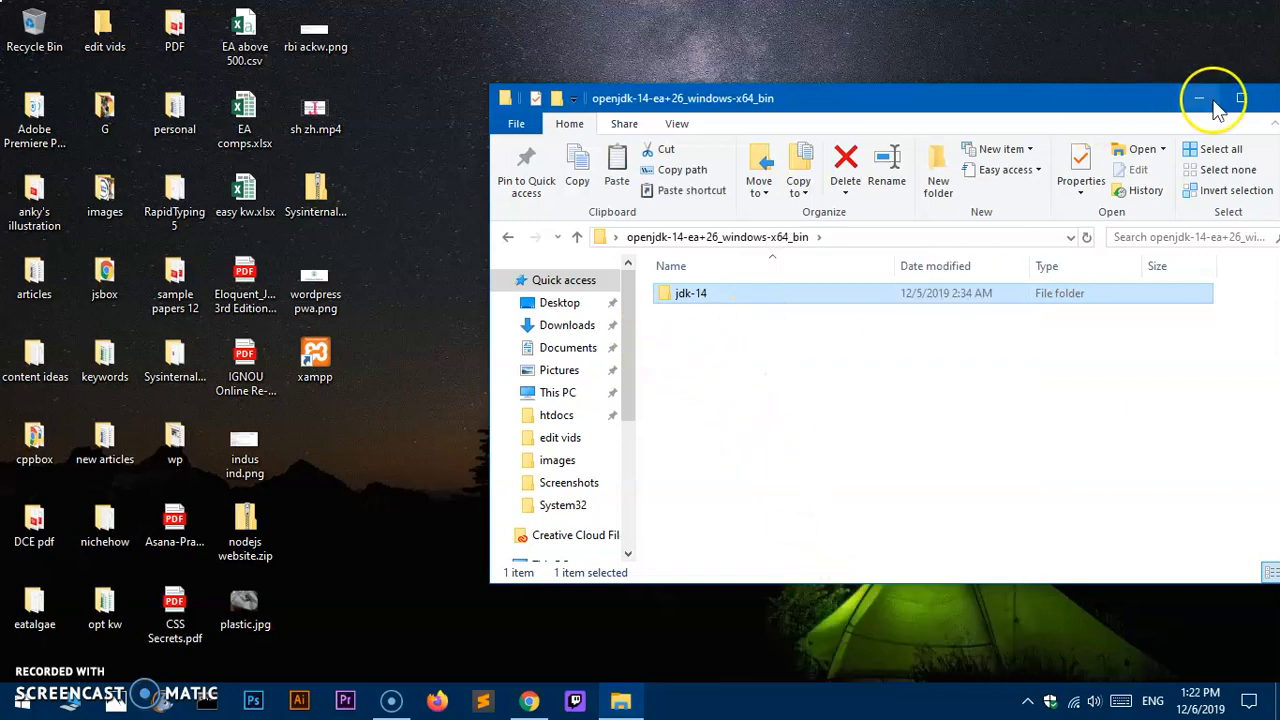
- Maximize Explorer, make a 'java' folder on C:, and move it into Program Files with admin approval
click(1239, 95)
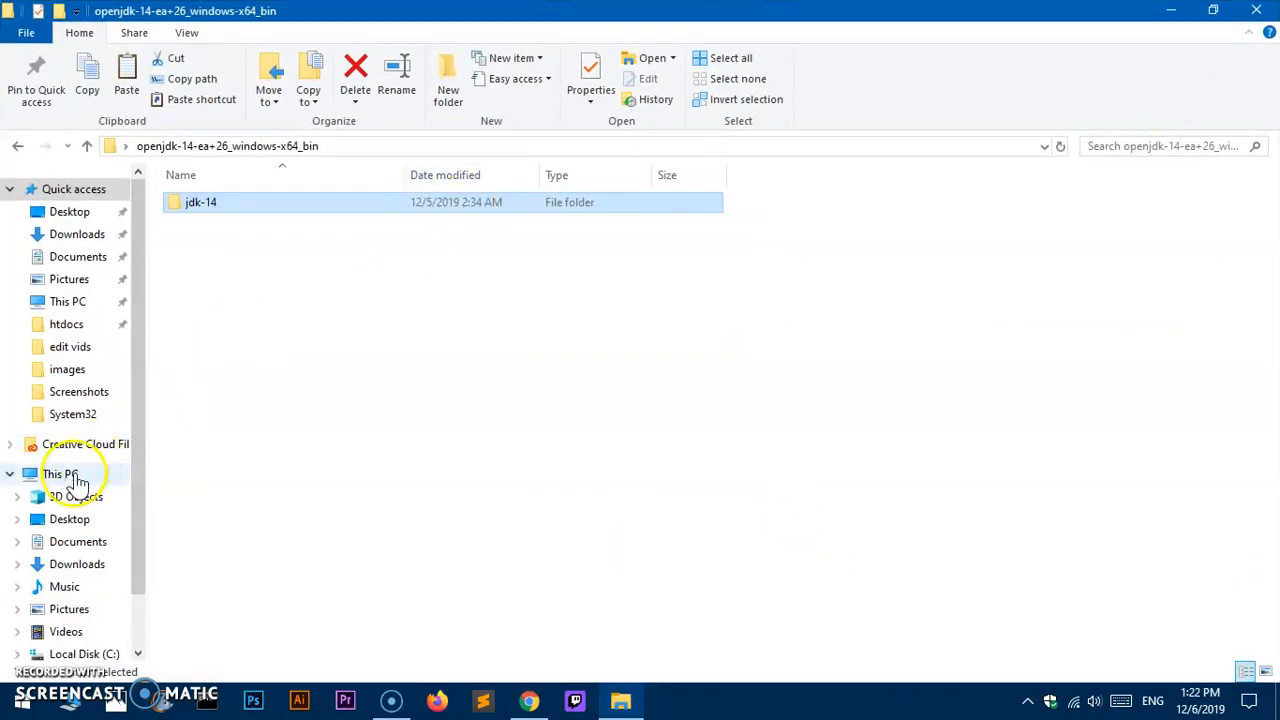
click(62, 474)
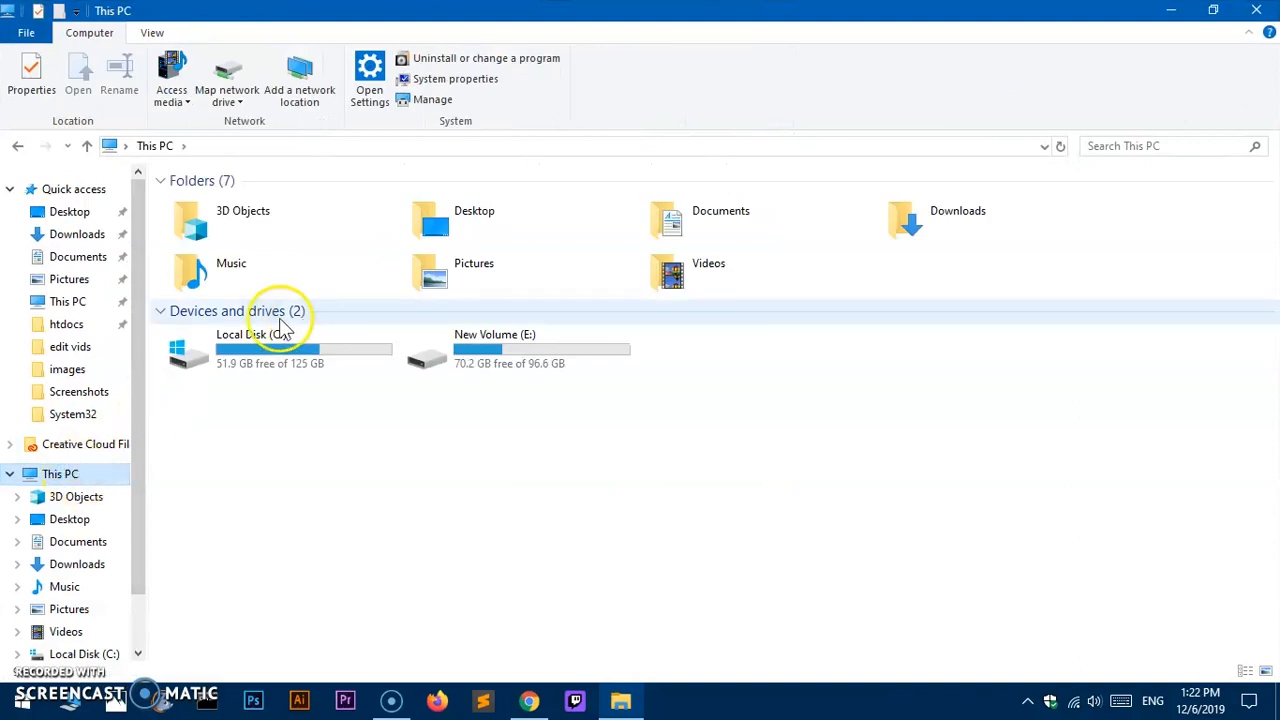
click(270, 350)
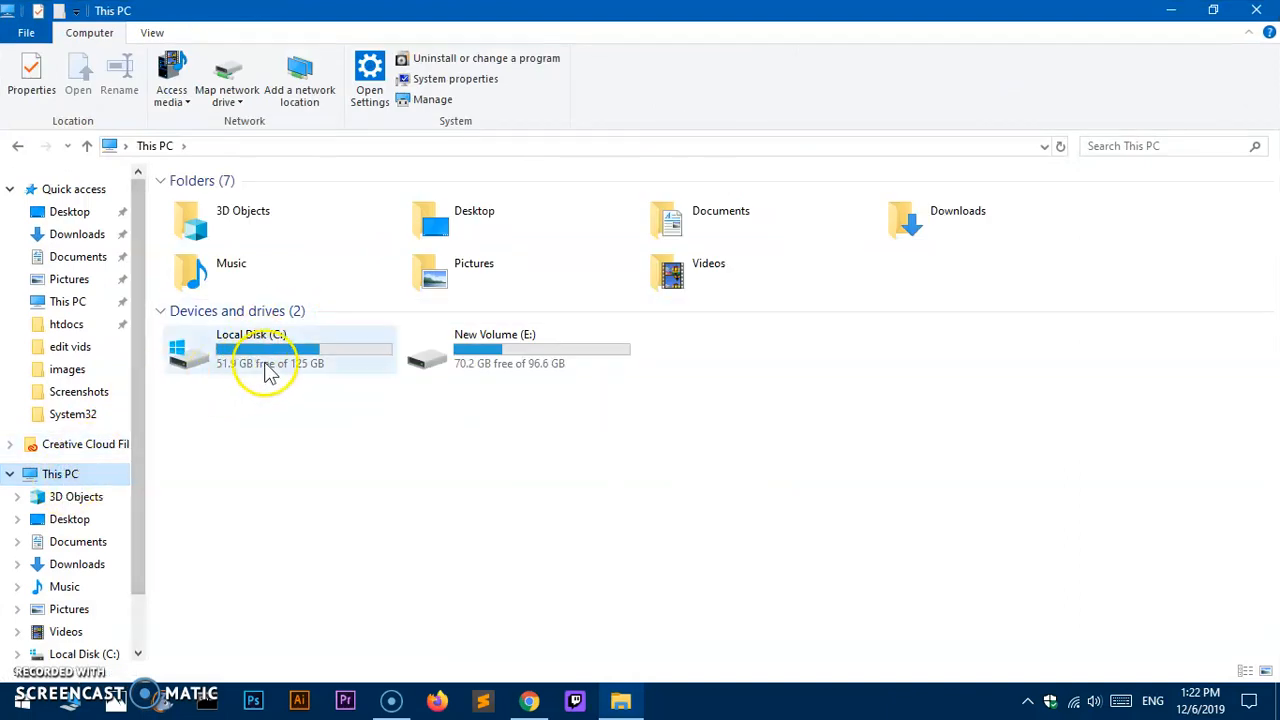
double_click(250, 350)
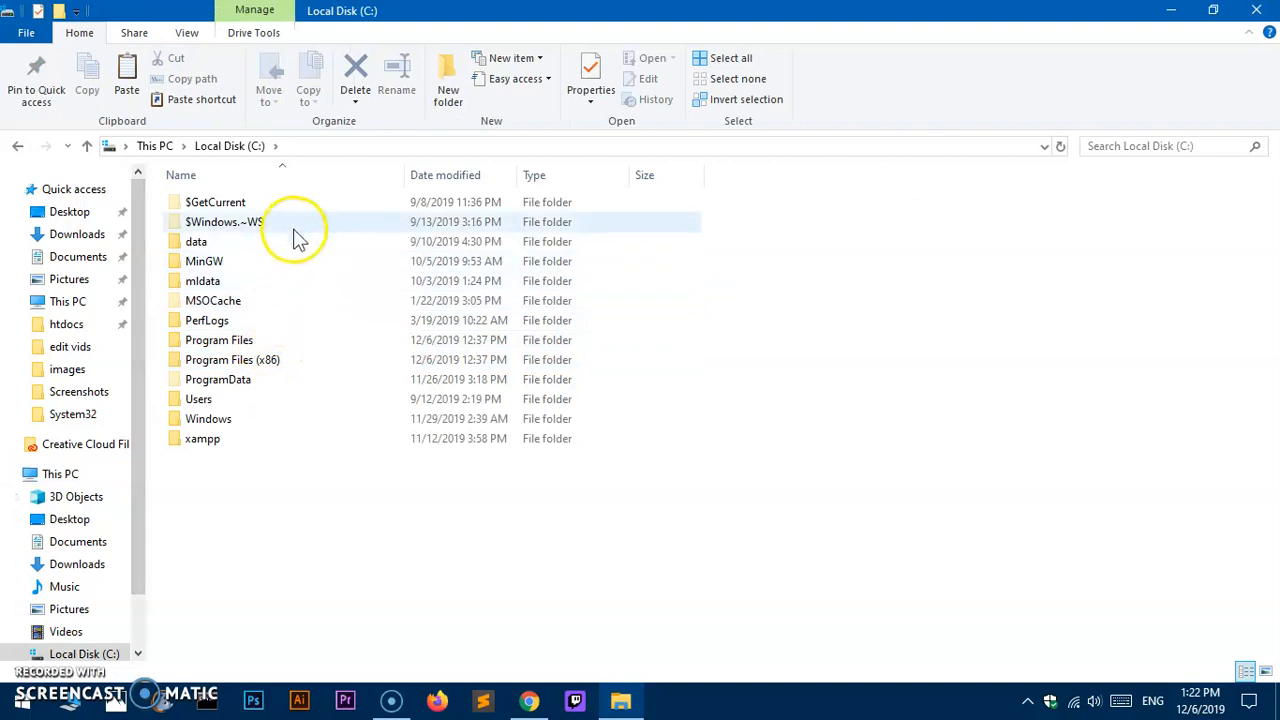
mouse_move(315, 345)
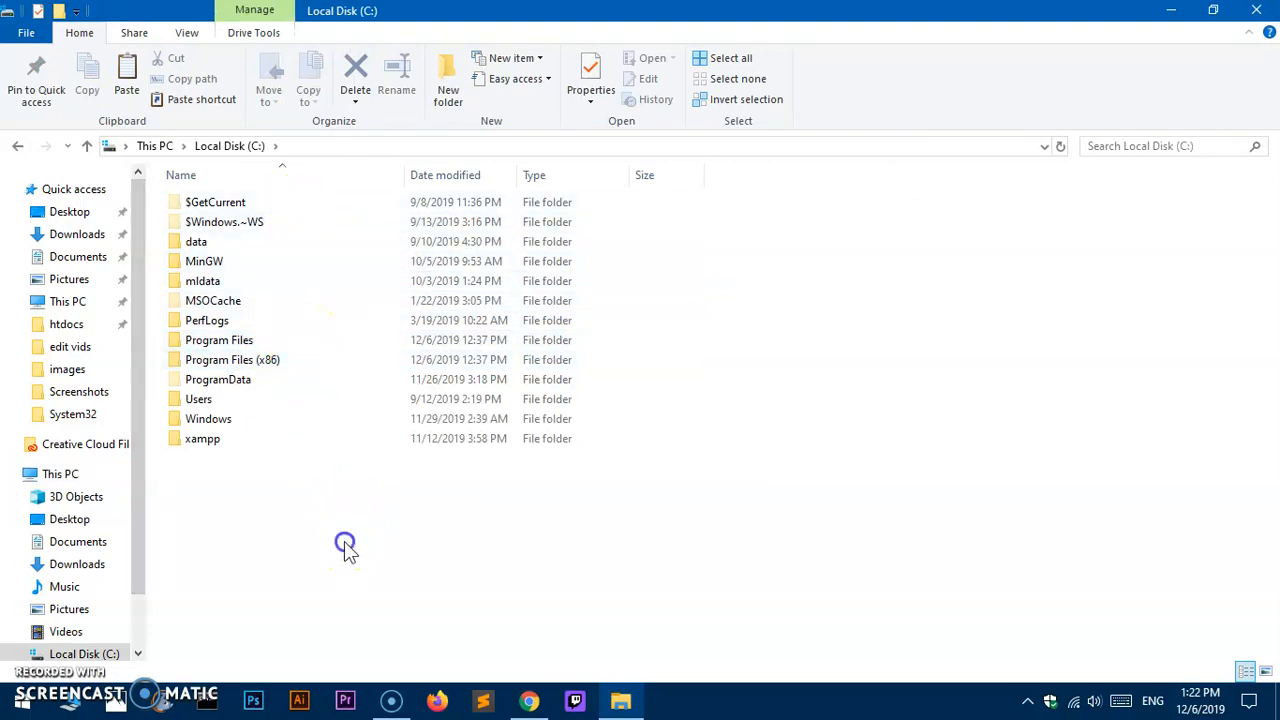
click(447, 75)
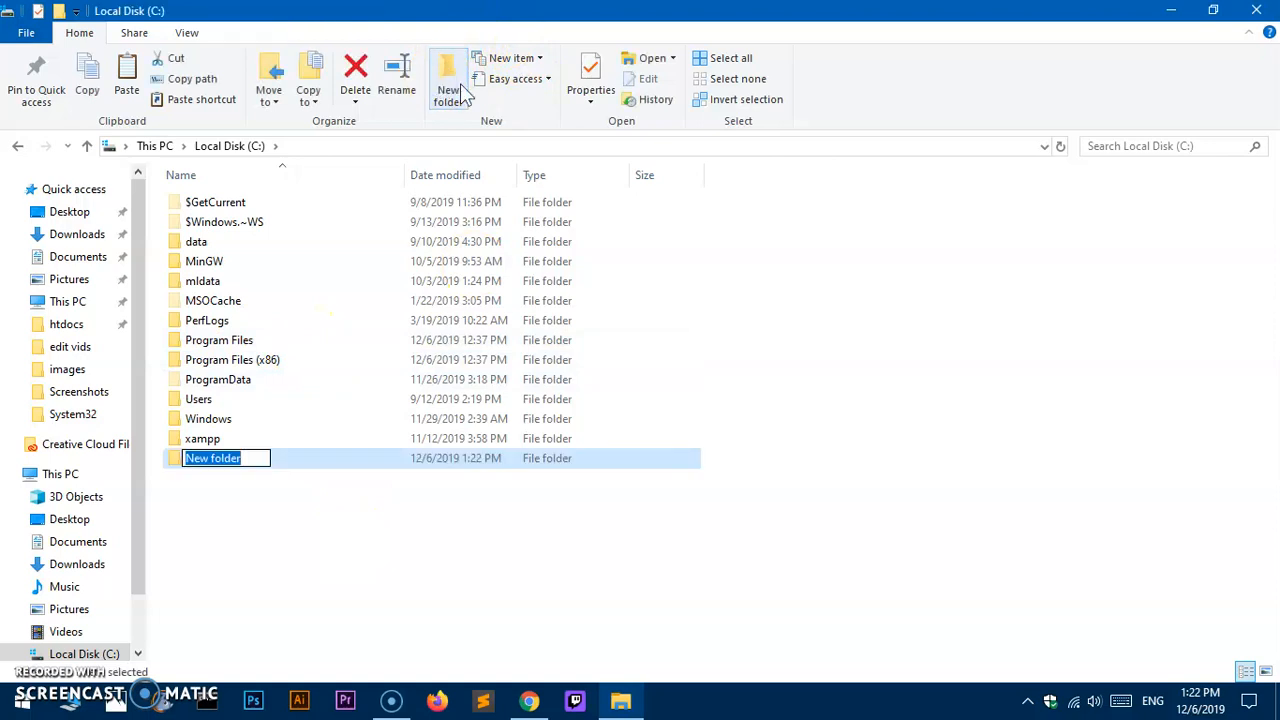
text(java)
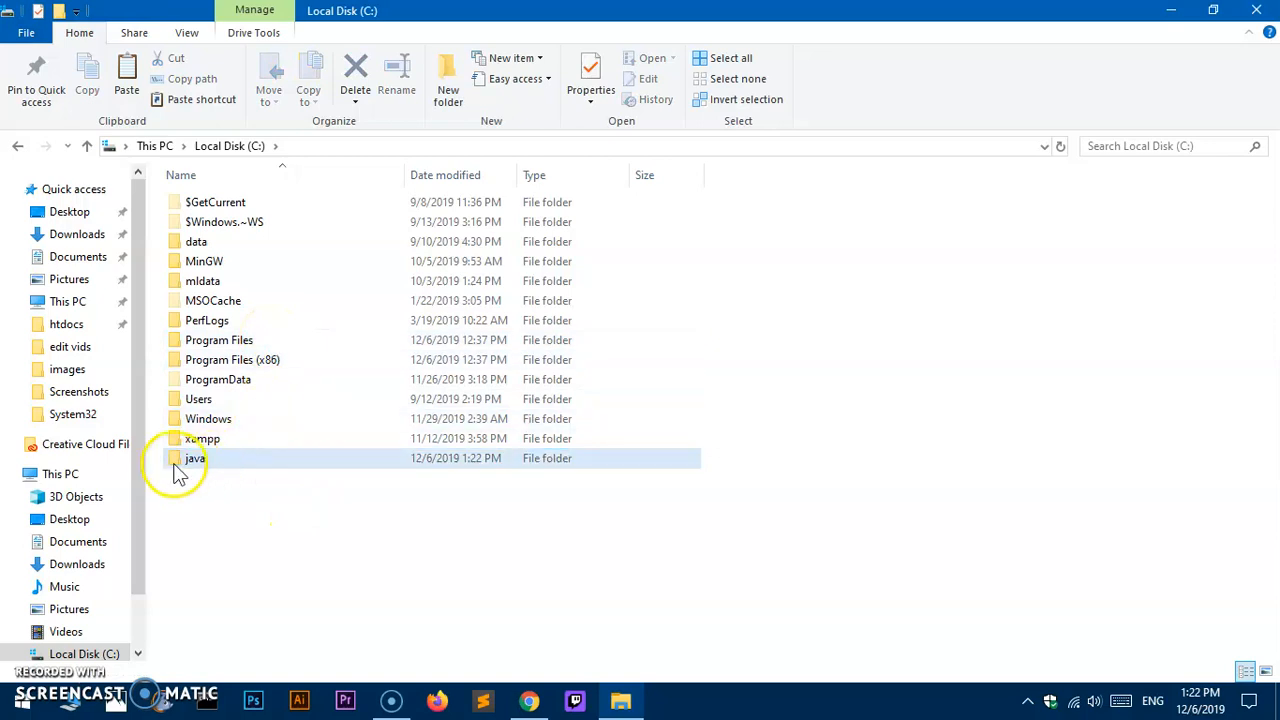
drag(195, 458, 283, 339)
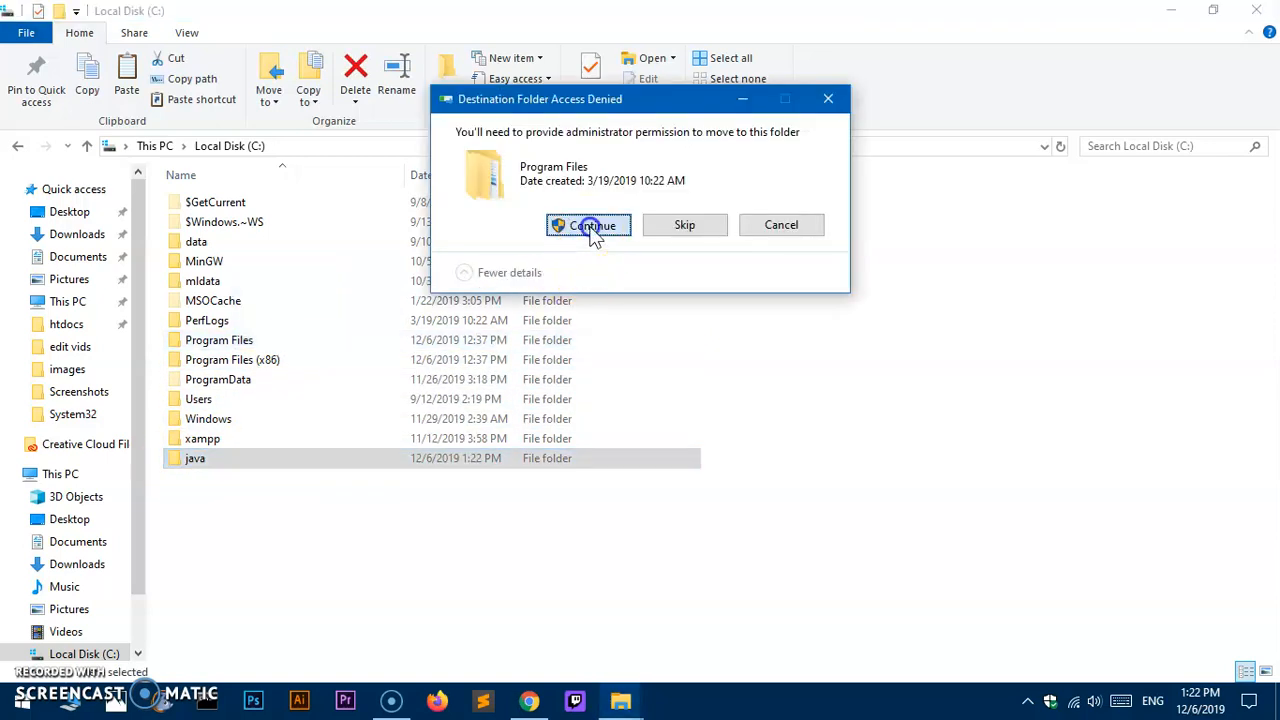
click(588, 224)
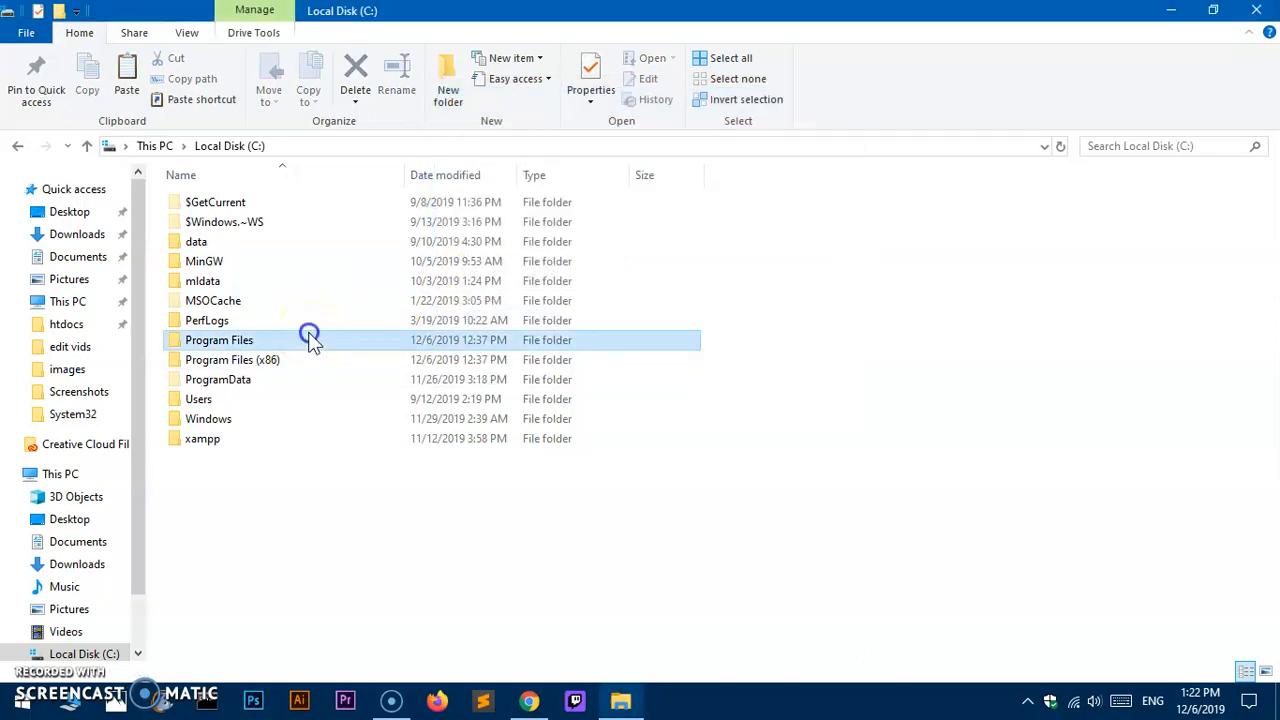
- Open Program Files\java to confirm it is empty, then go back up to Program Files
double_click(219, 340)
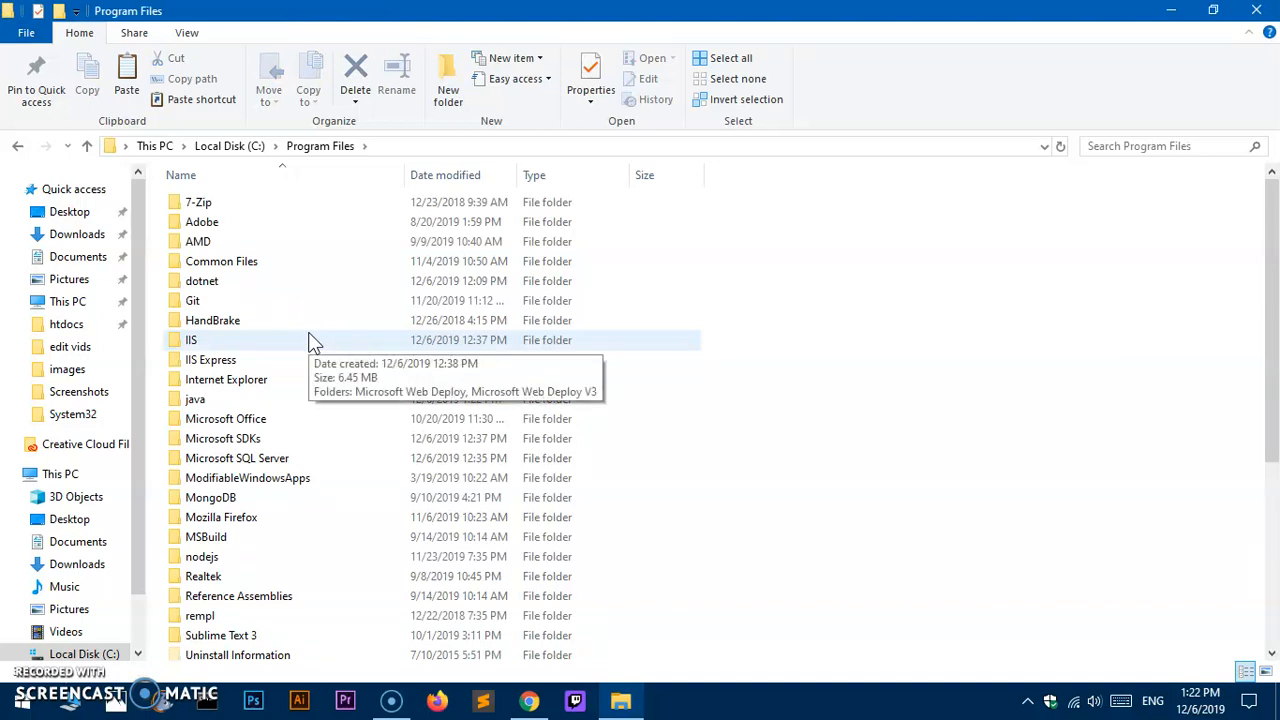
mouse_move(897, 475)
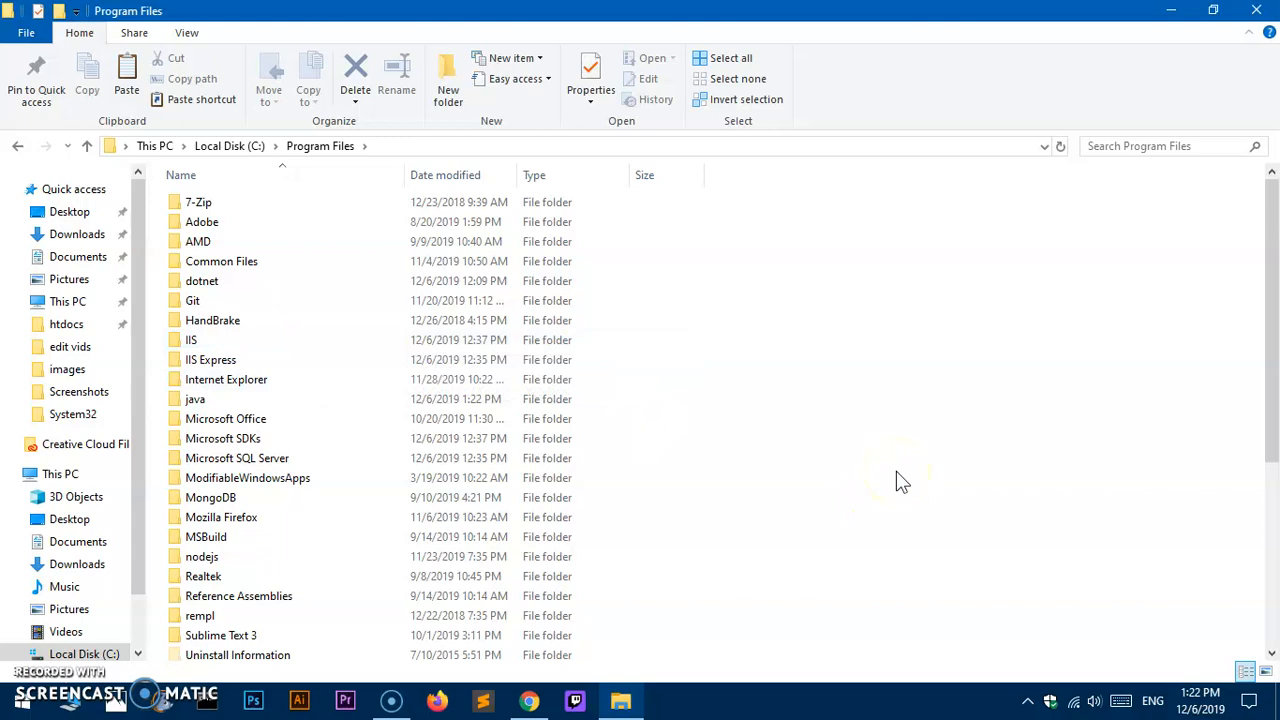
mouse_move(340, 155)
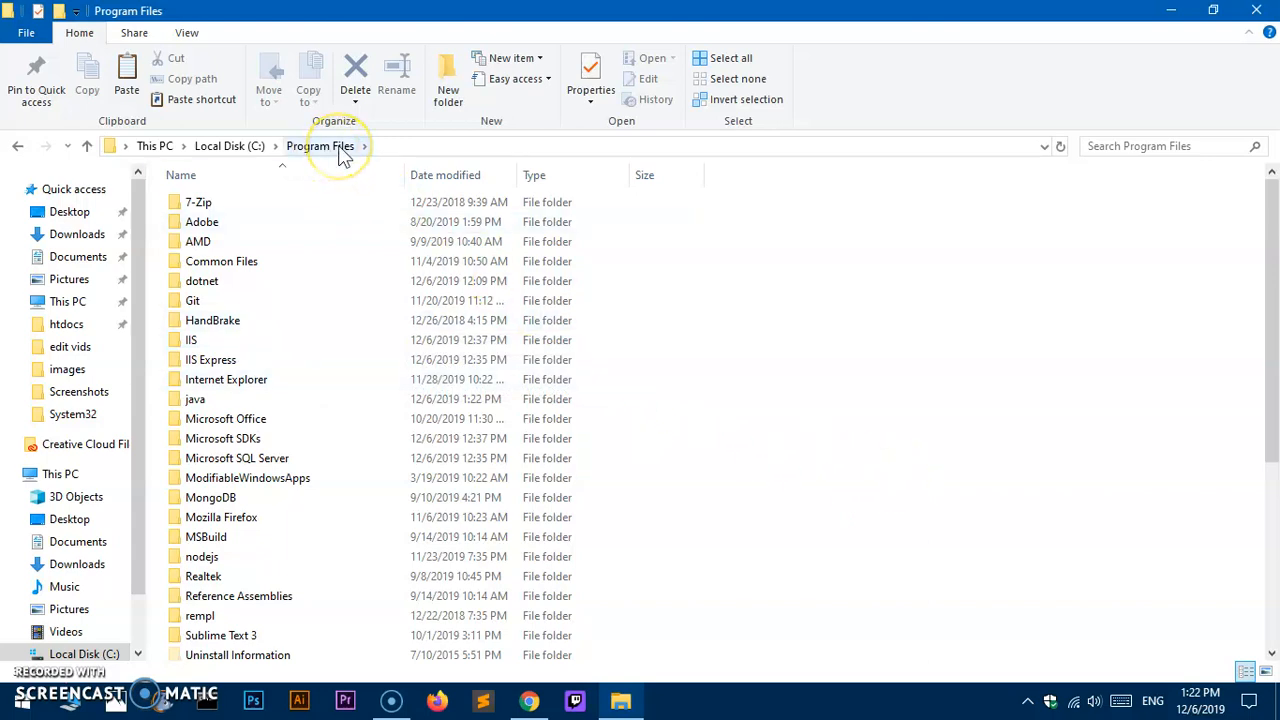
mouse_move(290, 438)
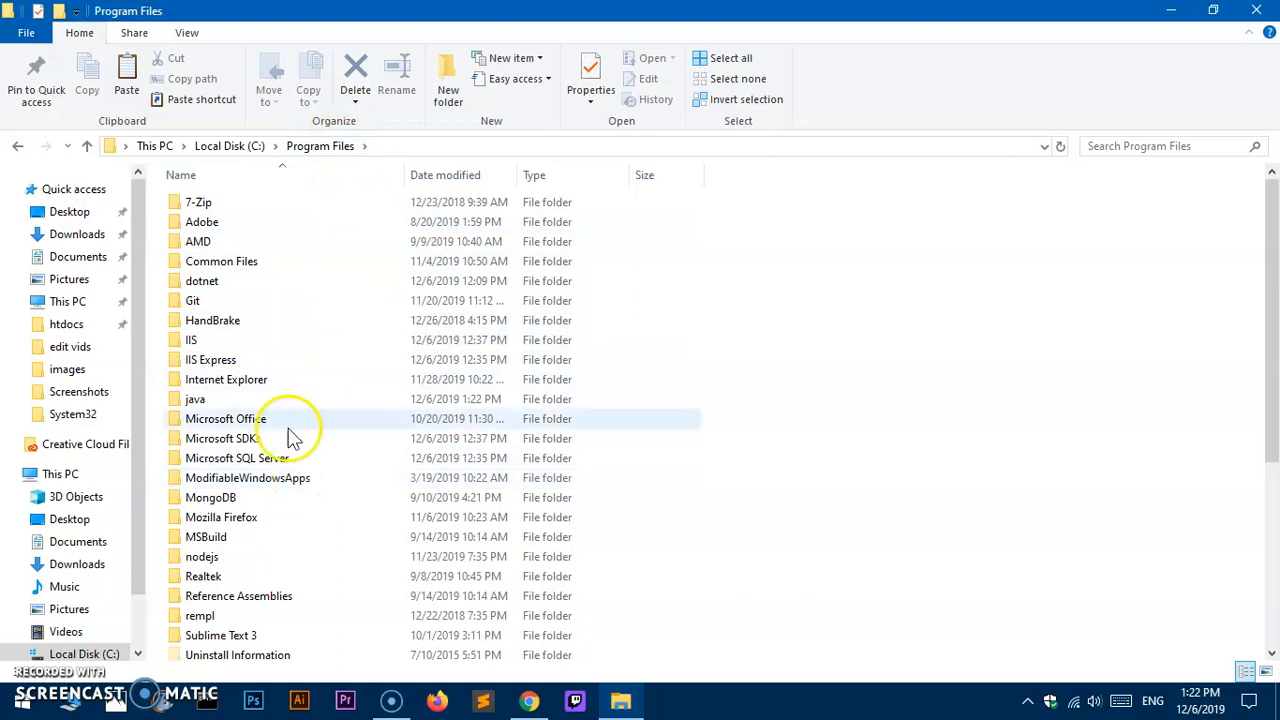
double_click(194, 399)
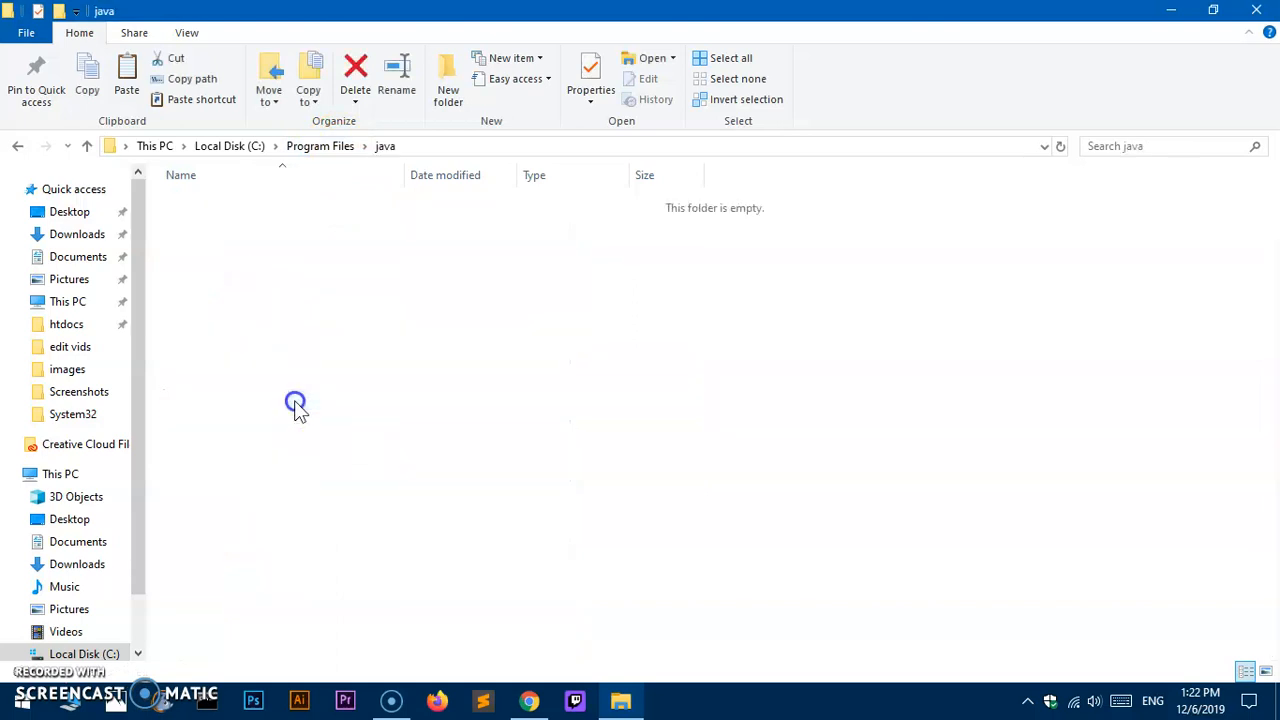
mouse_move(338, 166)
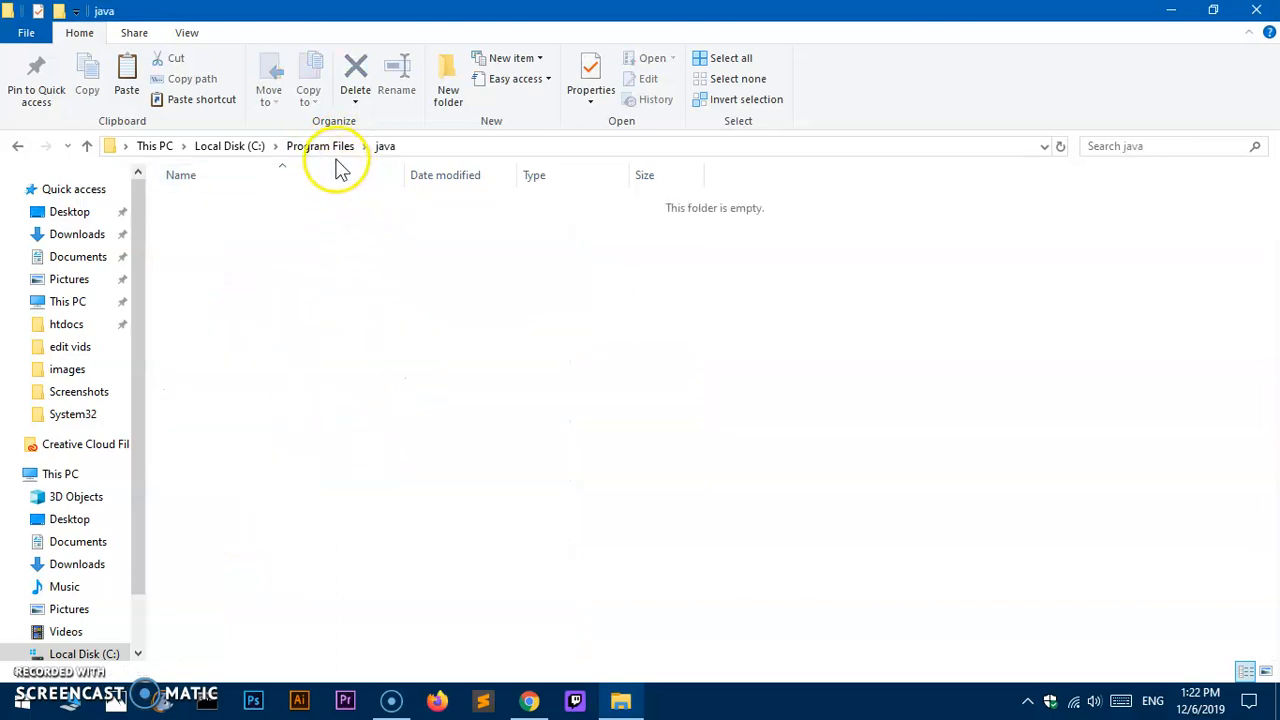
click(320, 146)
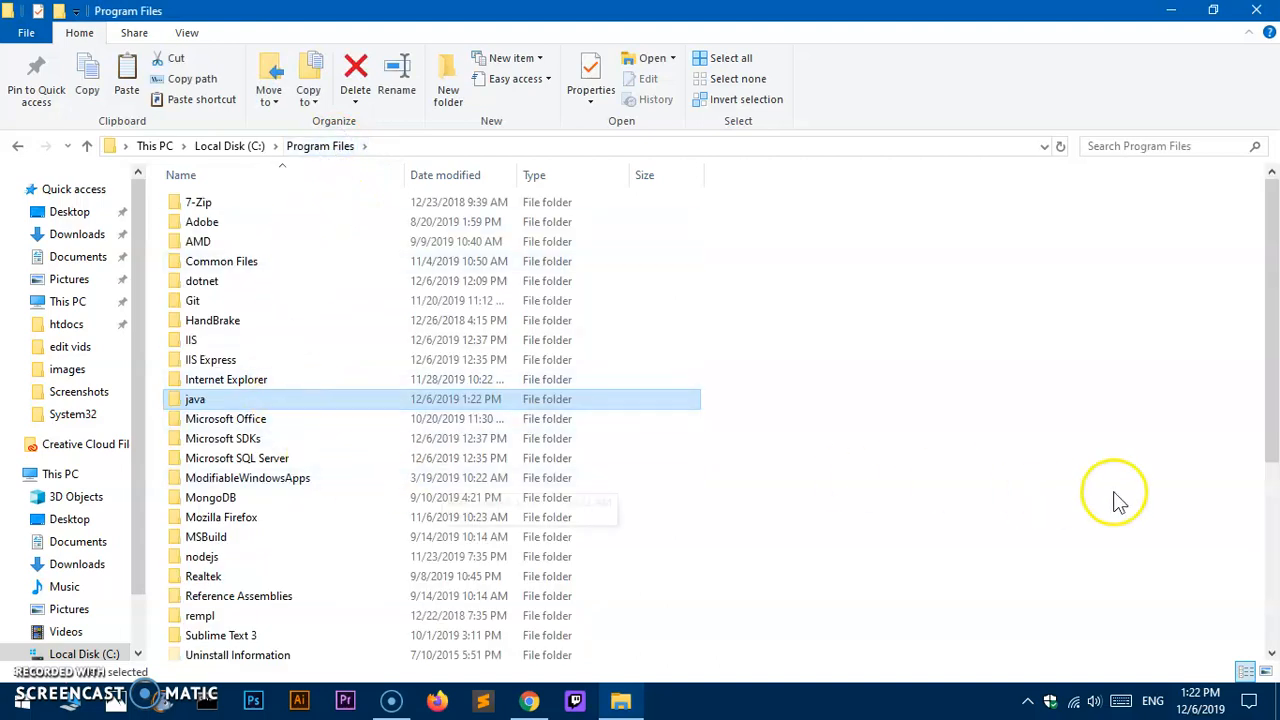
mouse_move(685, 401)
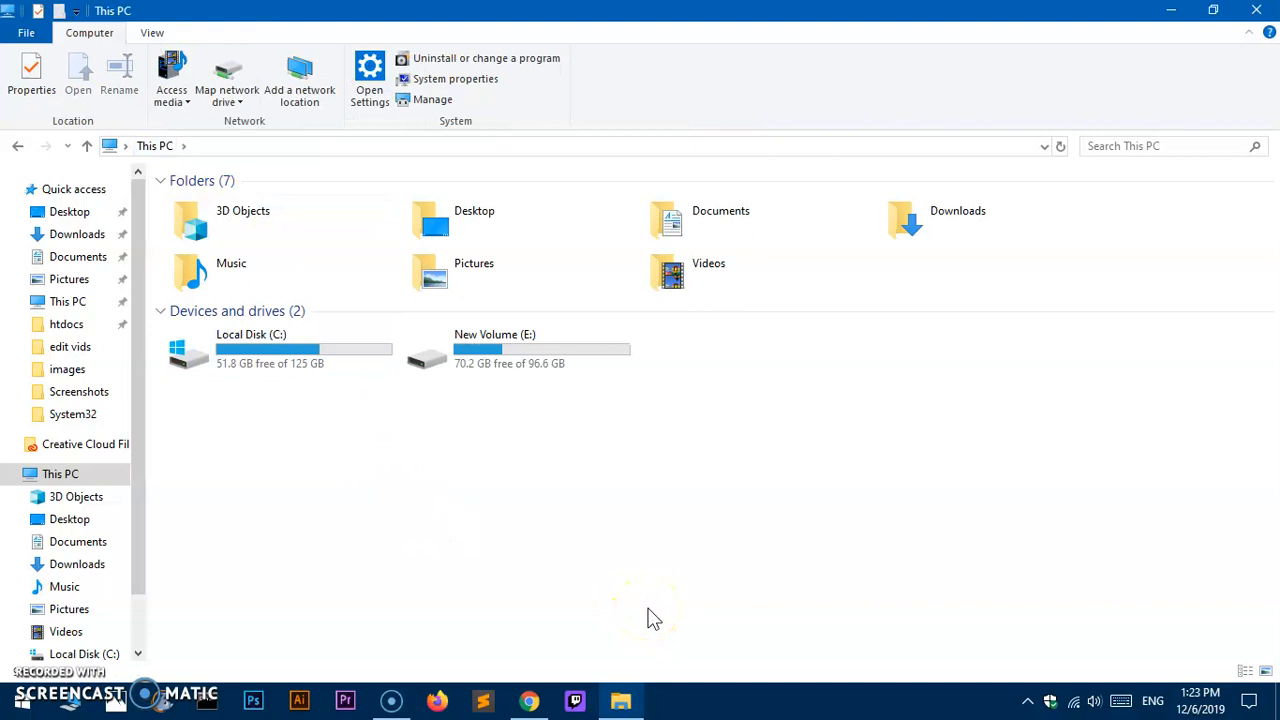
mouse_move(1020, 640)
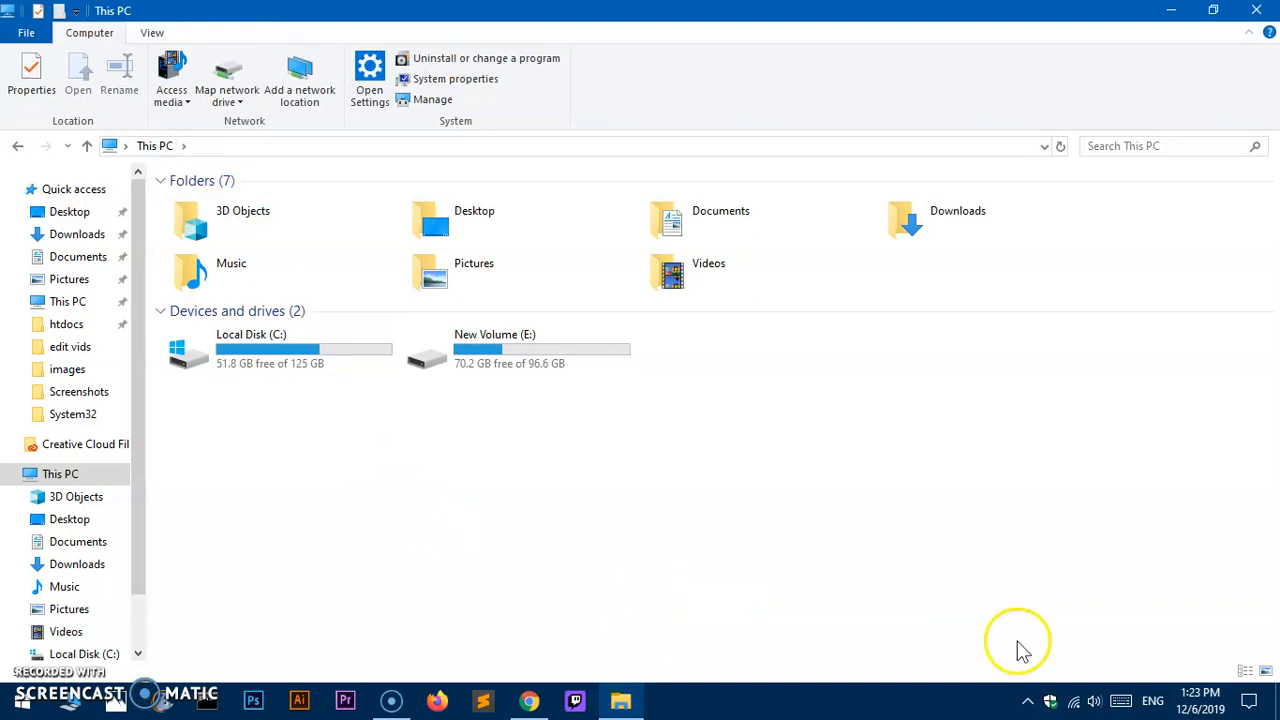
mouse_move(1025, 625)
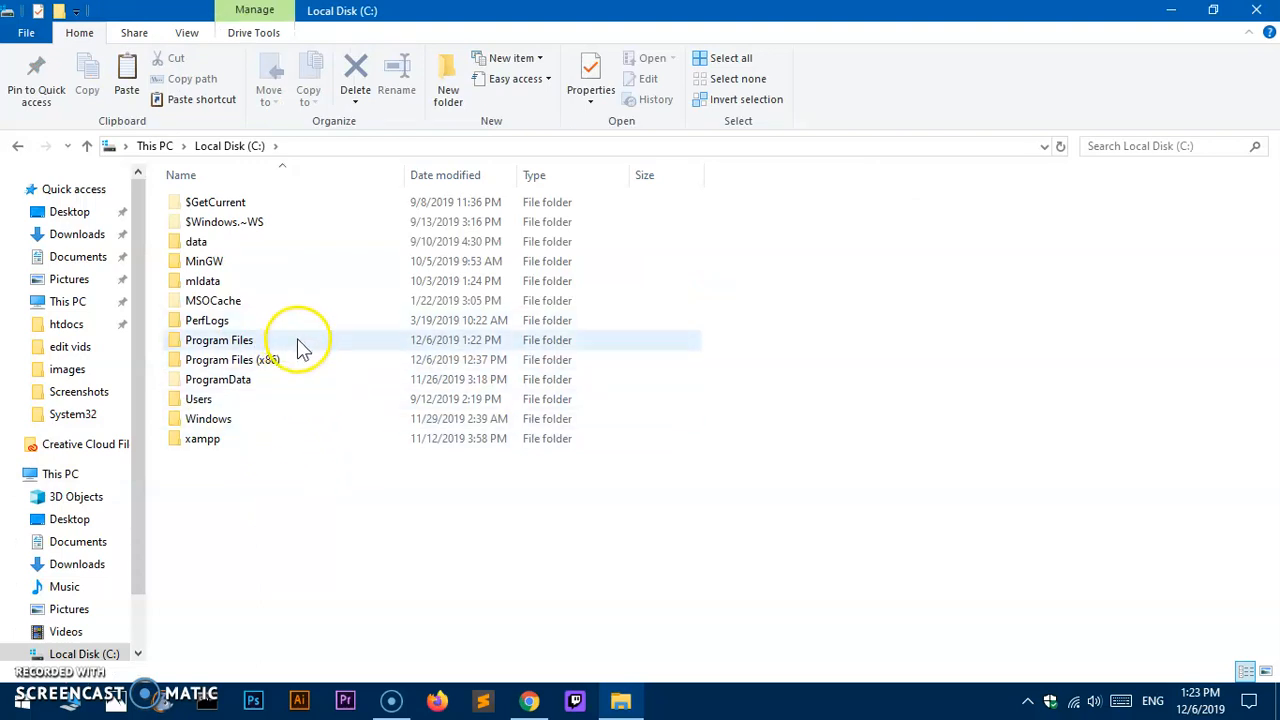
- Open Program Files and add a new folder named 'java' there
double_click(218, 340)
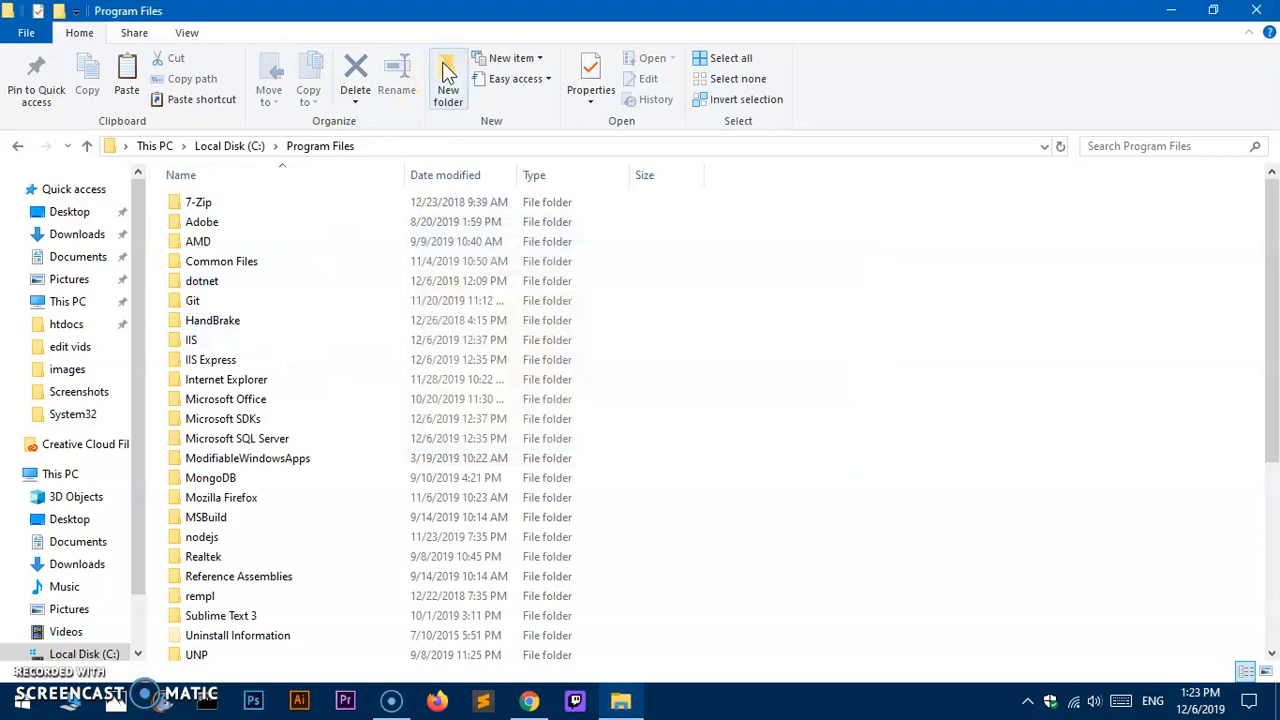
click(447, 75)
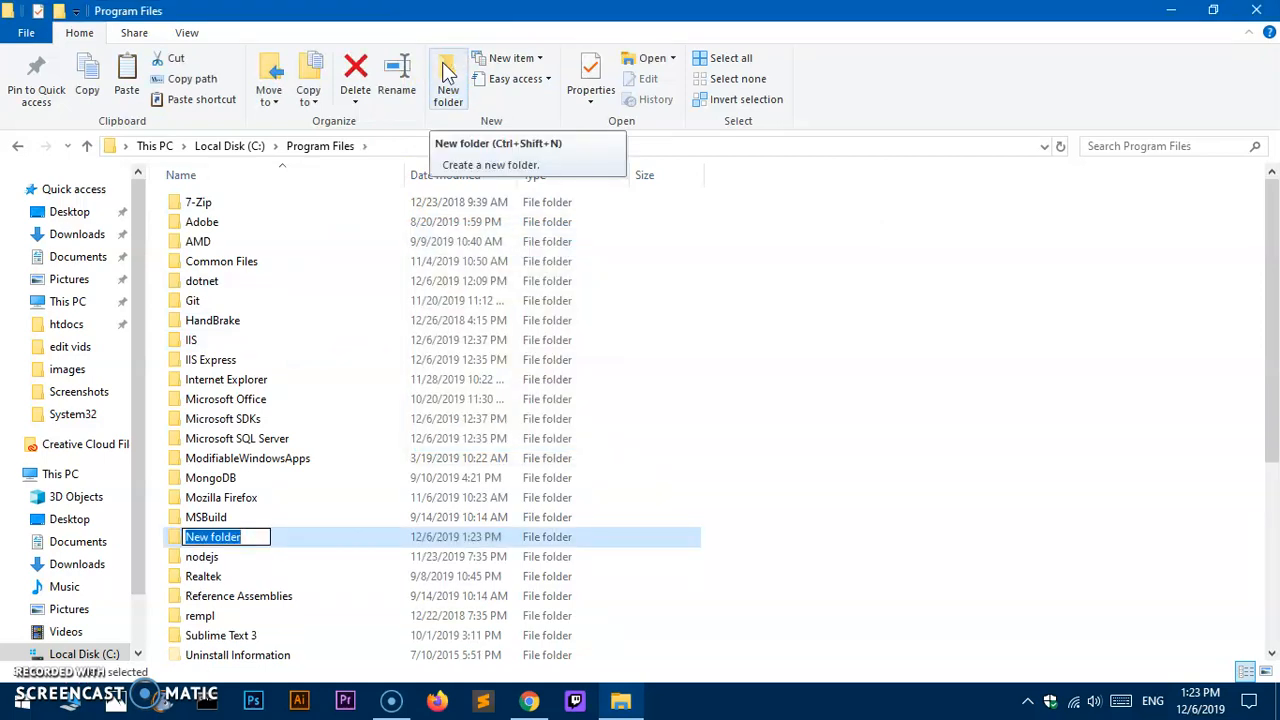
text(java)
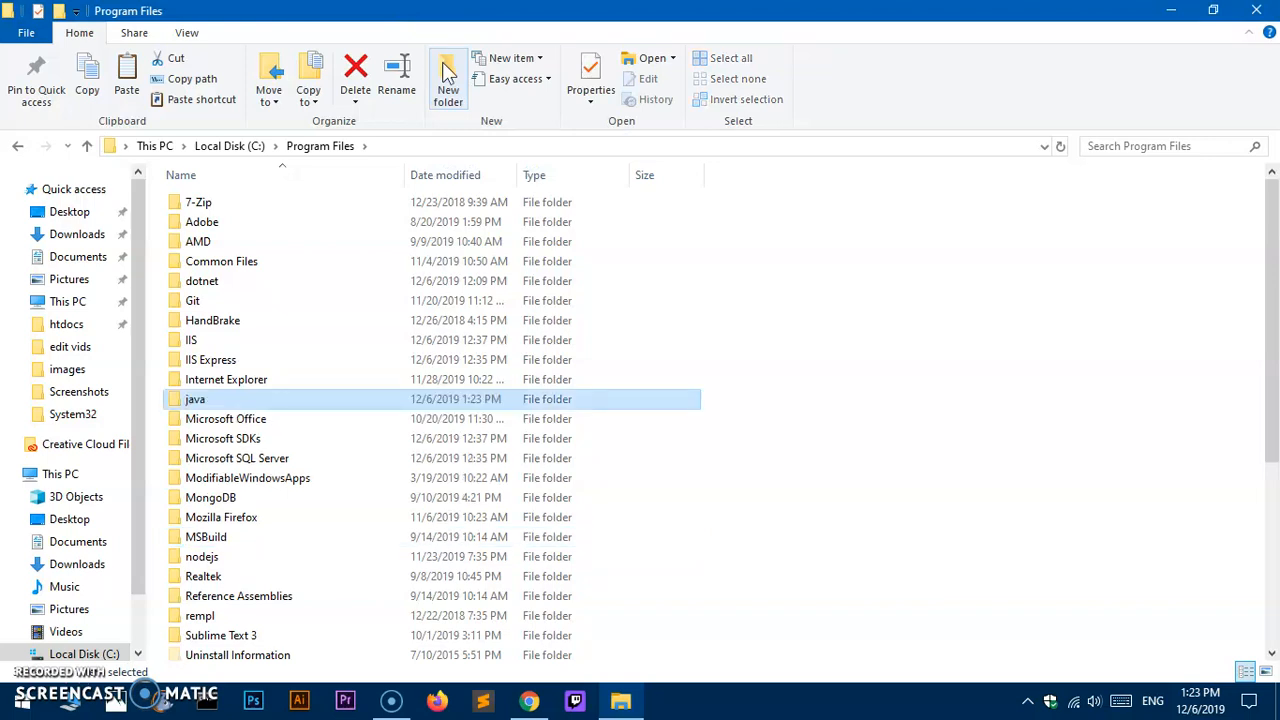
- Paste jdk-14 into Program Files\java, approving admin access, then open jdk-14
double_click(196, 399)
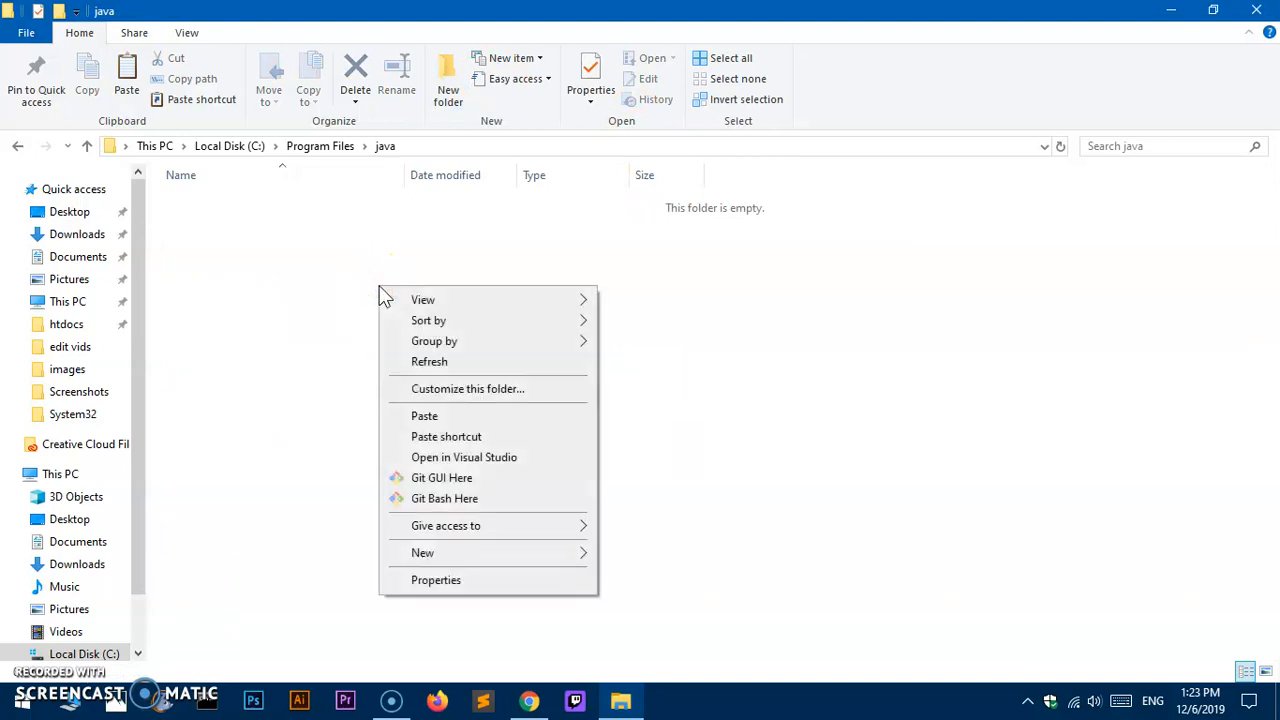
mouse_move(425, 415)
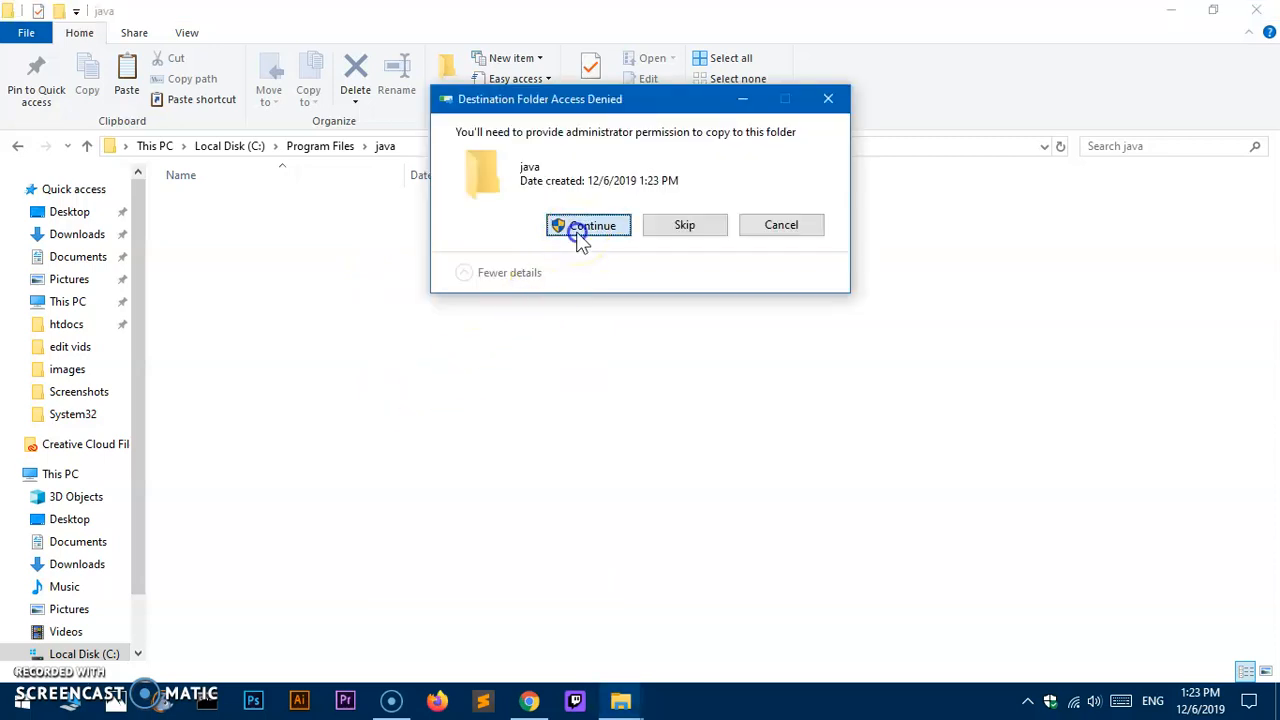
click(588, 224)
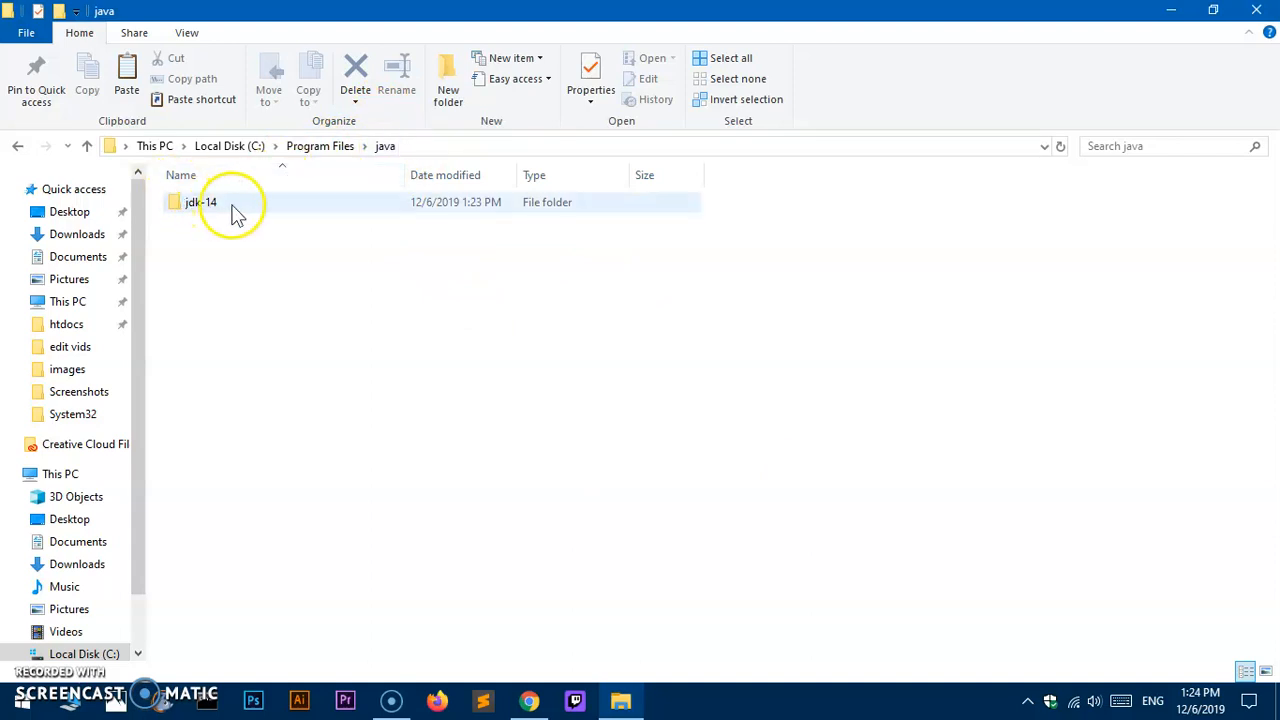
double_click(200, 202)
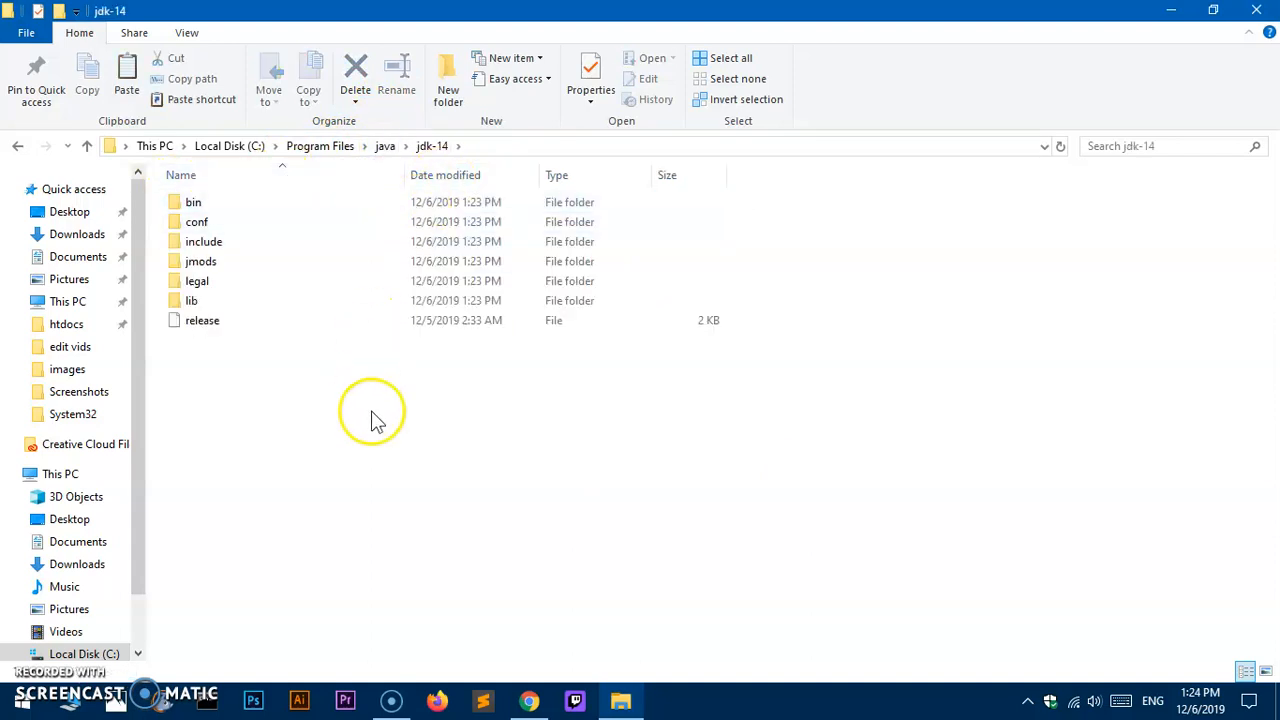
mouse_move(380, 425)
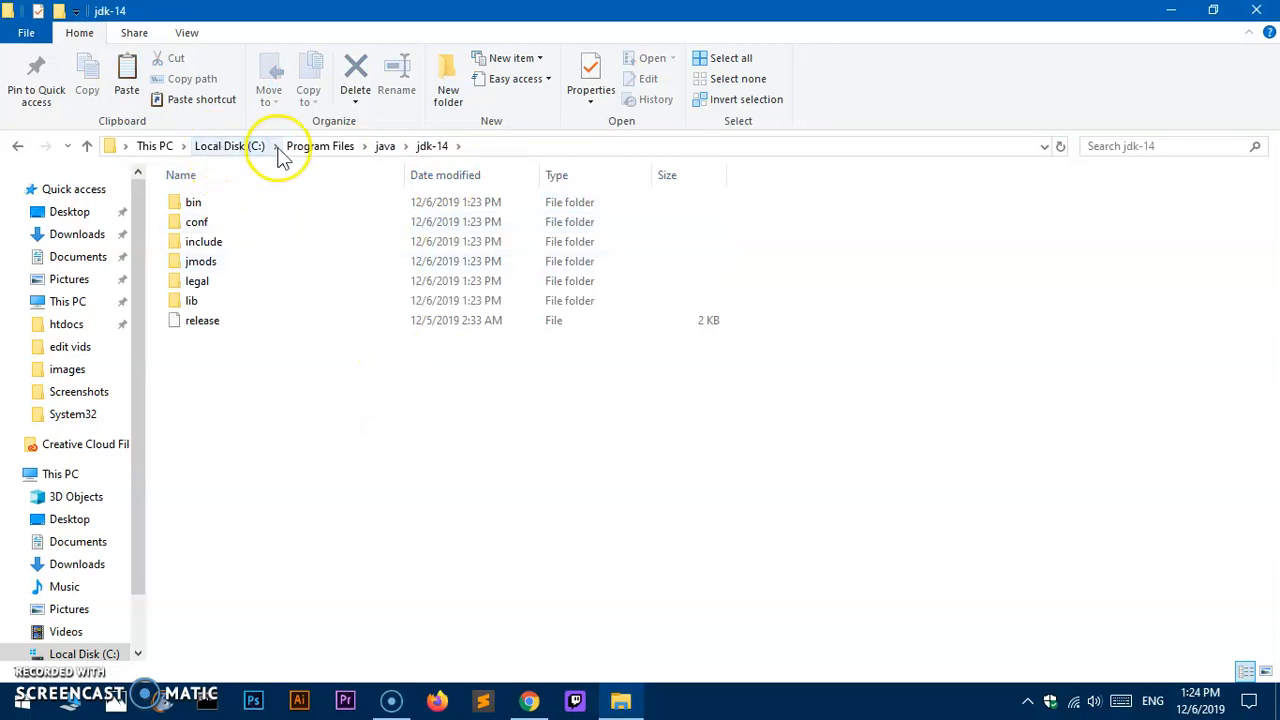
mouse_move(985, 626)
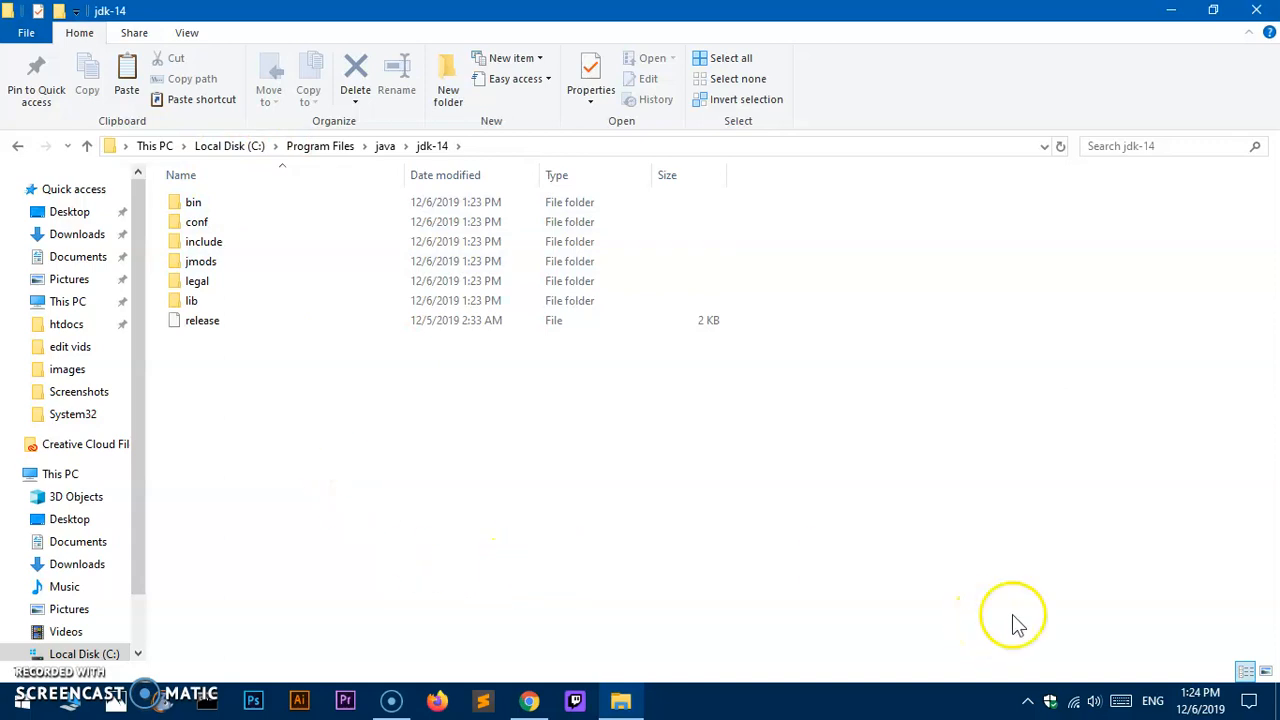
mouse_move(245, 700)
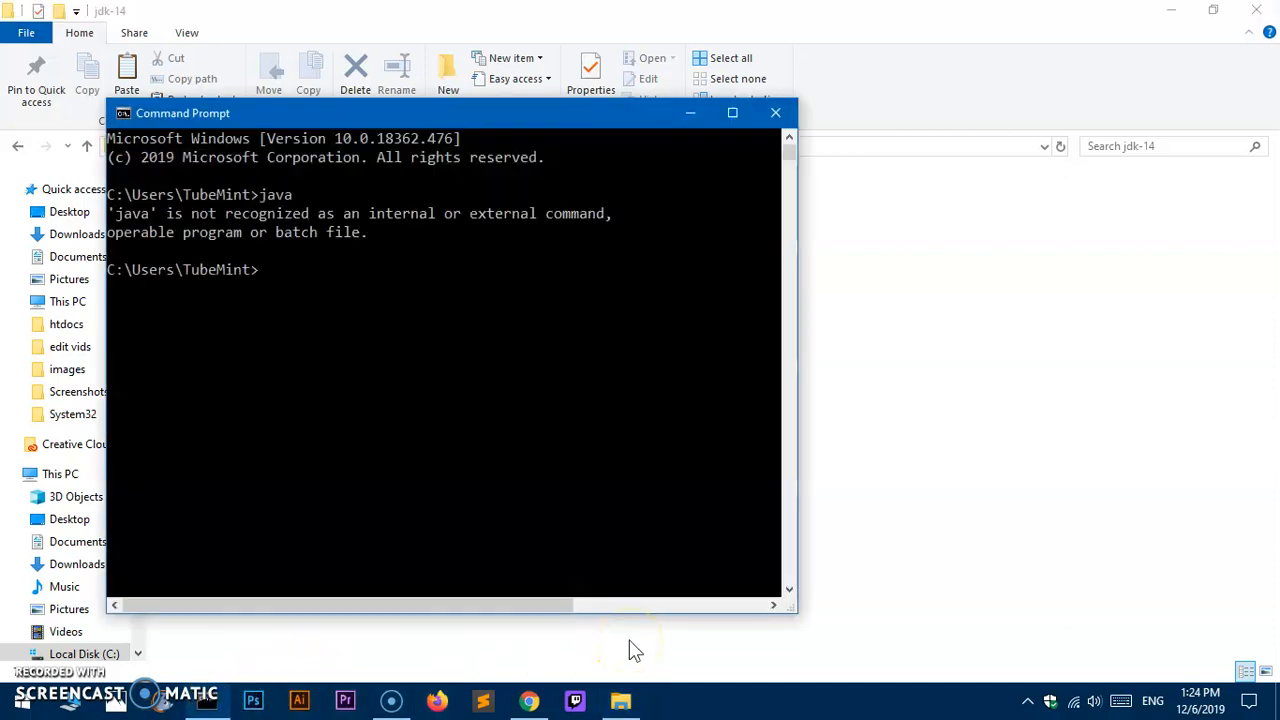
- Run javac in Command Prompt to test whether it is recognised
text(javac)
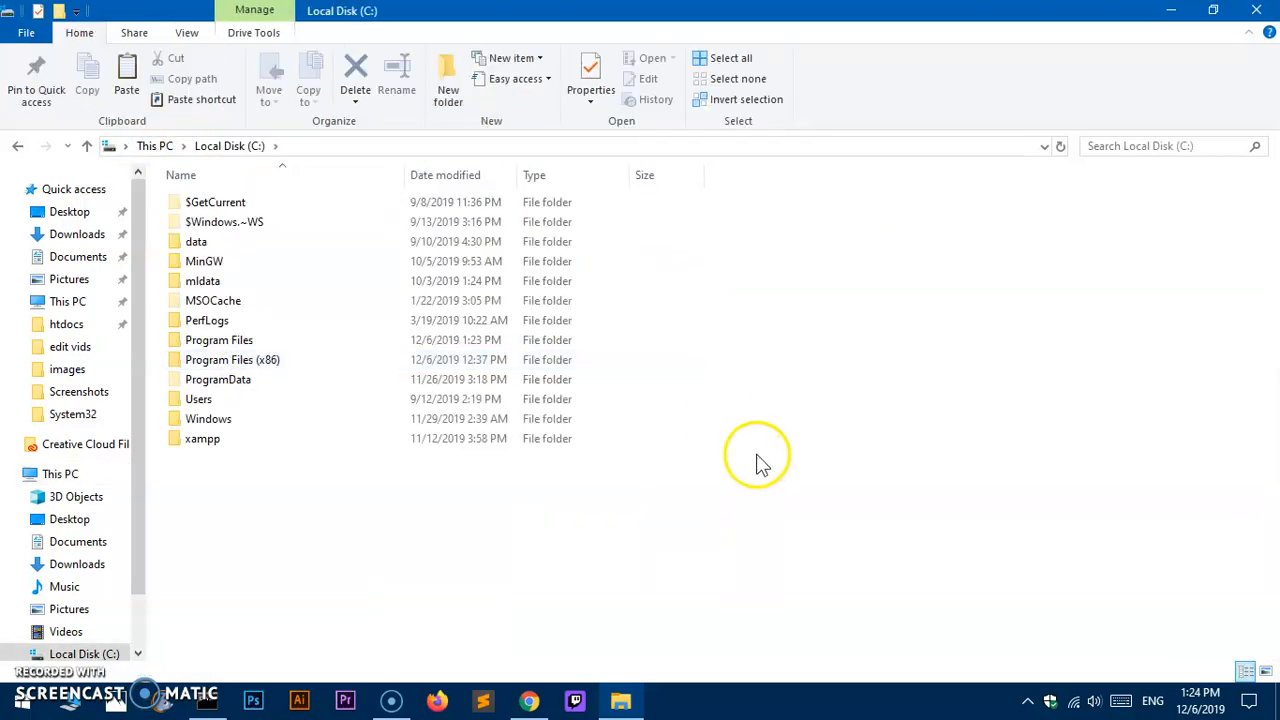
mouse_move(762, 462)
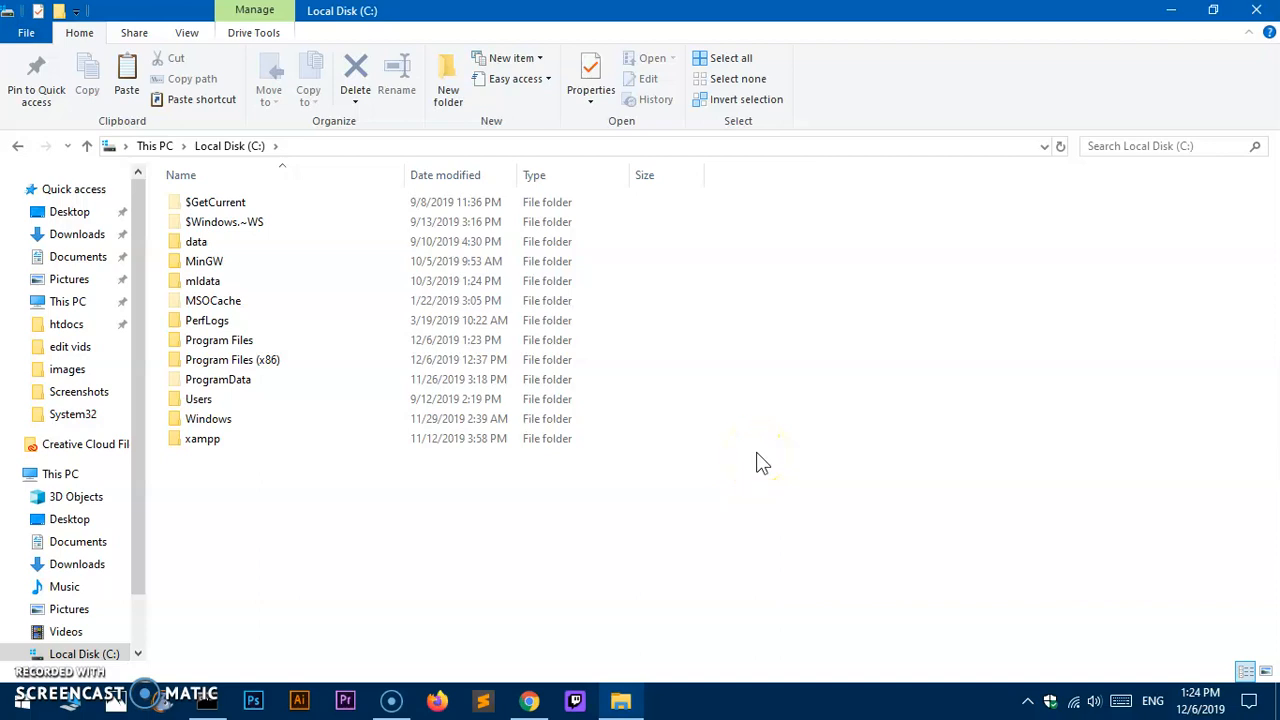
mouse_move(137, 158)
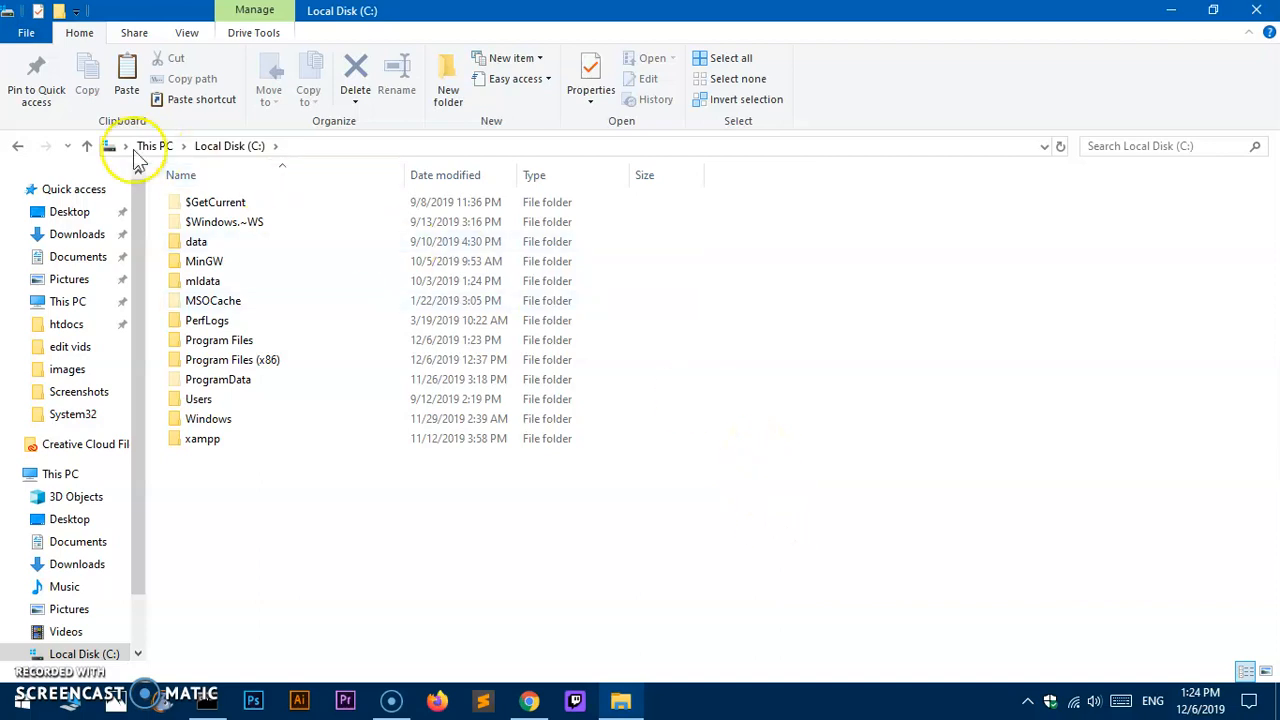
- Browse from This PC to C:\Program Files\java\jdk-14\bin and reveal its full path
click(140, 146)
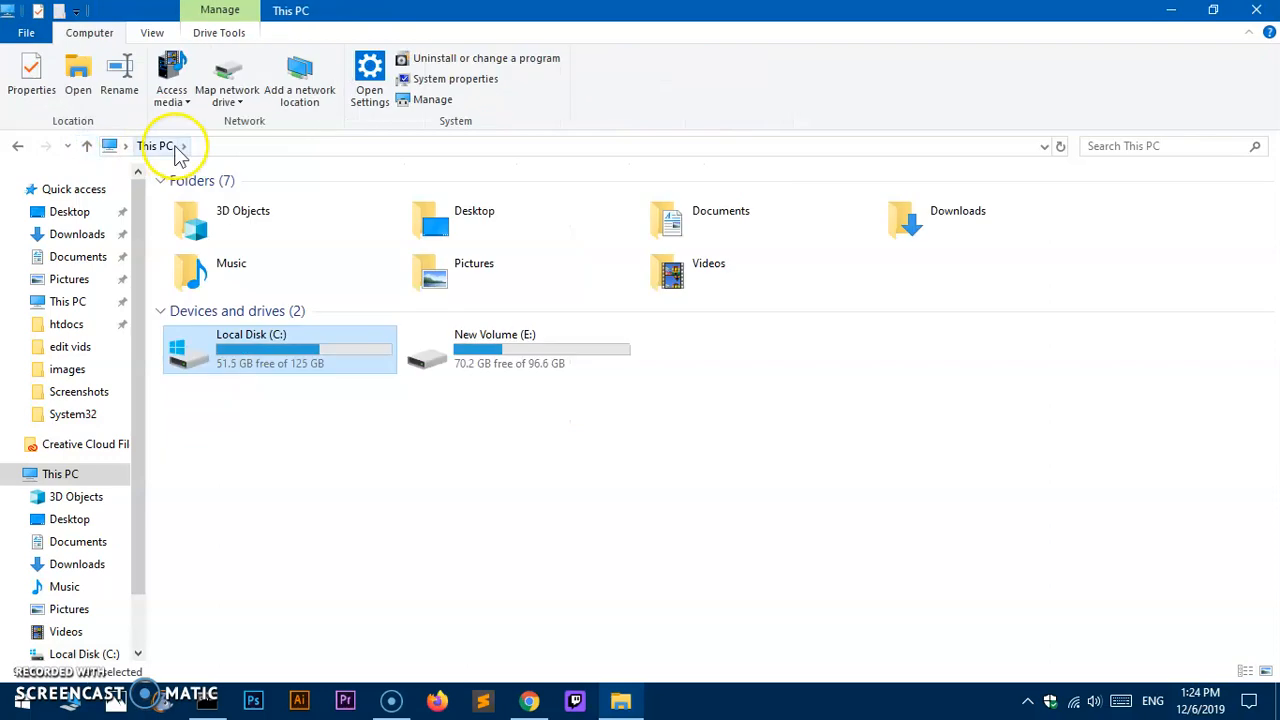
click(270, 348)
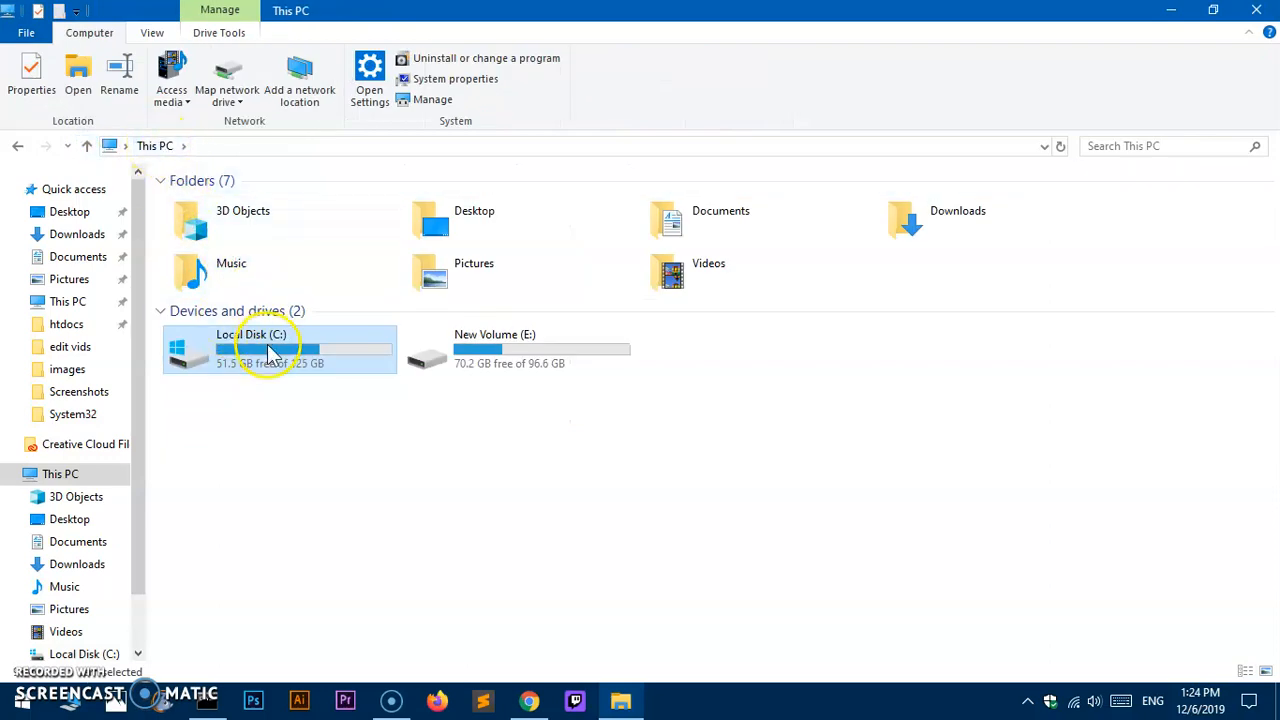
double_click(270, 348)
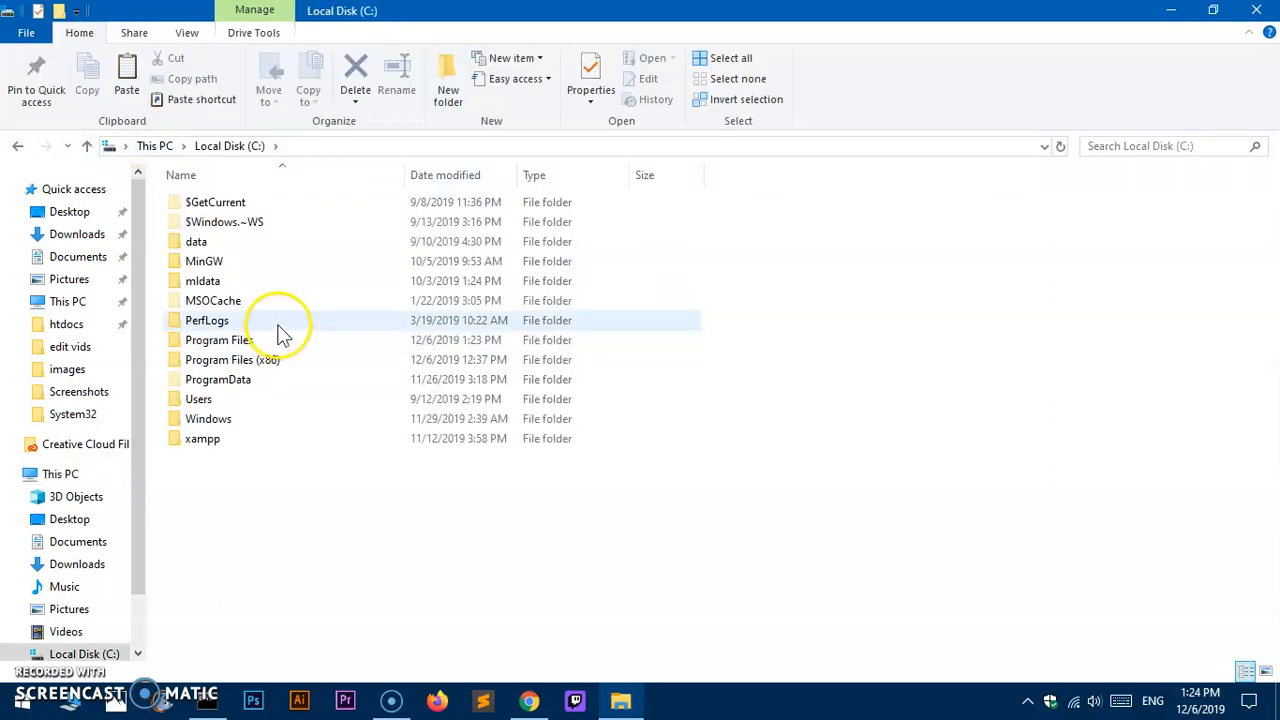
double_click(217, 339)
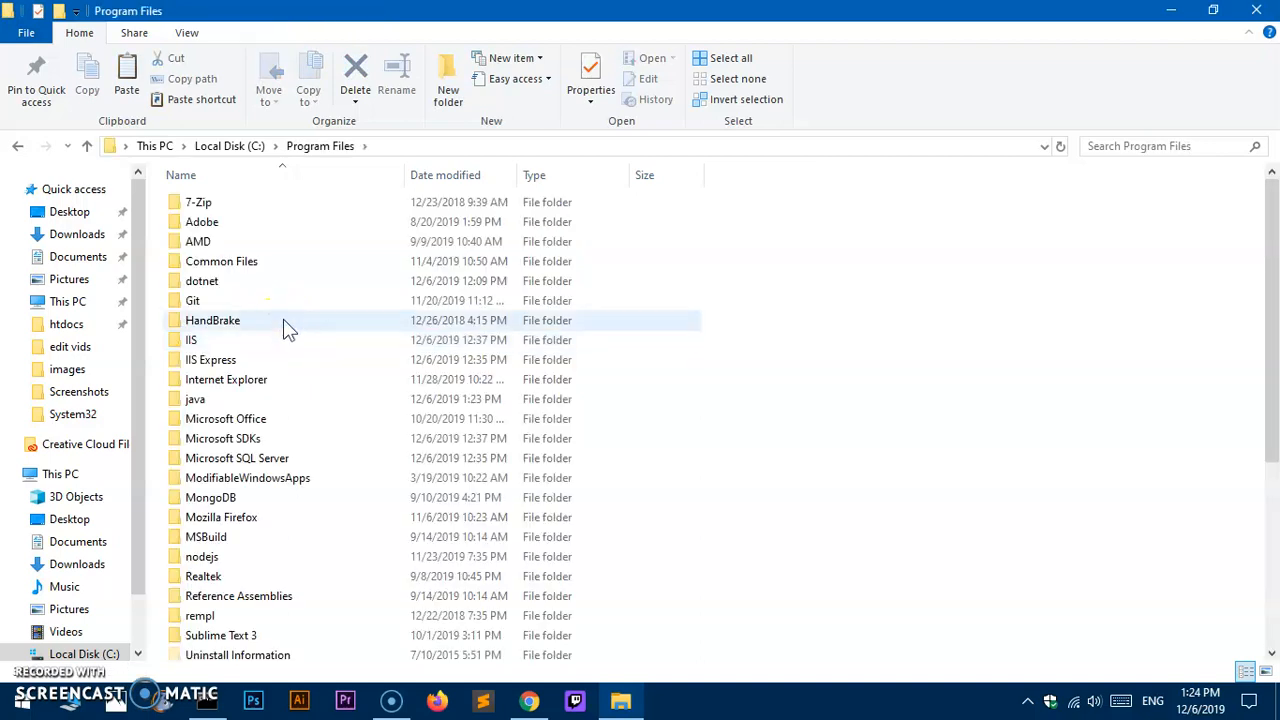
double_click(195, 399)
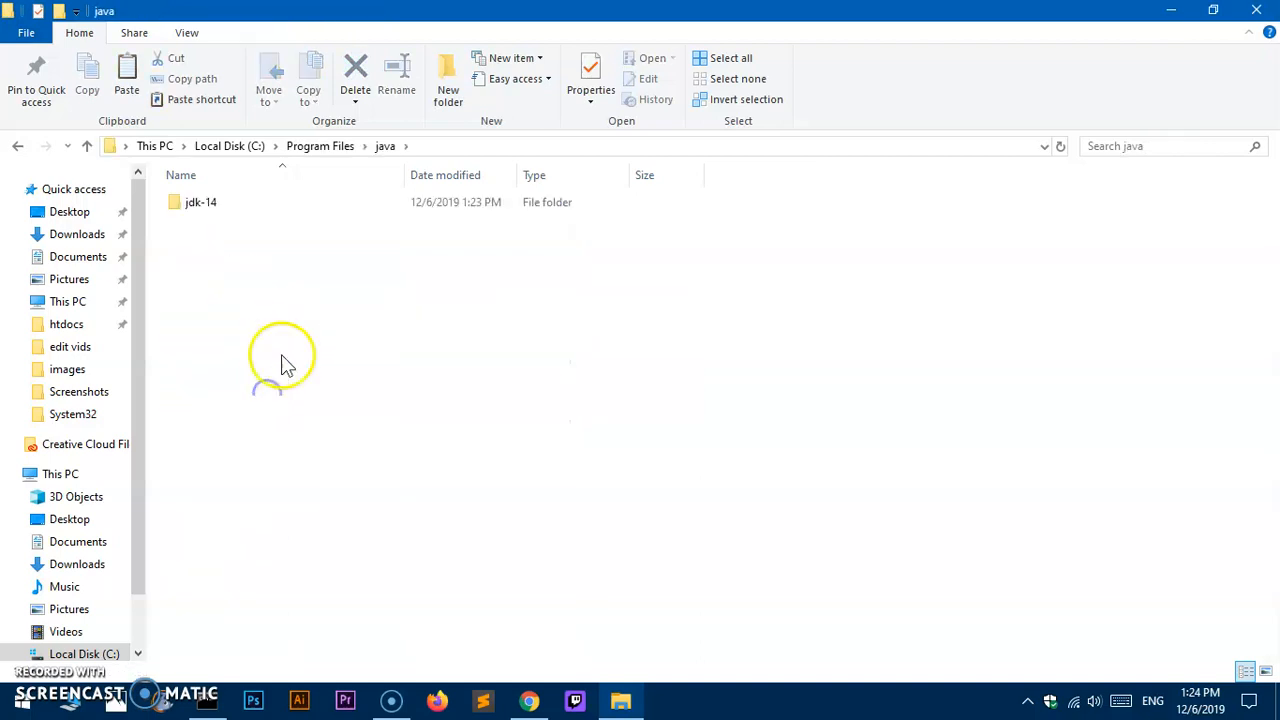
double_click(198, 202)
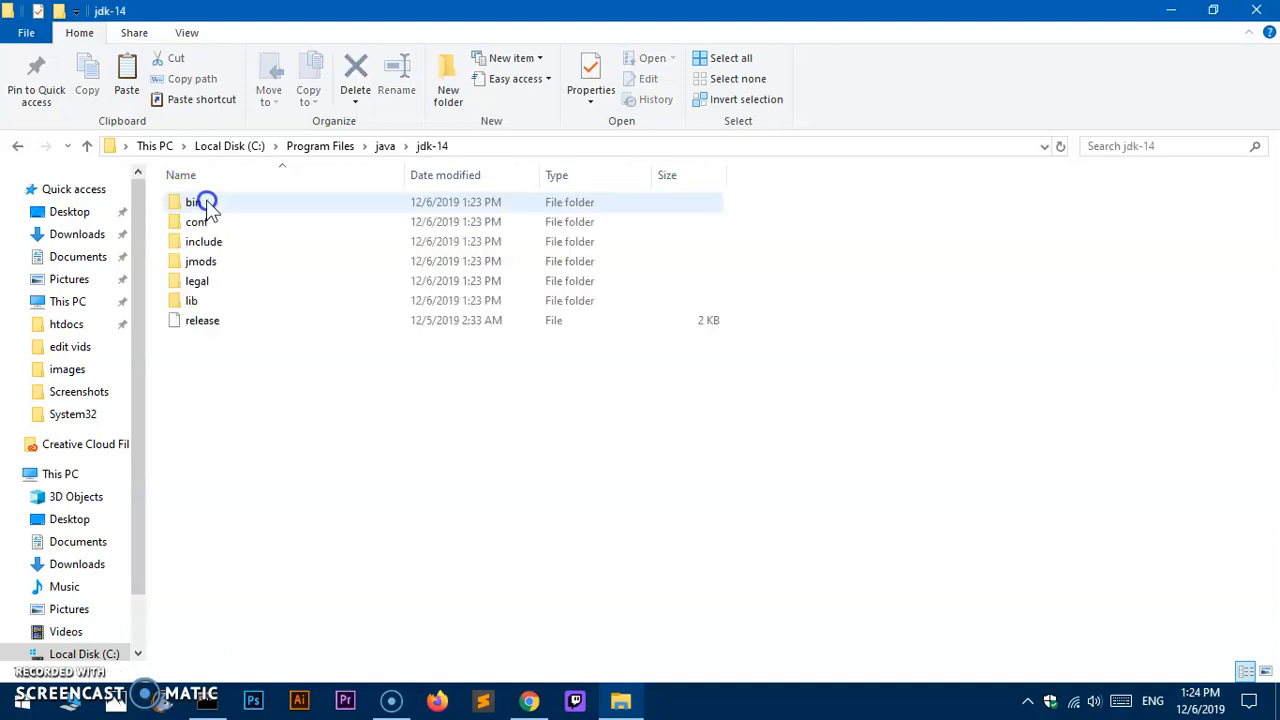
mouse_move(308, 207)
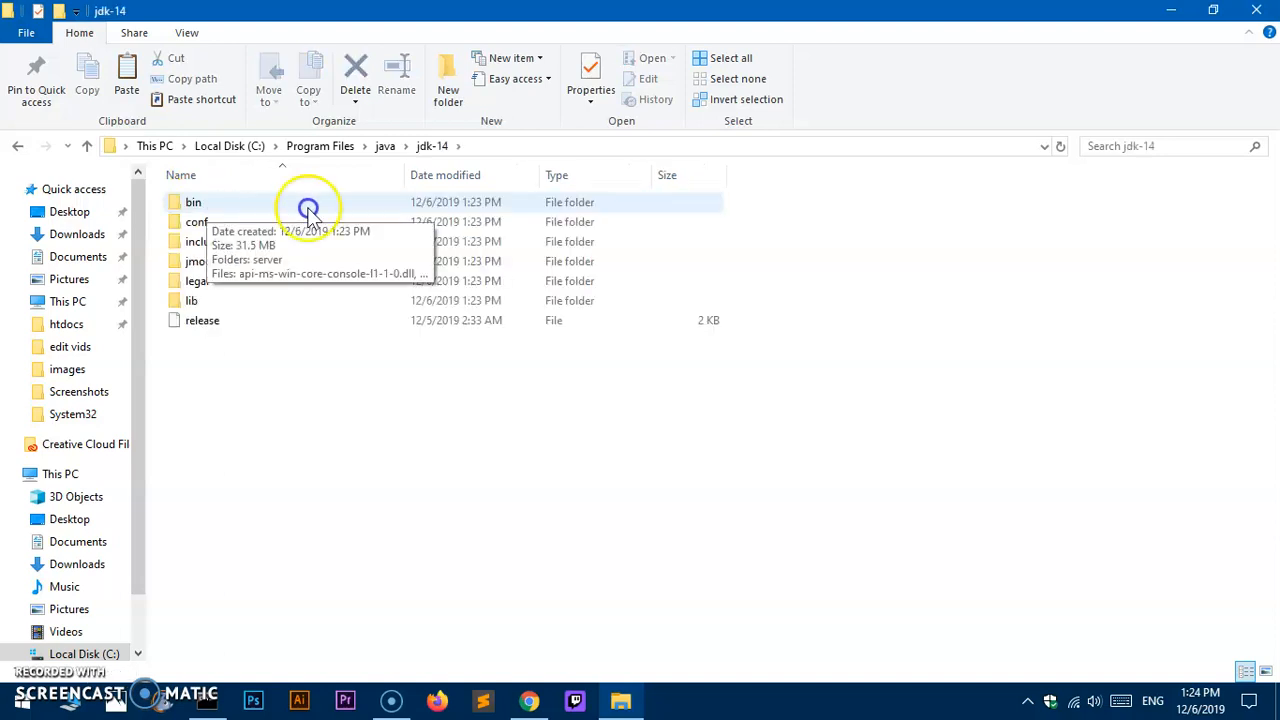
double_click(193, 202)
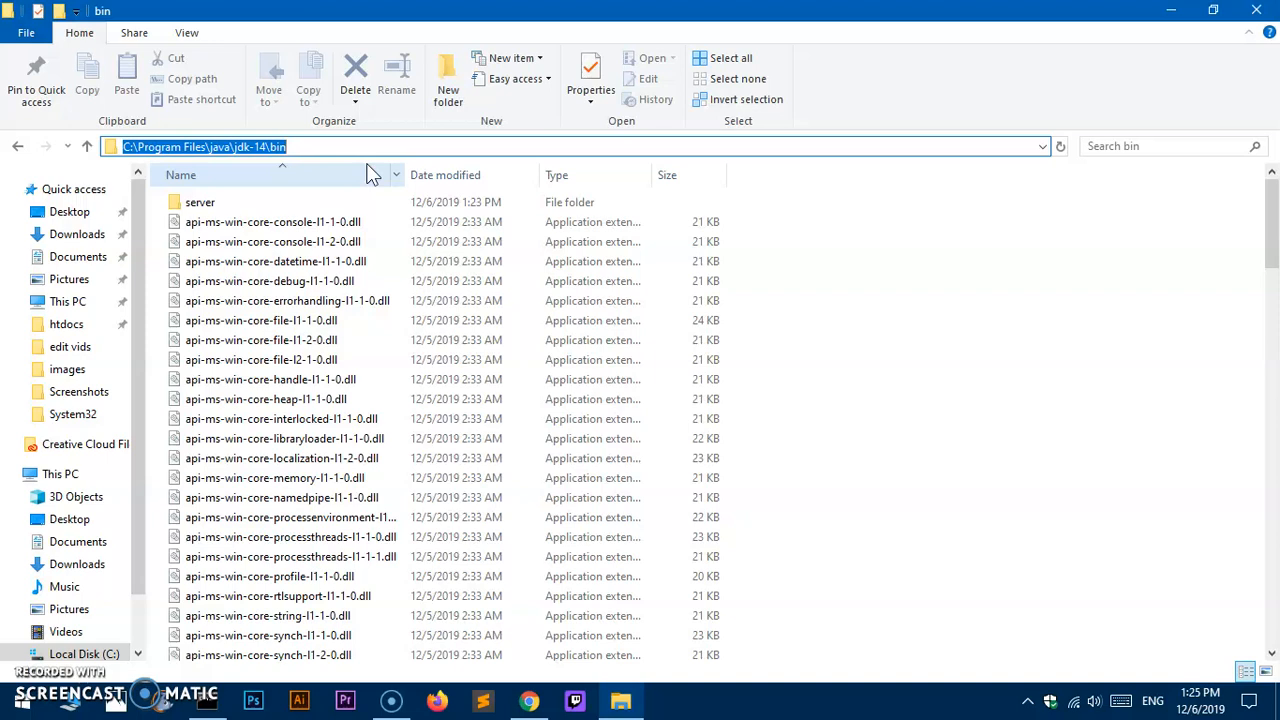
click(15, 689)
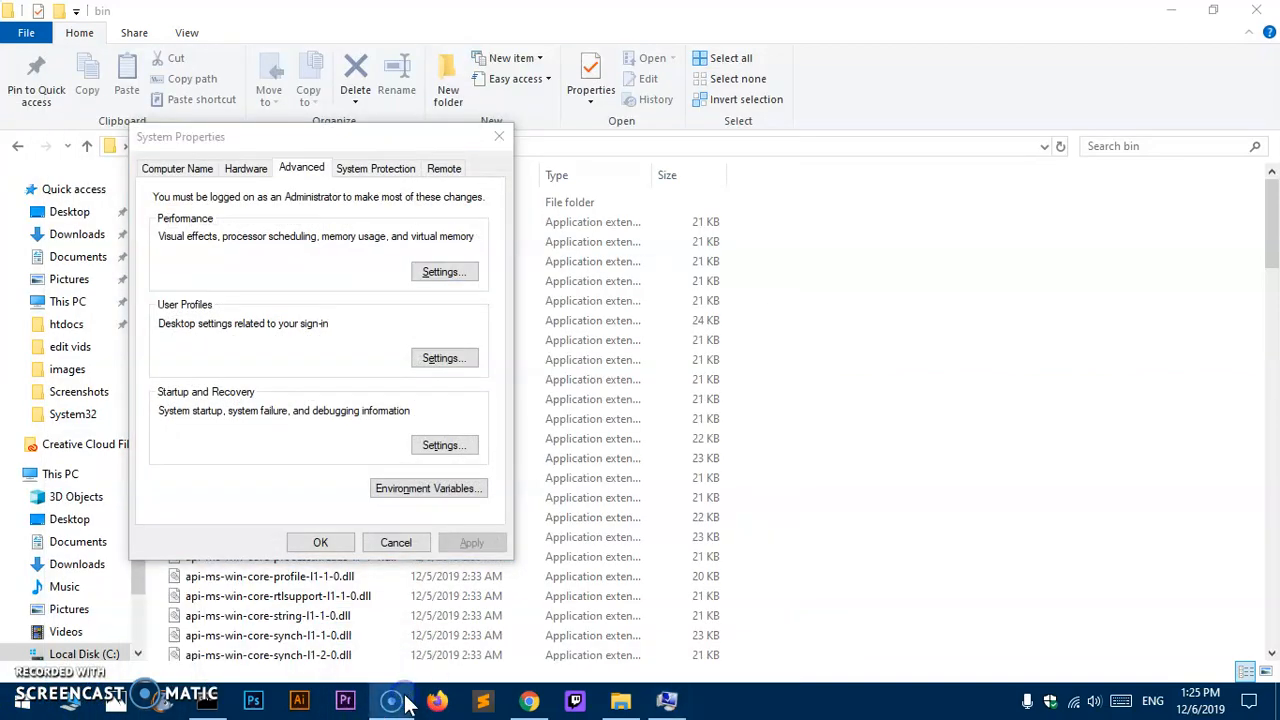
click(320, 542)
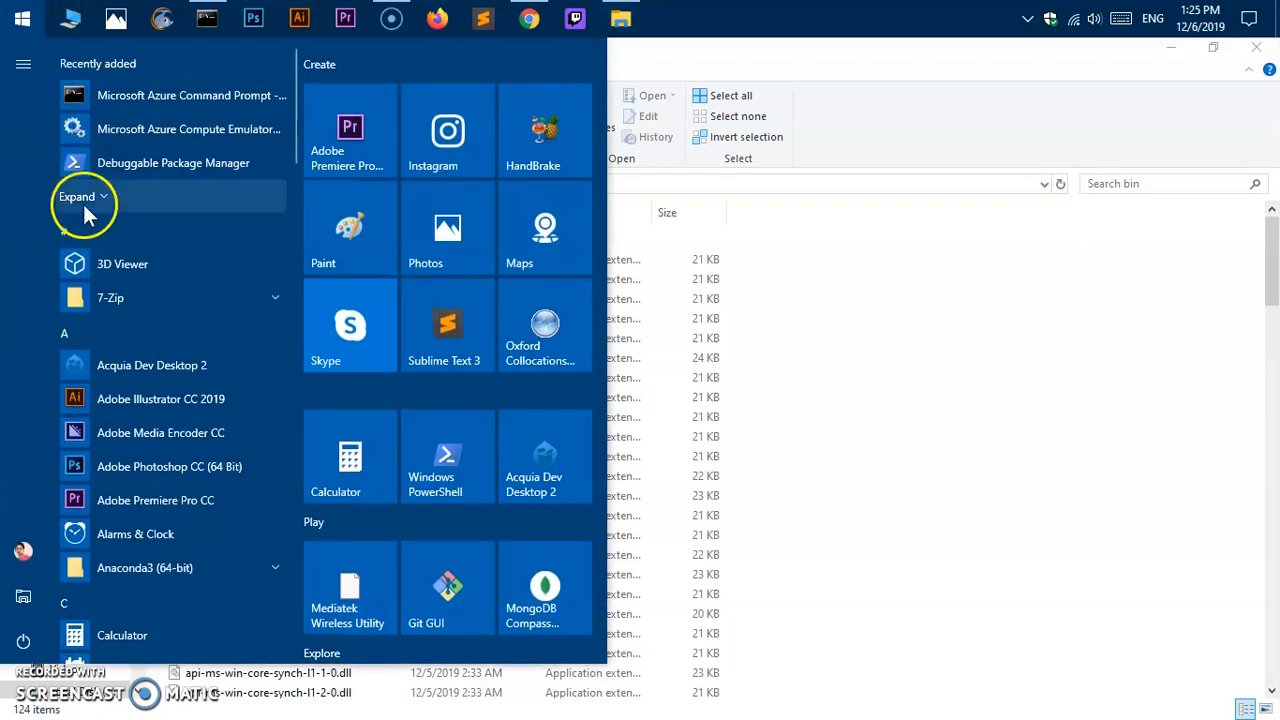
text(var)
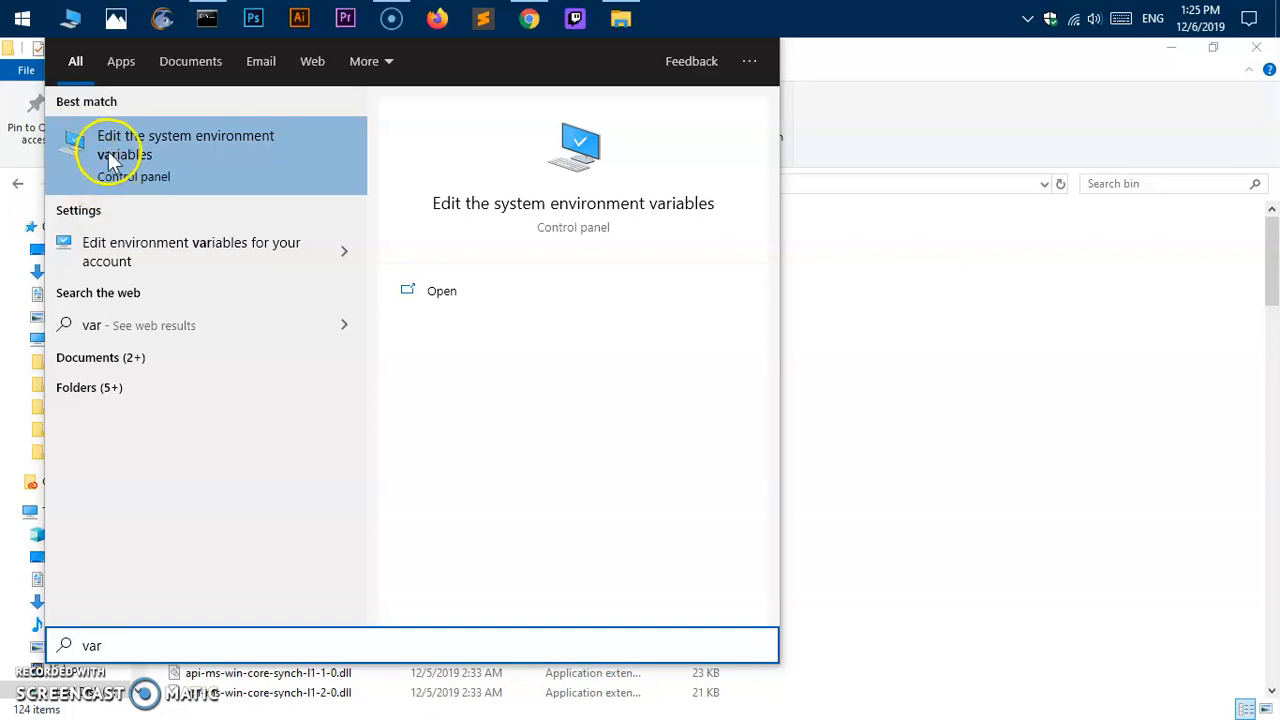
key(Escape)
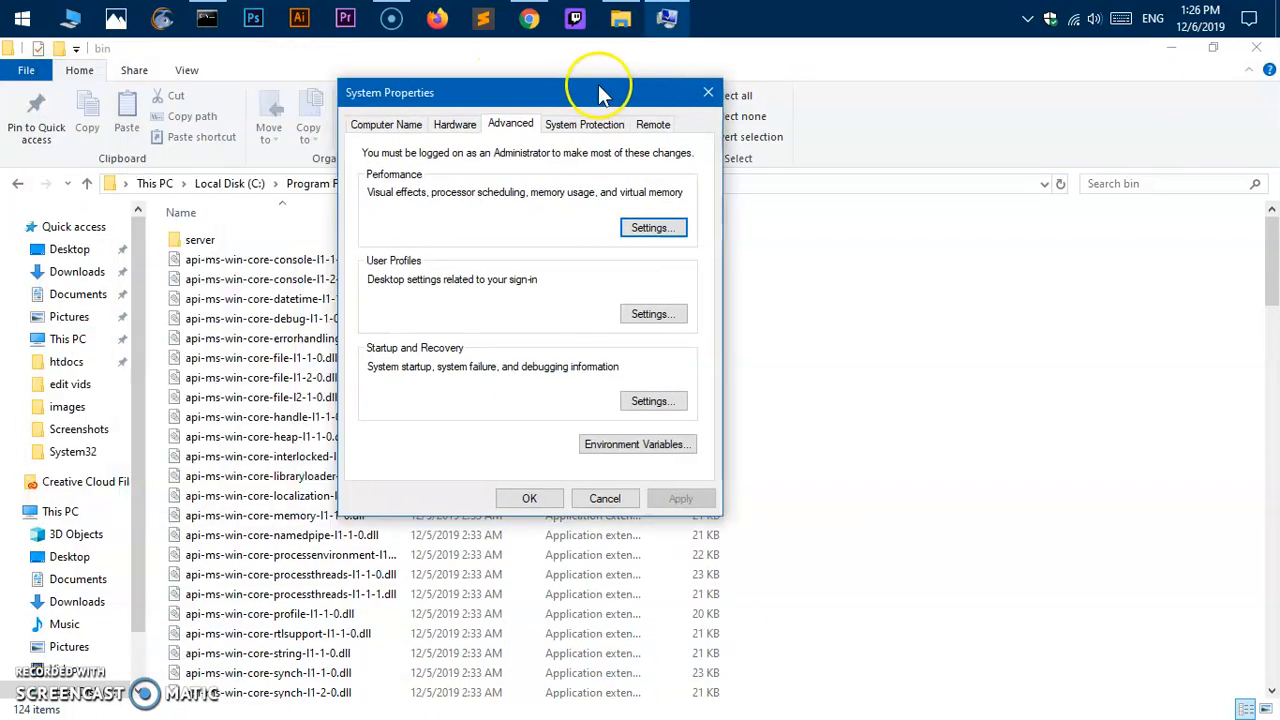
mouse_move(627, 455)
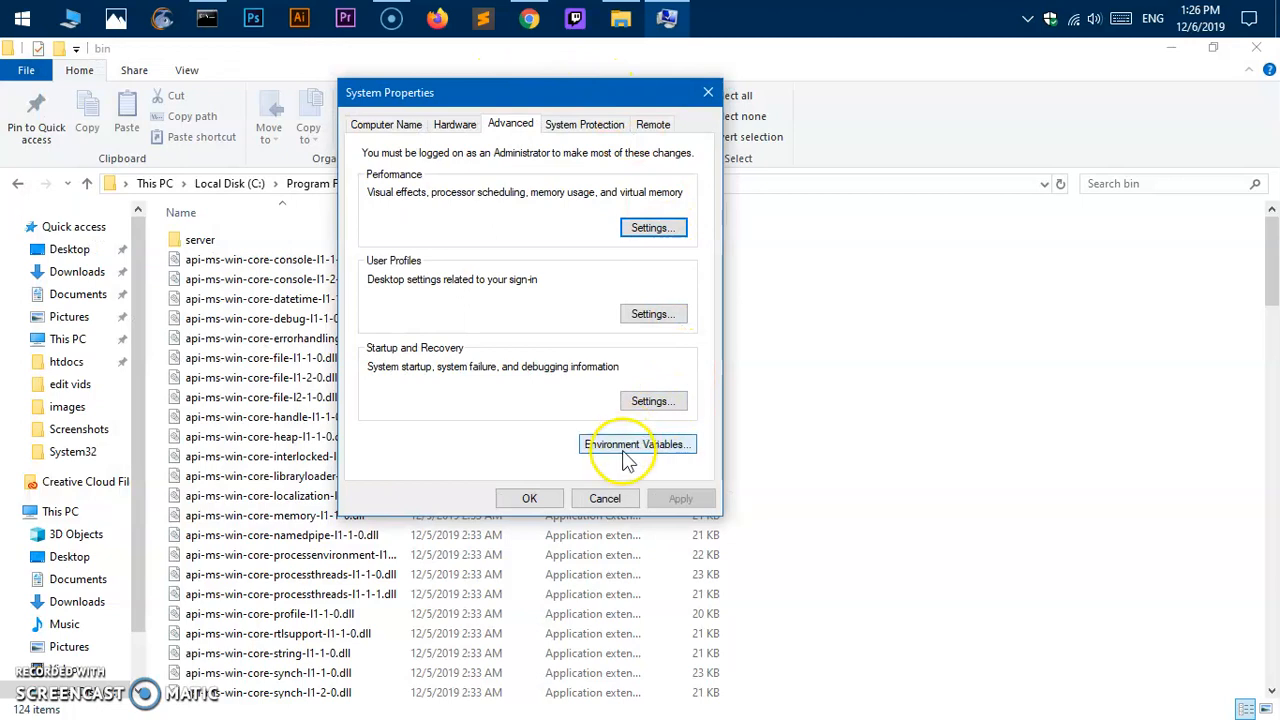
- Add C:\Program Files\java\jdk-14\bin to the system Path variable and confirm both dialogs
click(637, 444)
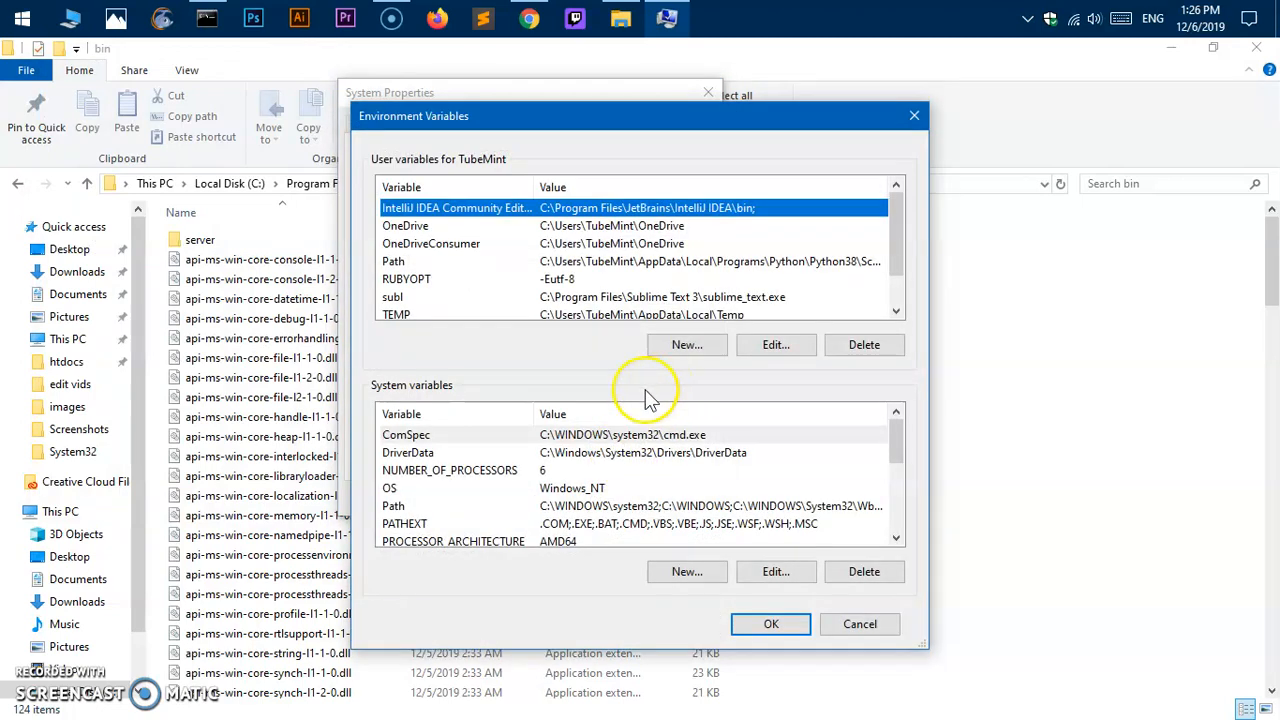
mouse_move(415, 510)
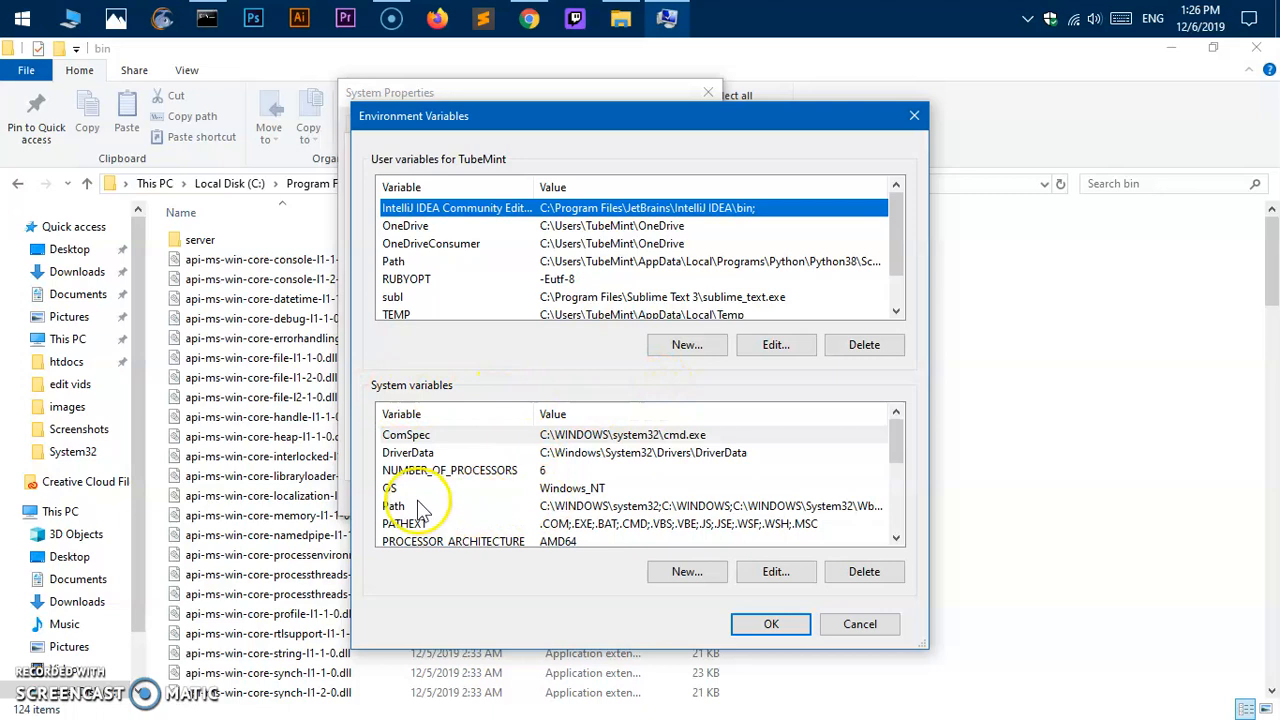
click(395, 505)
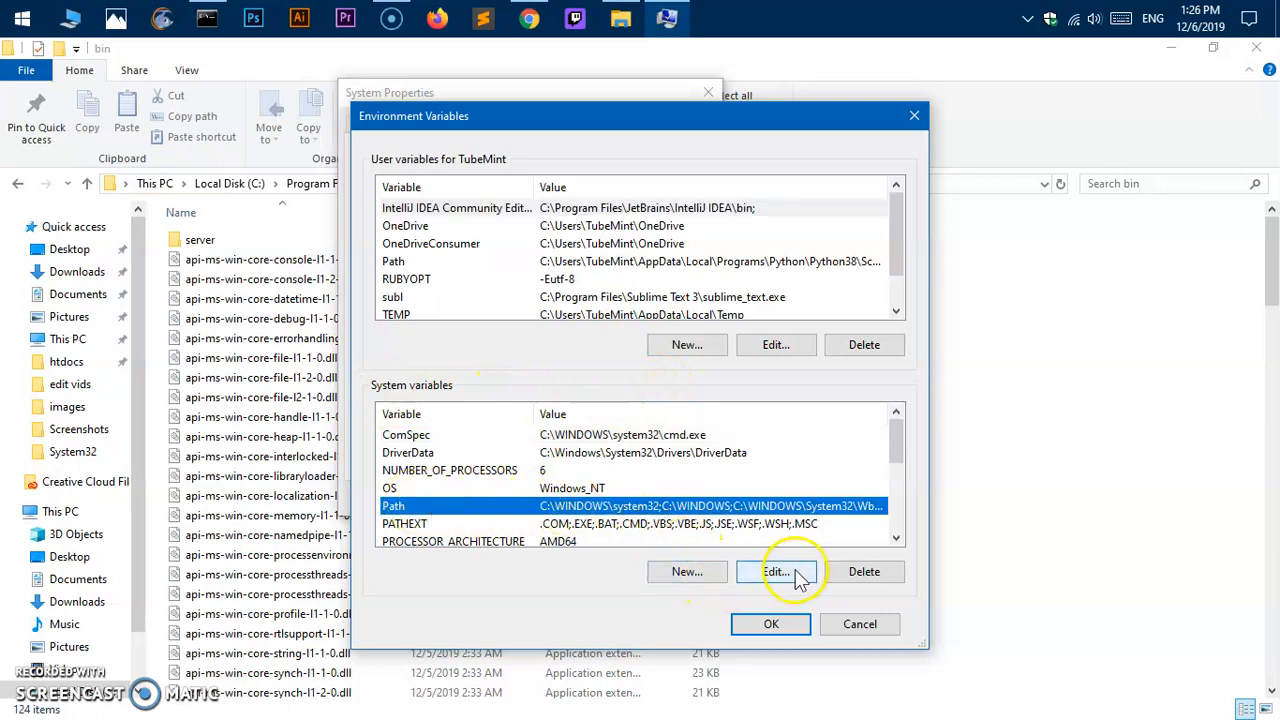
click(775, 571)
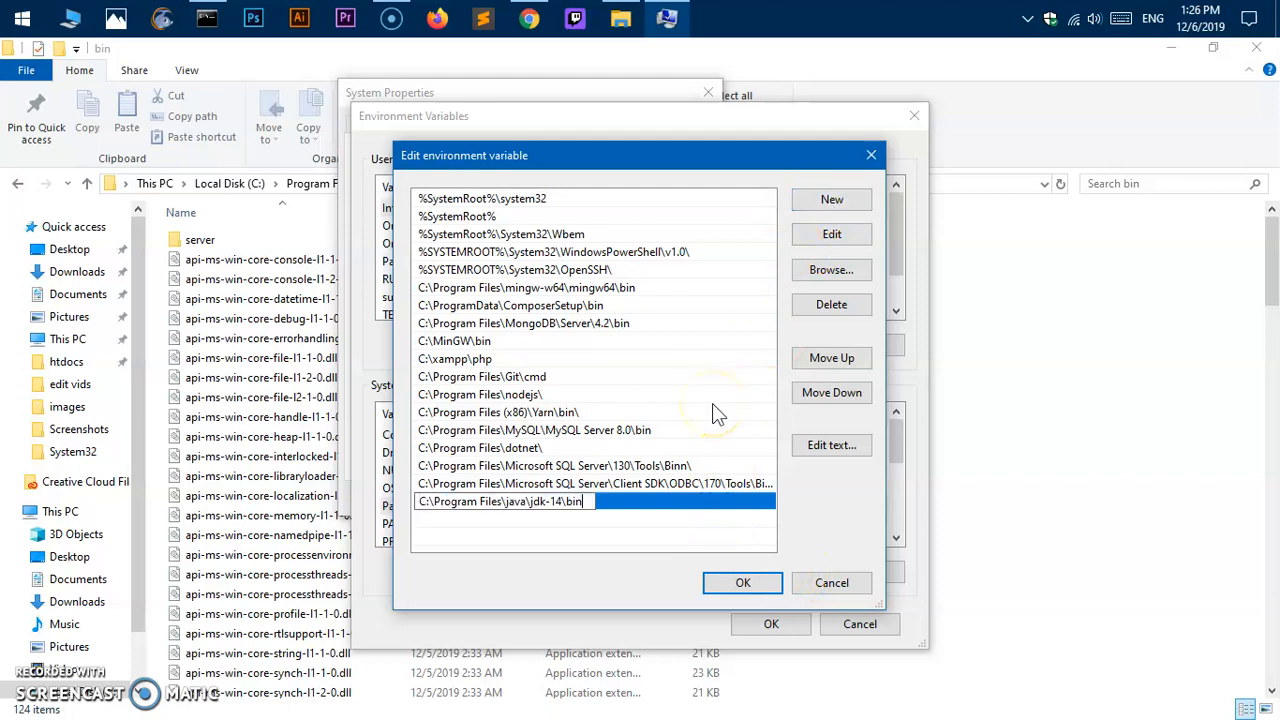
mouse_move(737, 584)
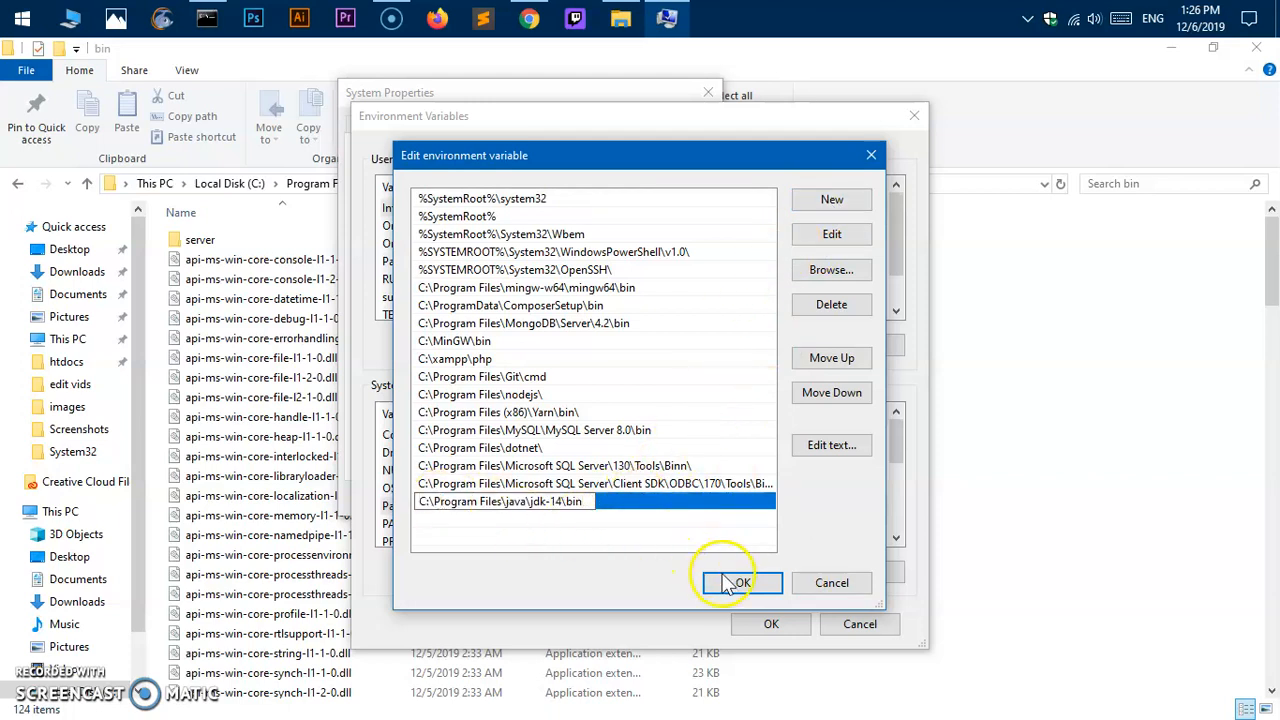
click(740, 582)
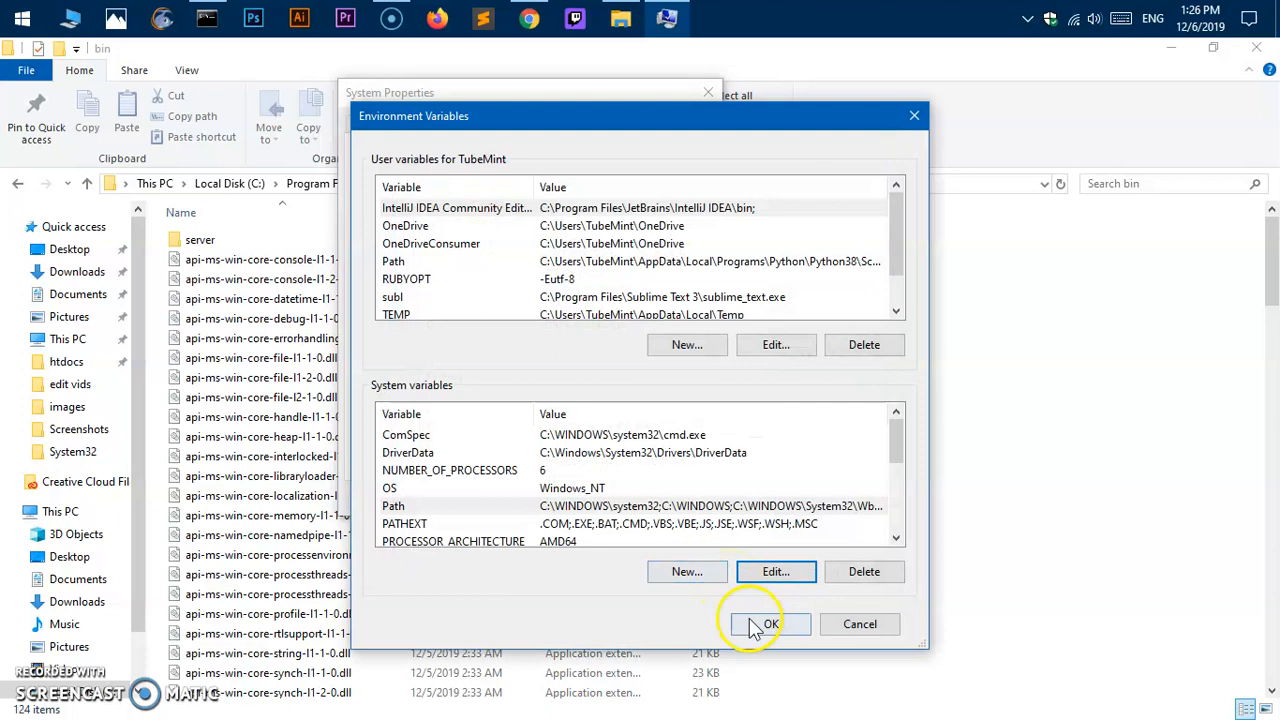
click(769, 624)
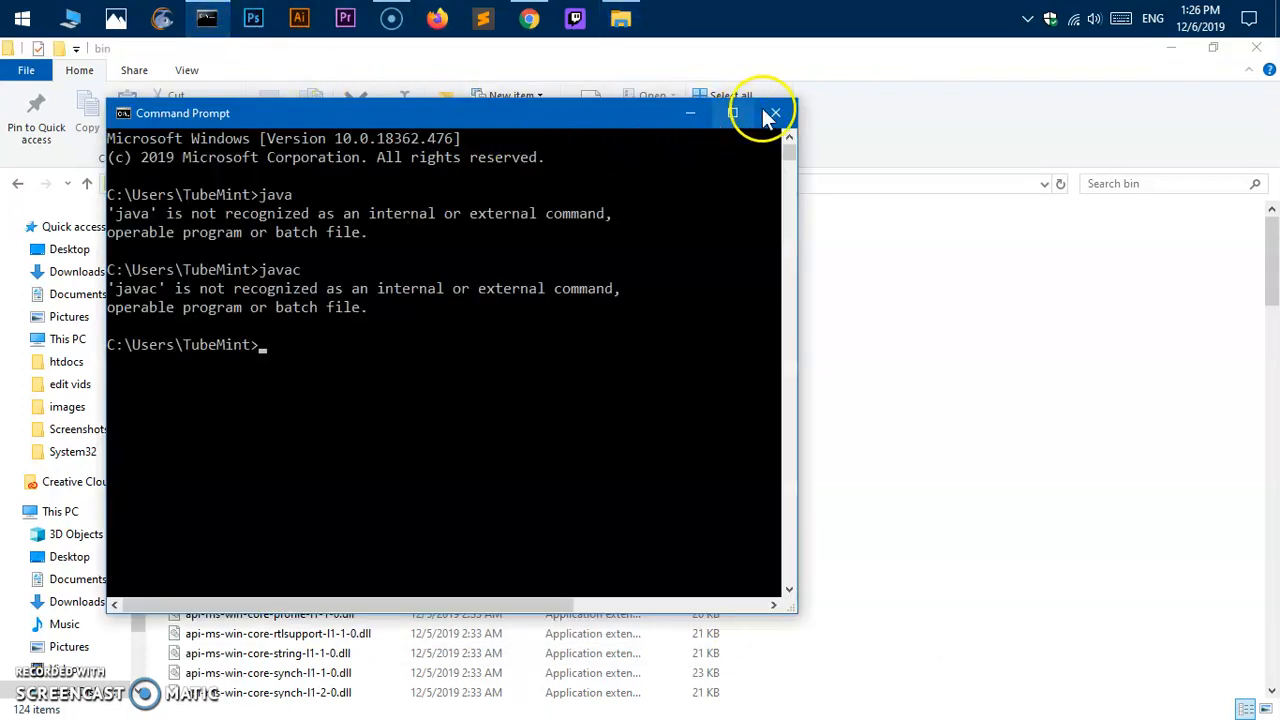
mouse_move(775, 113)
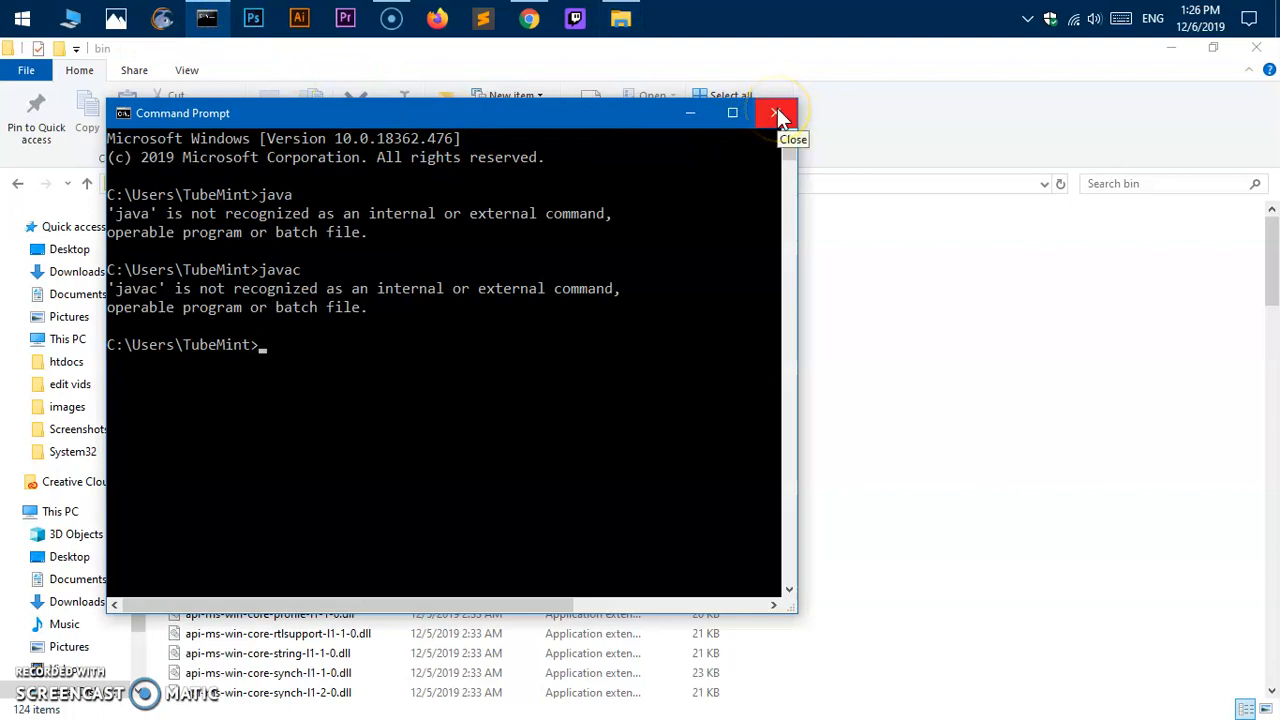
- Start a fresh Command Prompt and run java -version, showing openjdk 14-ea
click(775, 113)
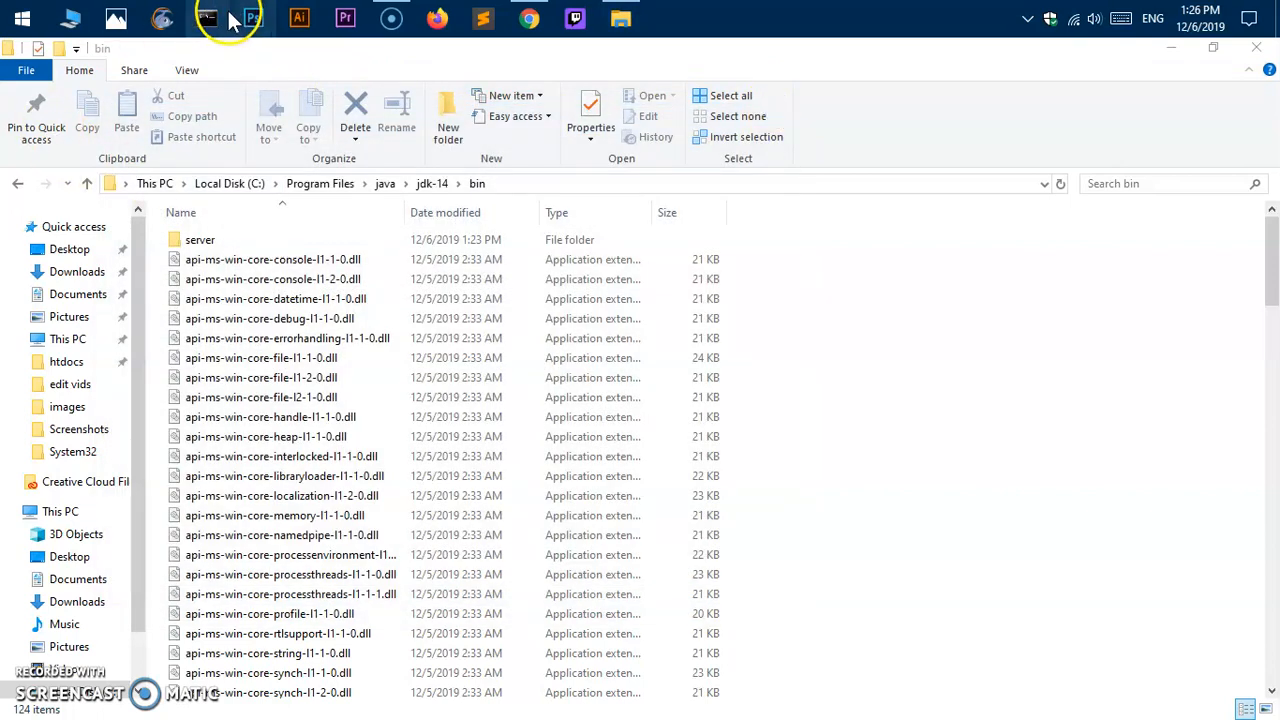
click(206, 20)
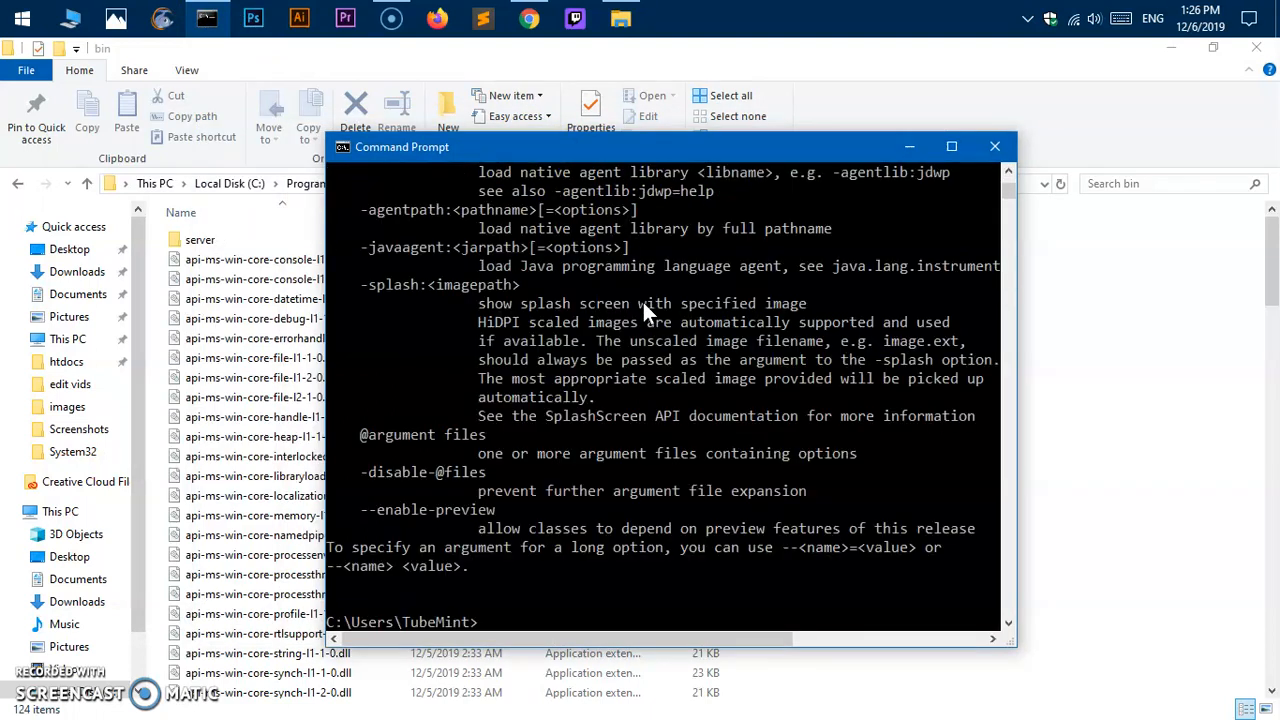
text(java)
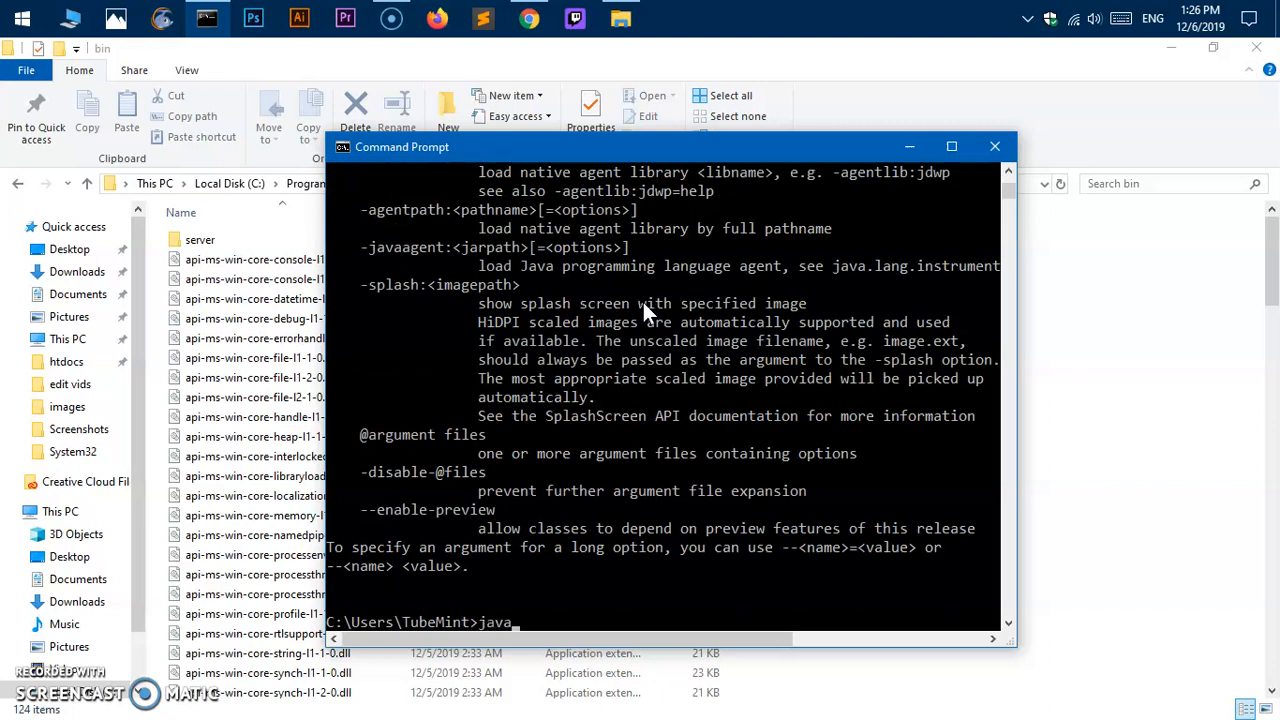
text(-)
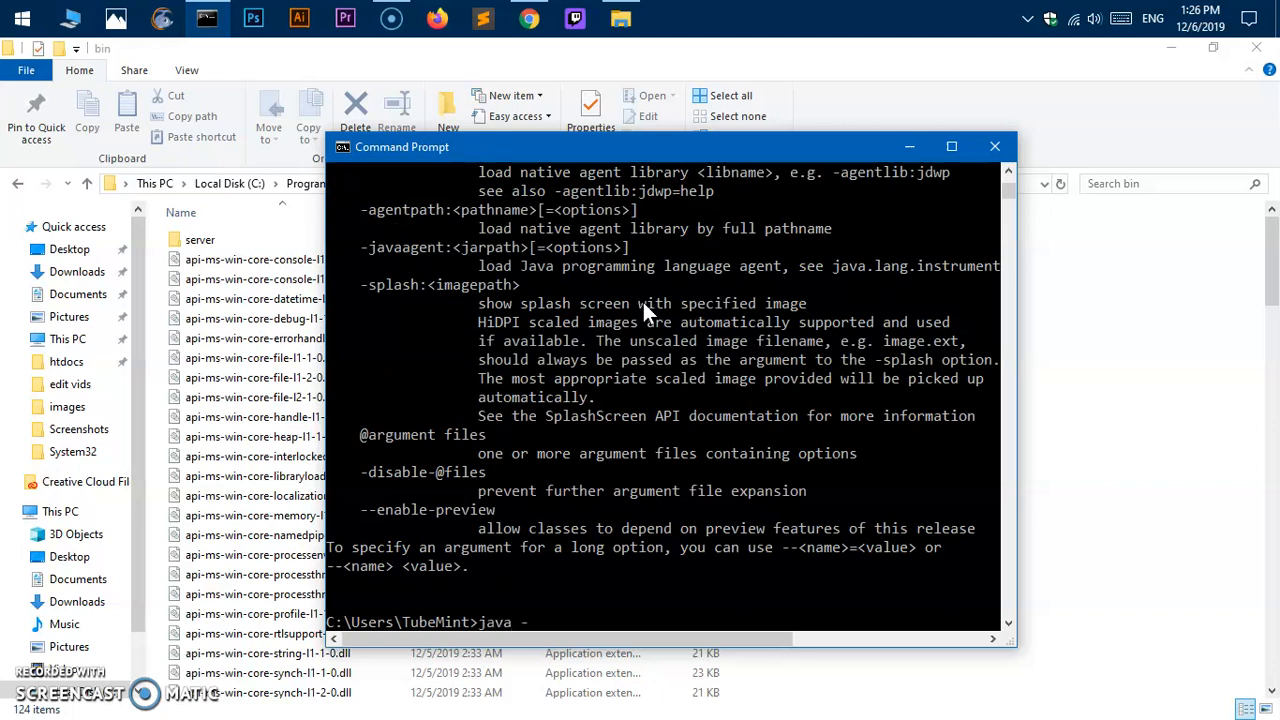
text(versino)
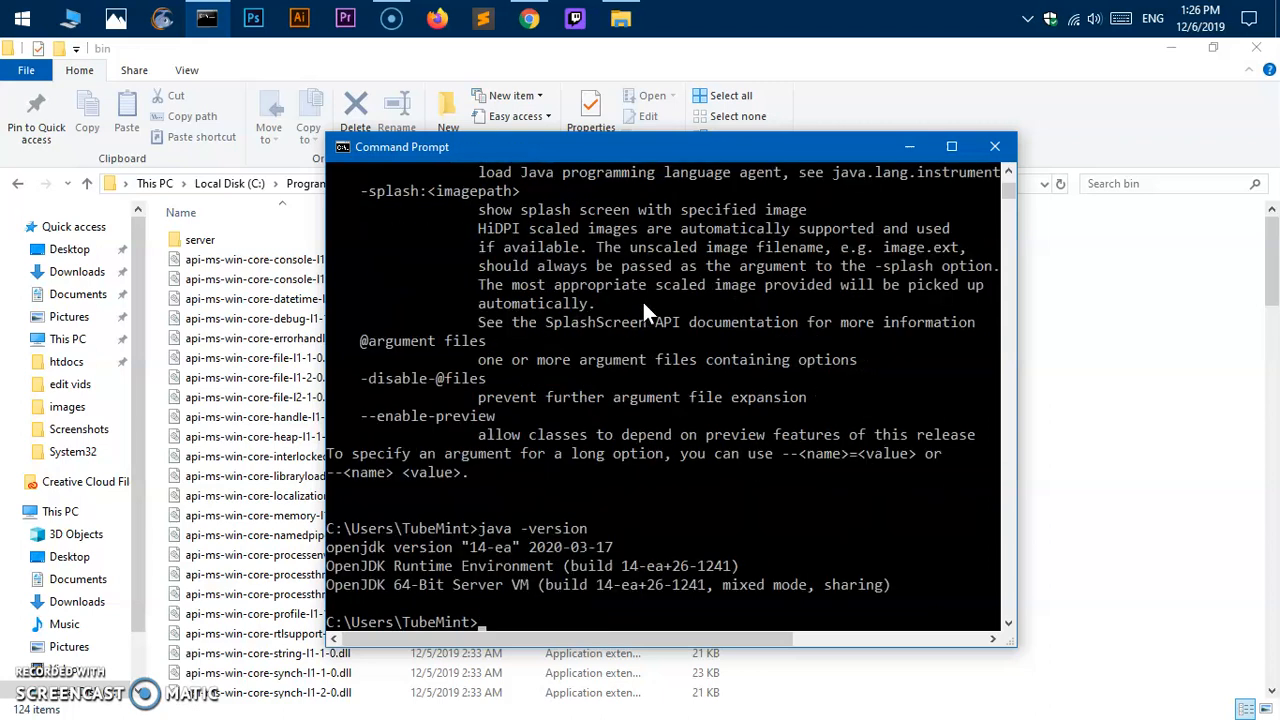
mouse_move(460, 562)
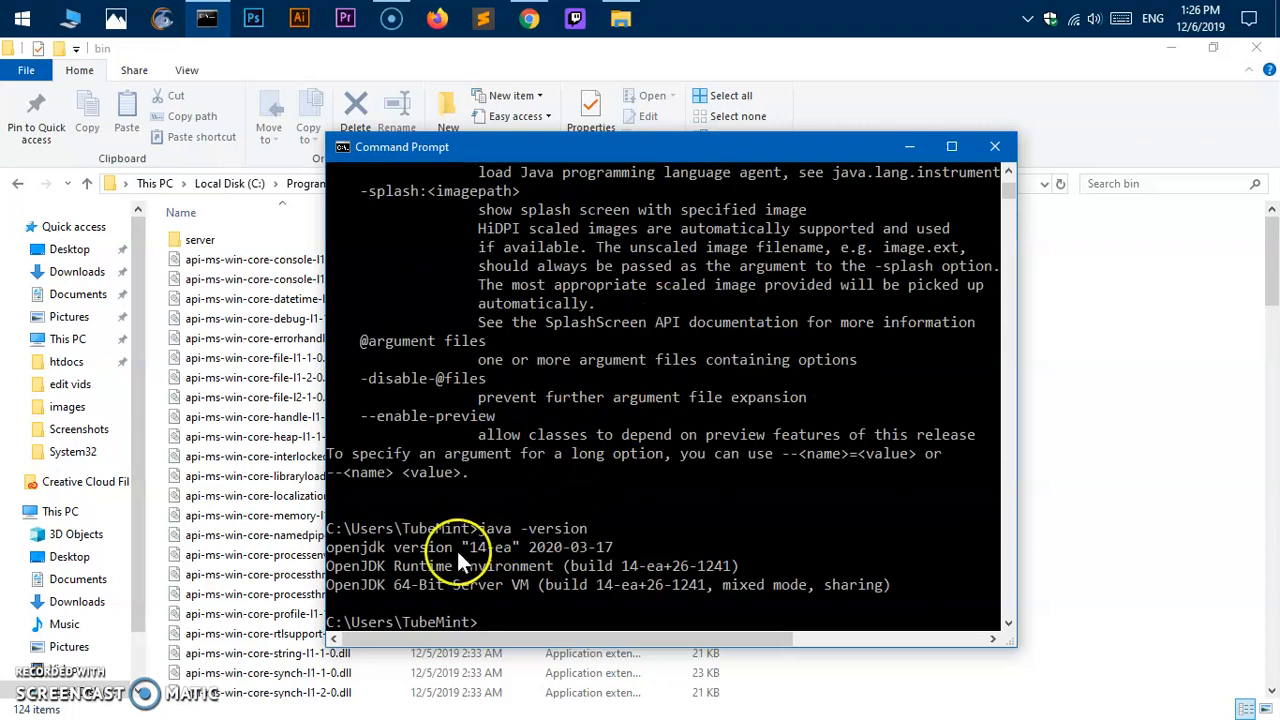
mouse_move(509, 566)
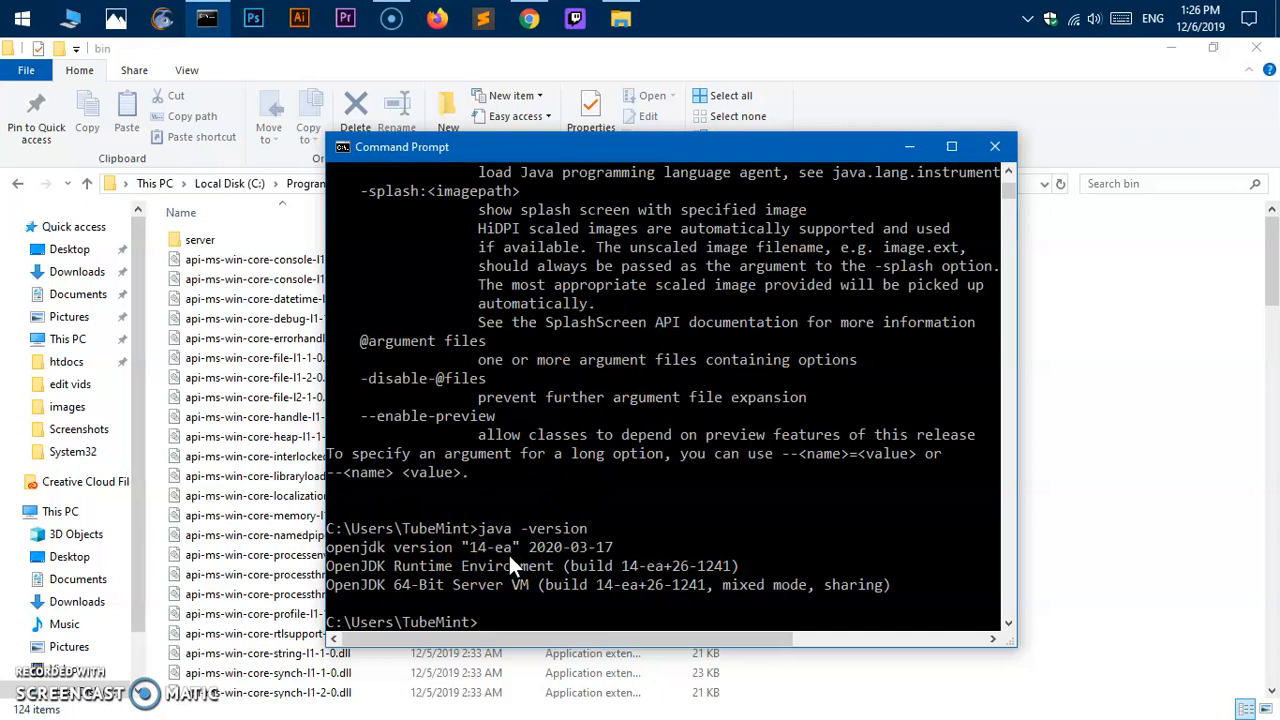
- Run javac -version to confirm javac reports 14-ea
text(javac)
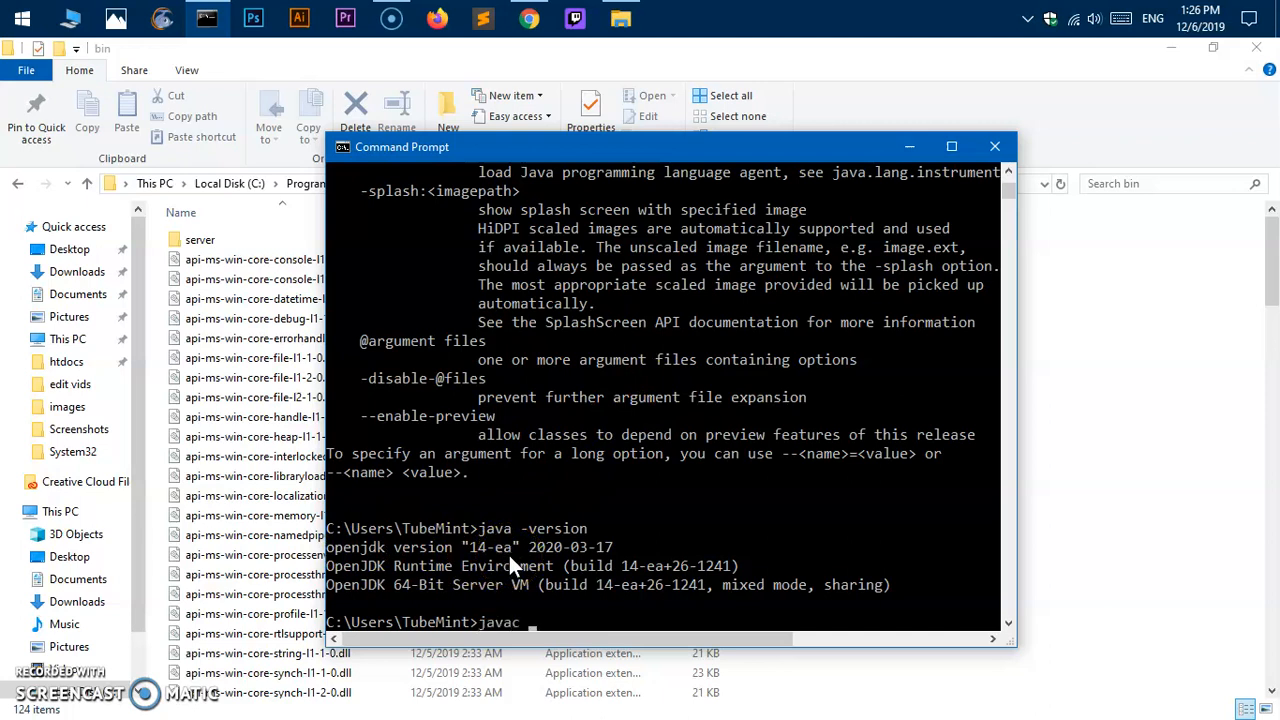
text(-version)
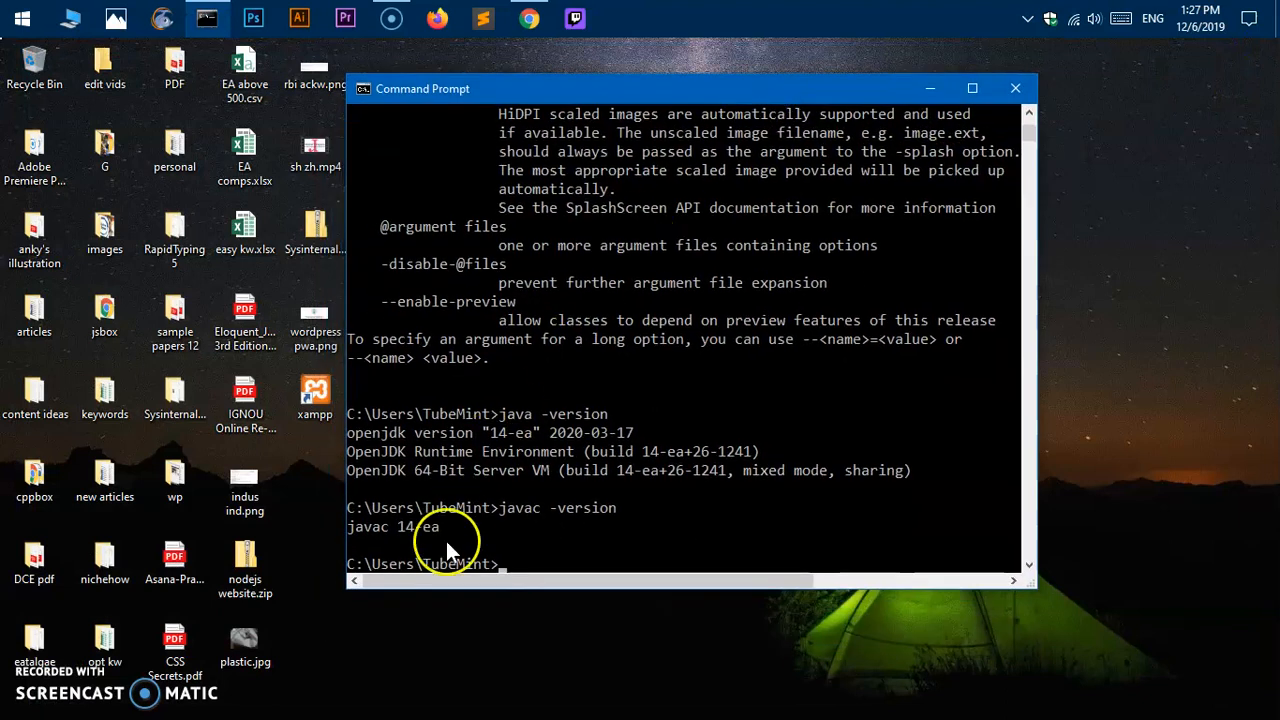
click(500, 527)
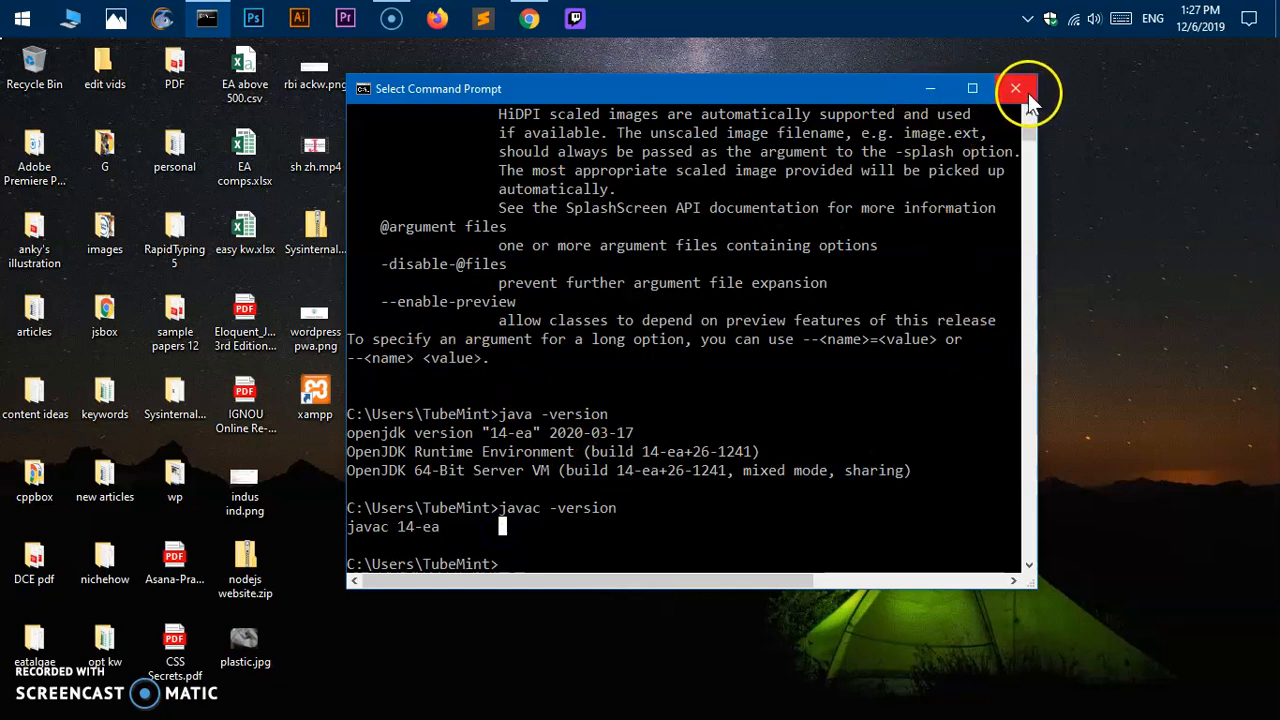
- Create and save a new Hello.java file in the jsbox folder via Sublime Text
click(1014, 88)
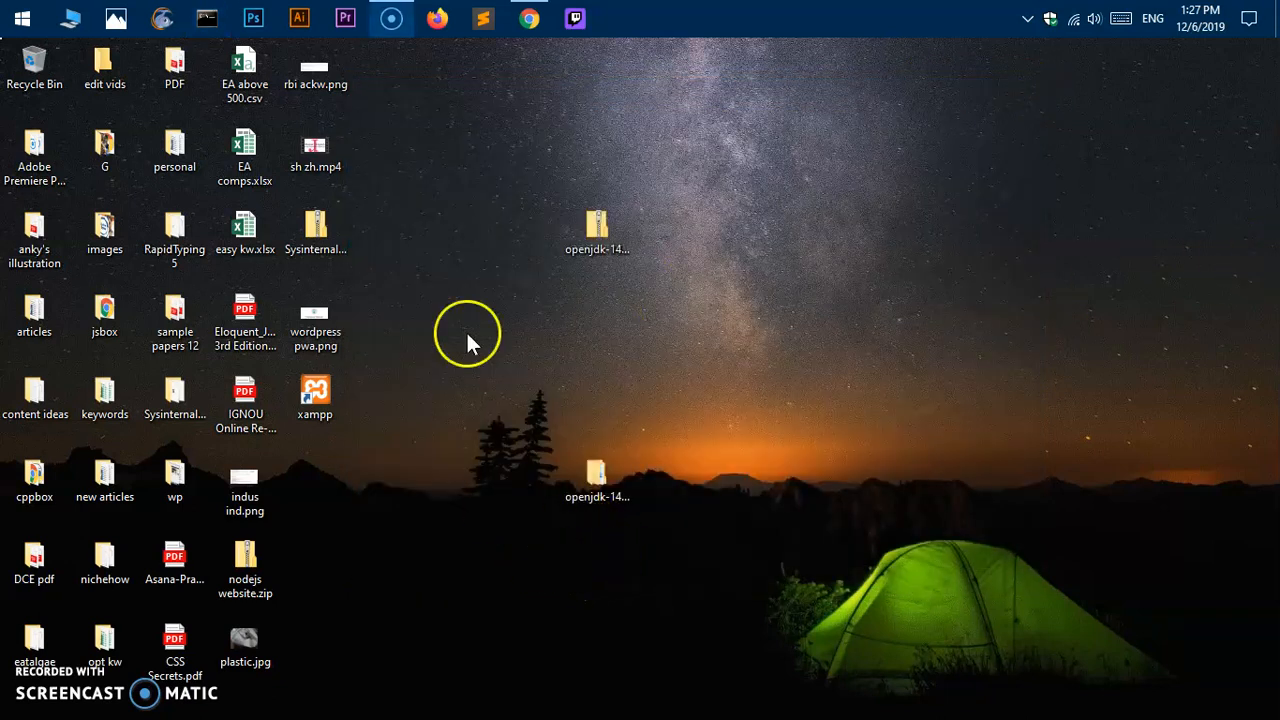
mouse_move(485, 20)
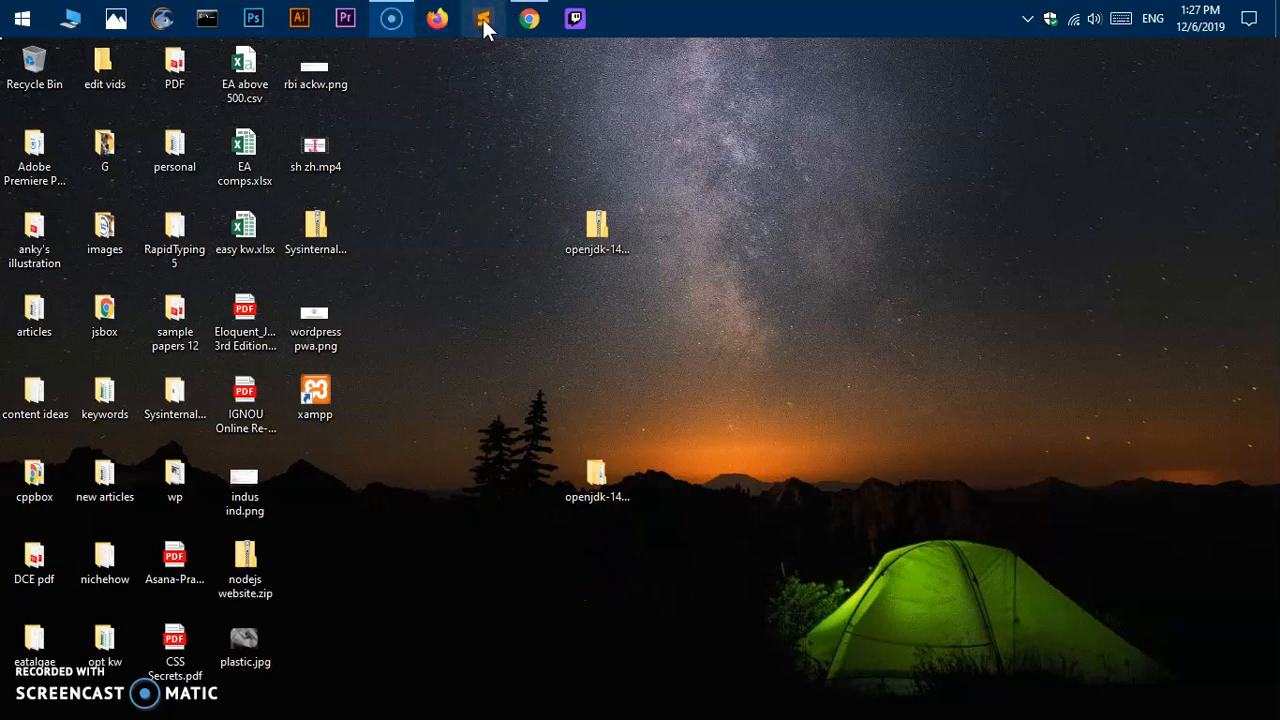
click(482, 18)
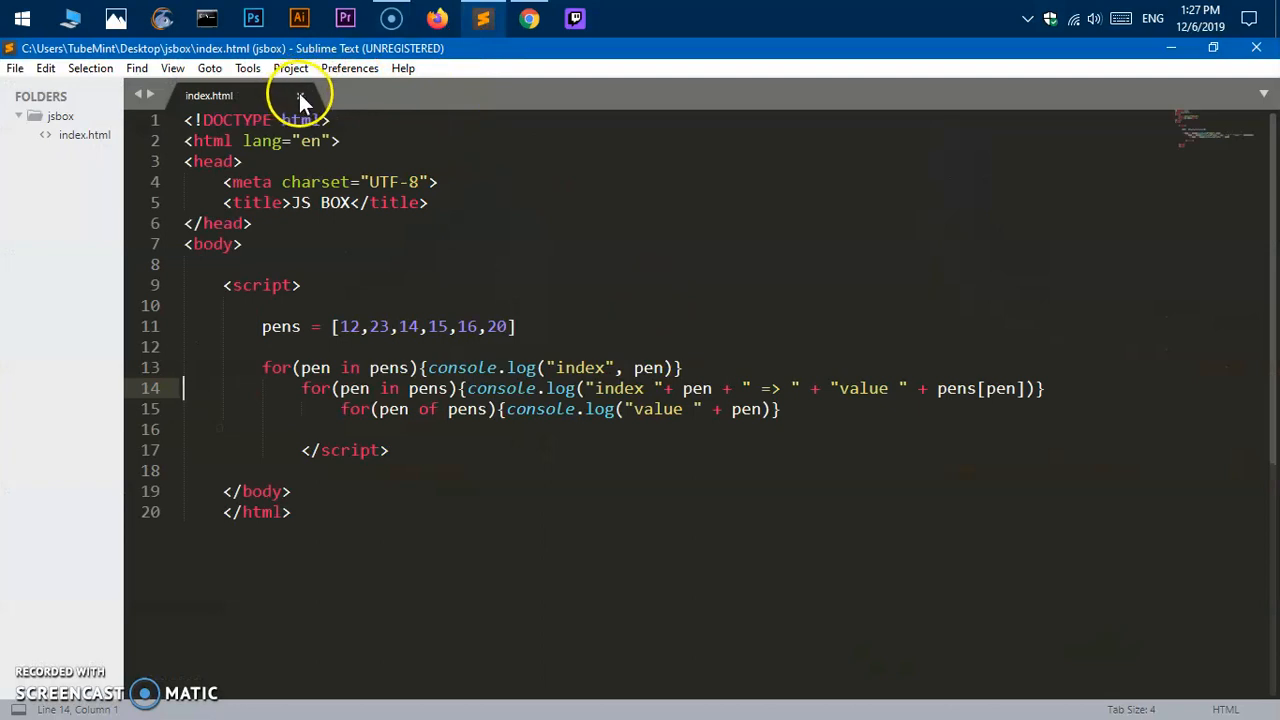
right_click(57, 116)
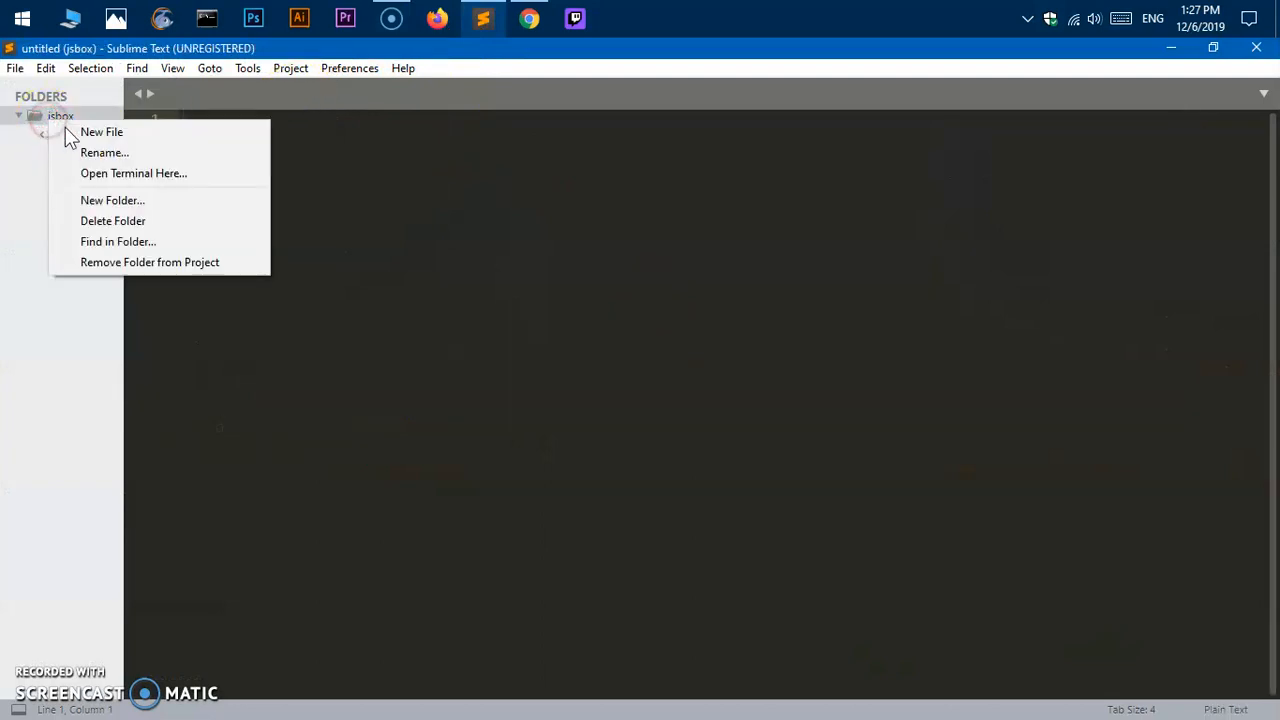
click(101, 131)
text(Hello)
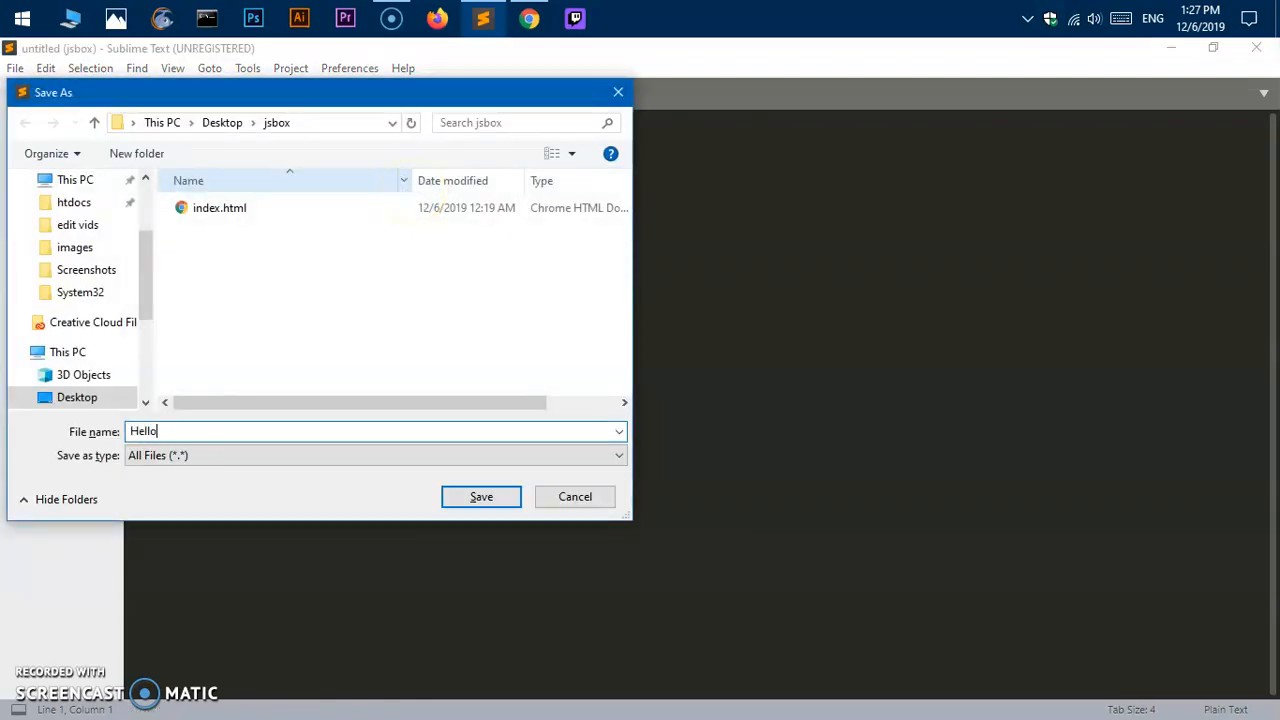
text(.java)
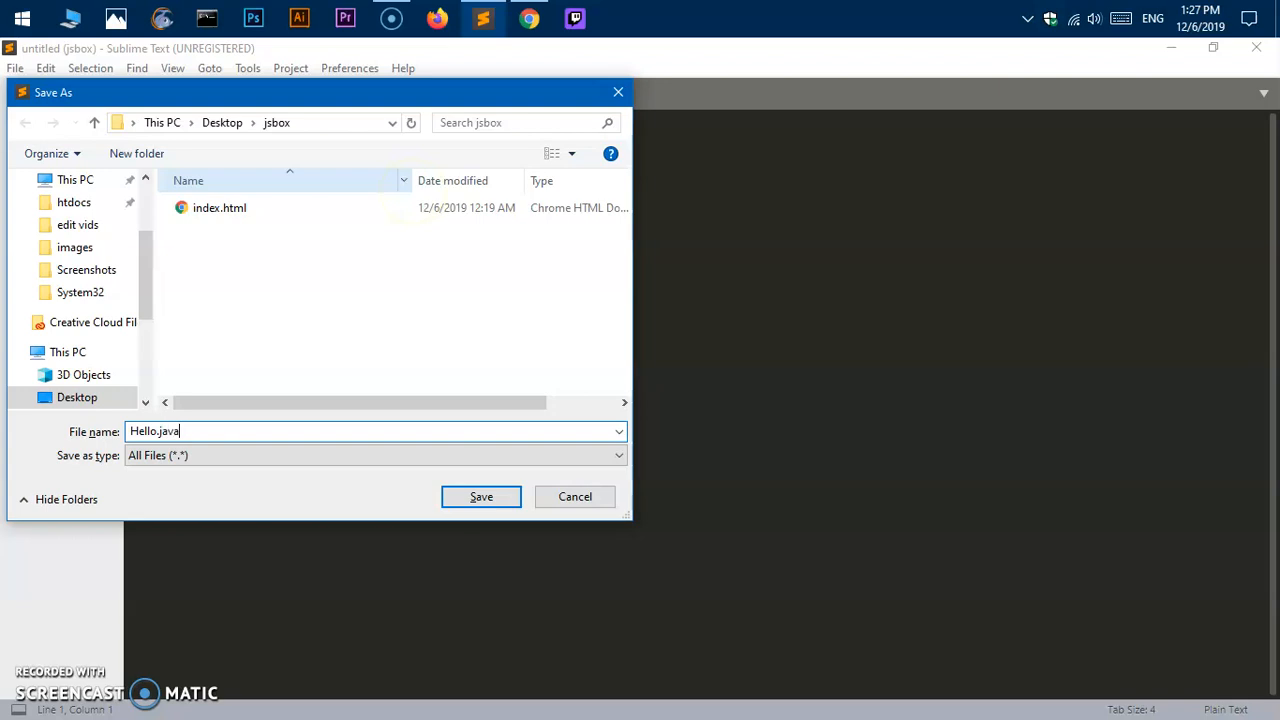
click(480, 496)
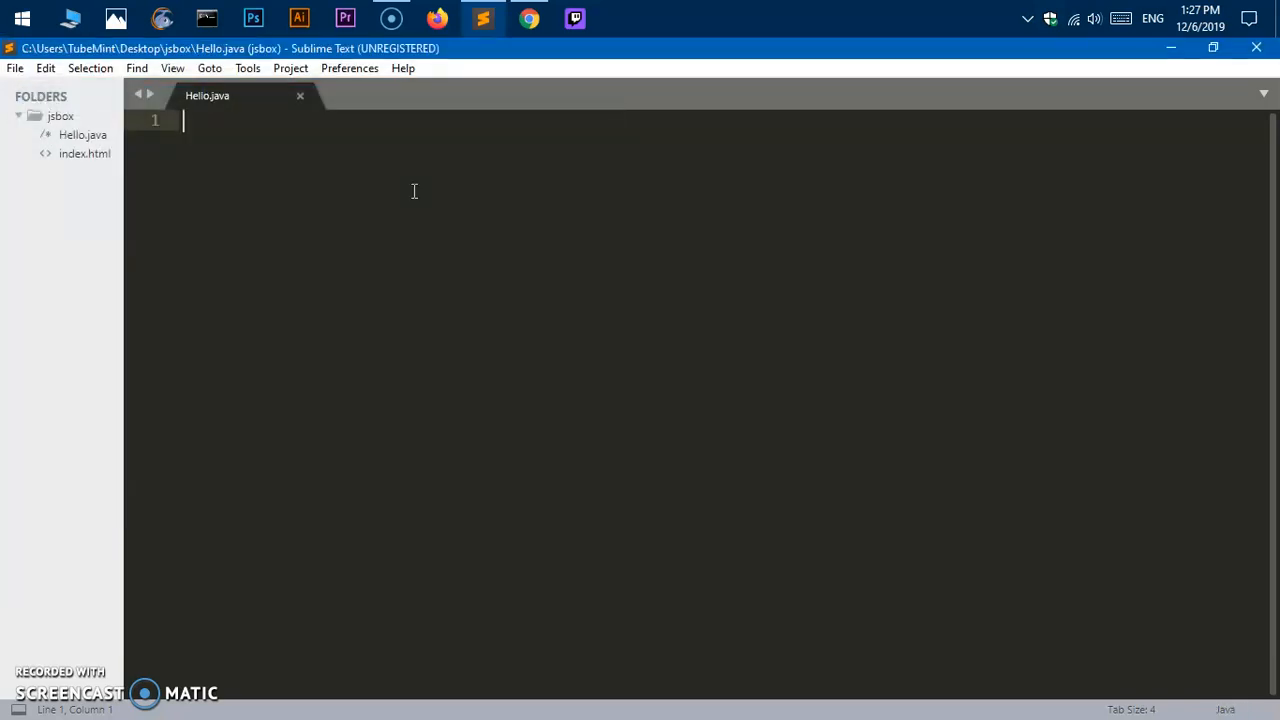
mouse_move(287, 290)
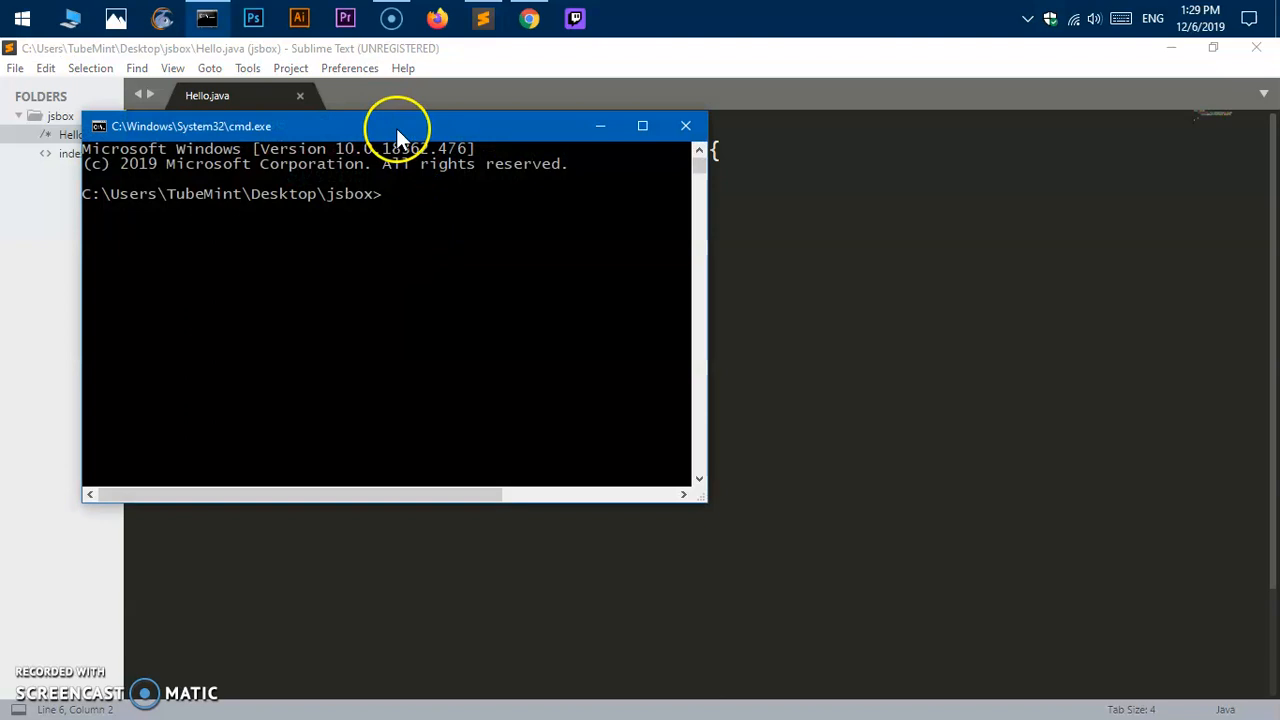
- Compile Hello.java with javac and run java Hello to print Hello World
drag(397, 126, 515, 207)
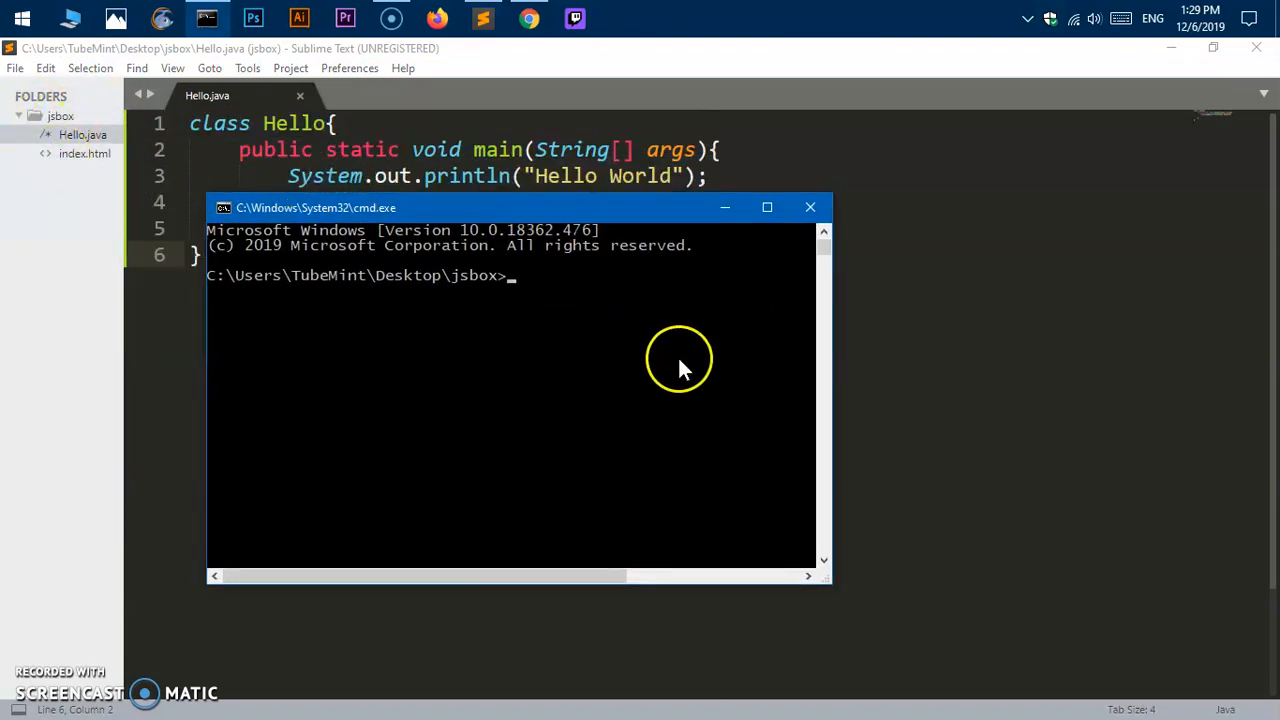
text(javac)
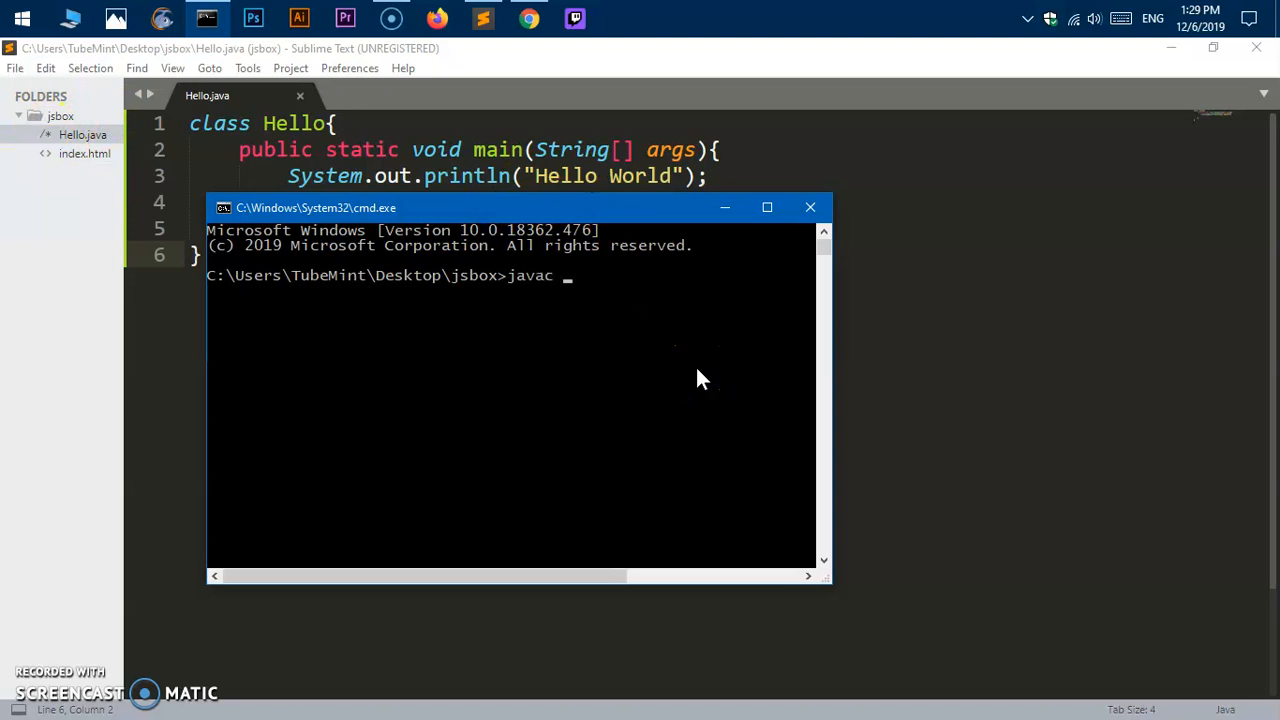
text(He)
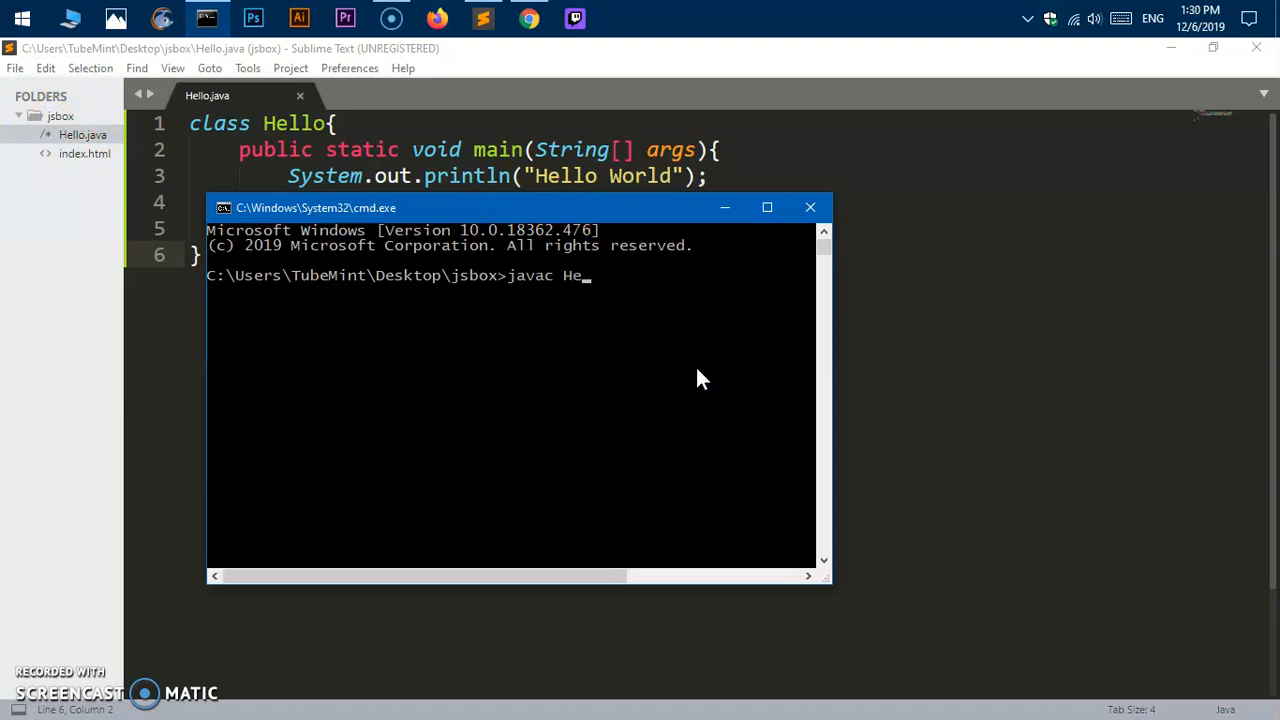
text(llo.java)
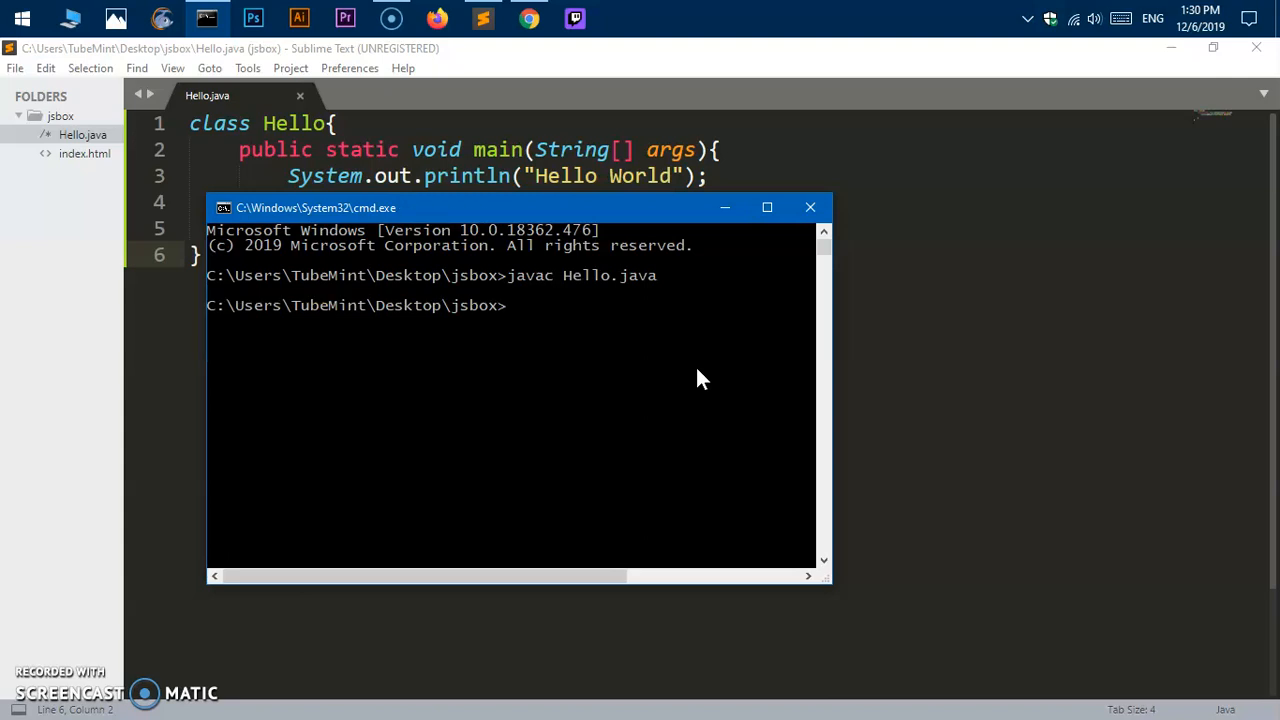
text(java He)
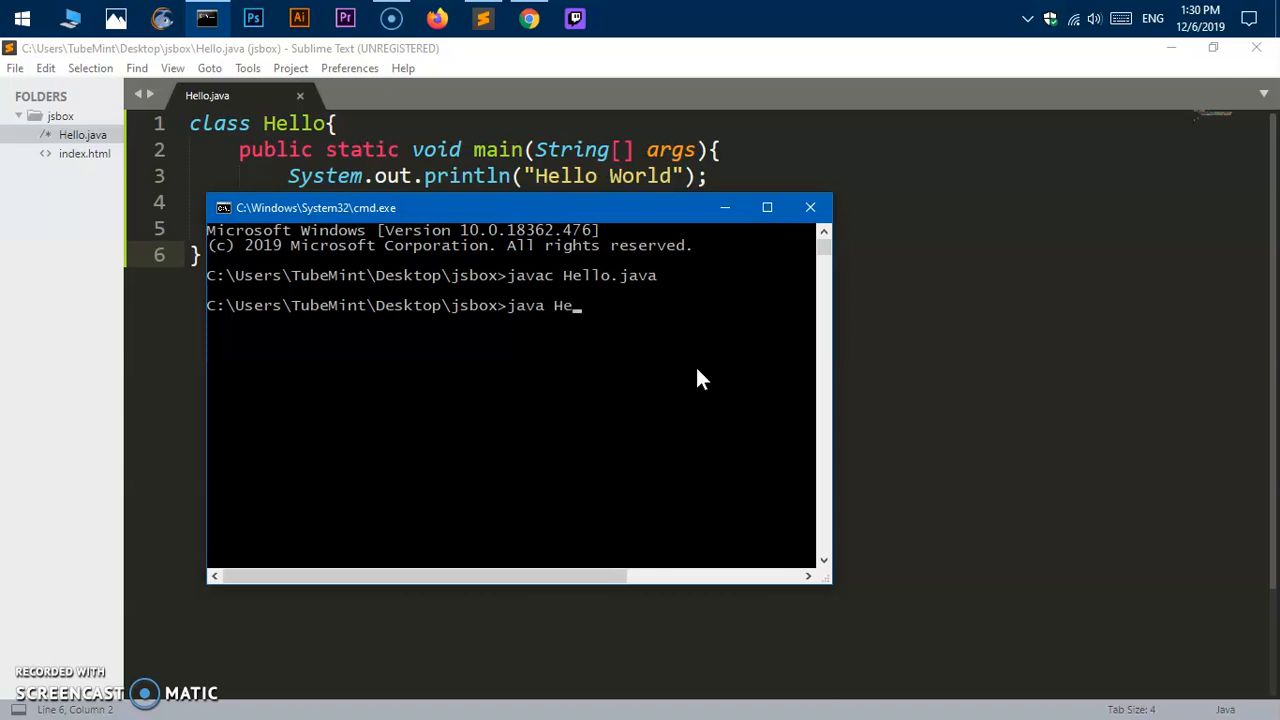
key(Enter)
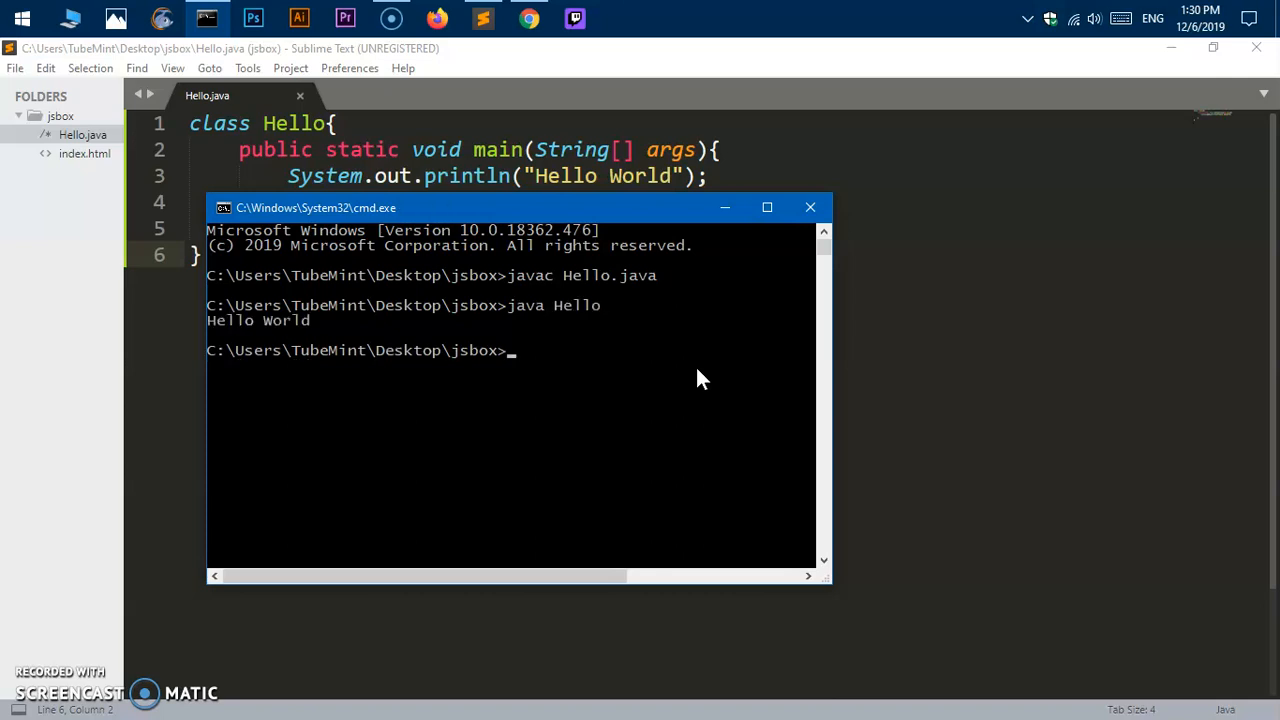